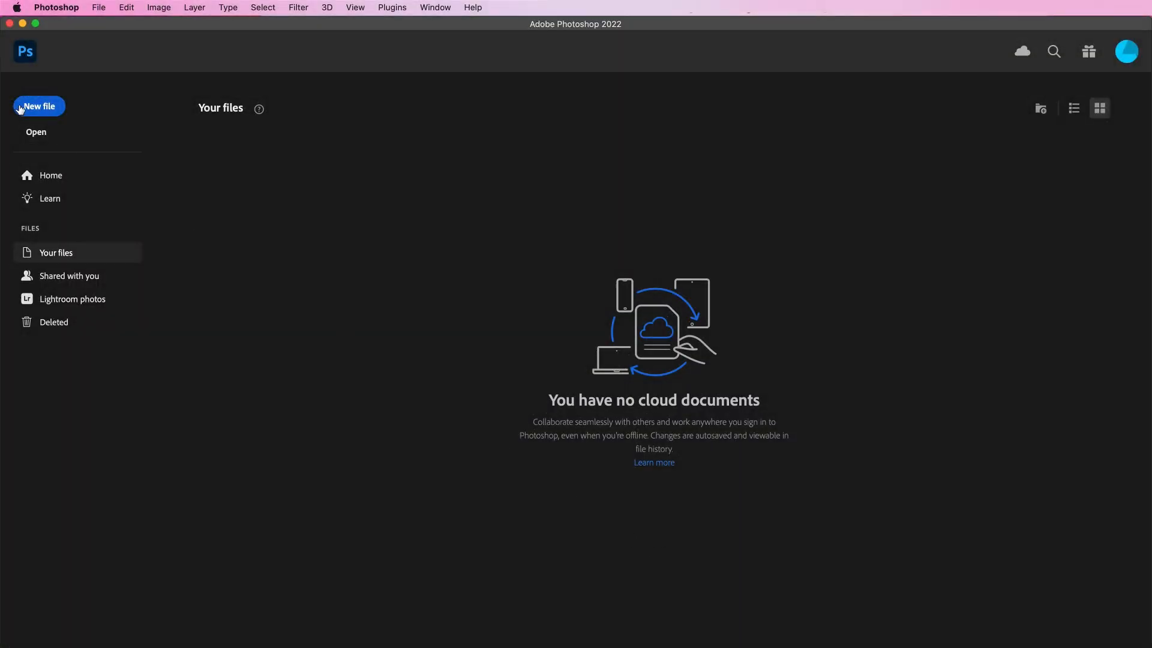
- Create a new 12 by 16 inch document
{"action": "left_click", "coordinate": [38, 105]}
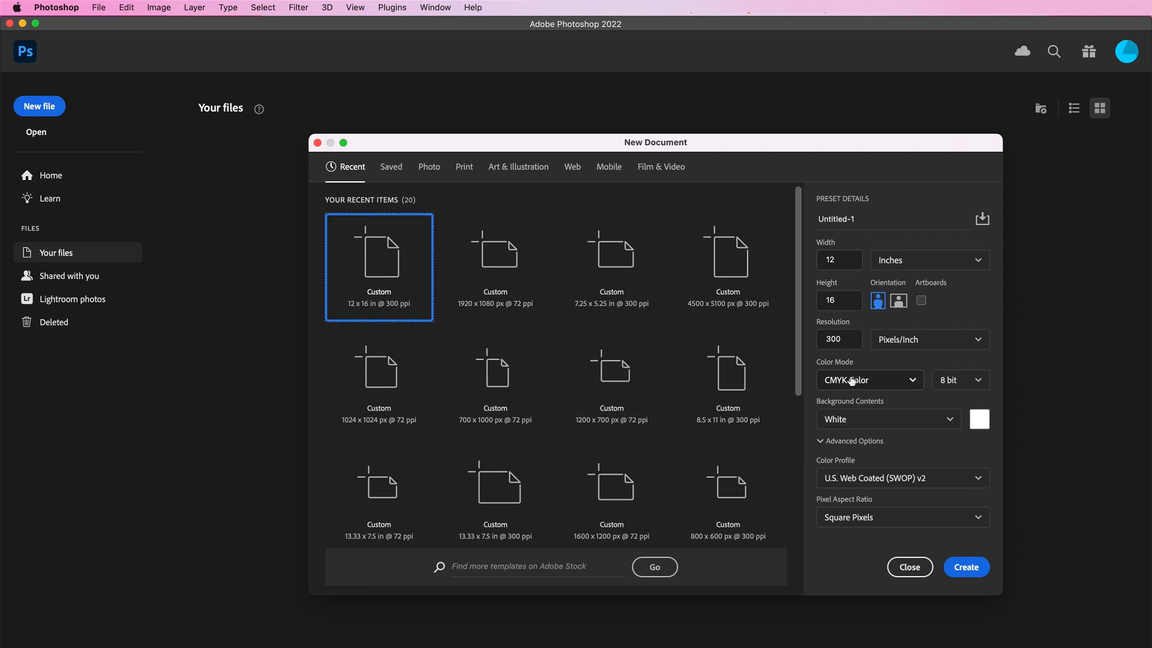
{"action": "left_click", "coordinate": [964, 567]}
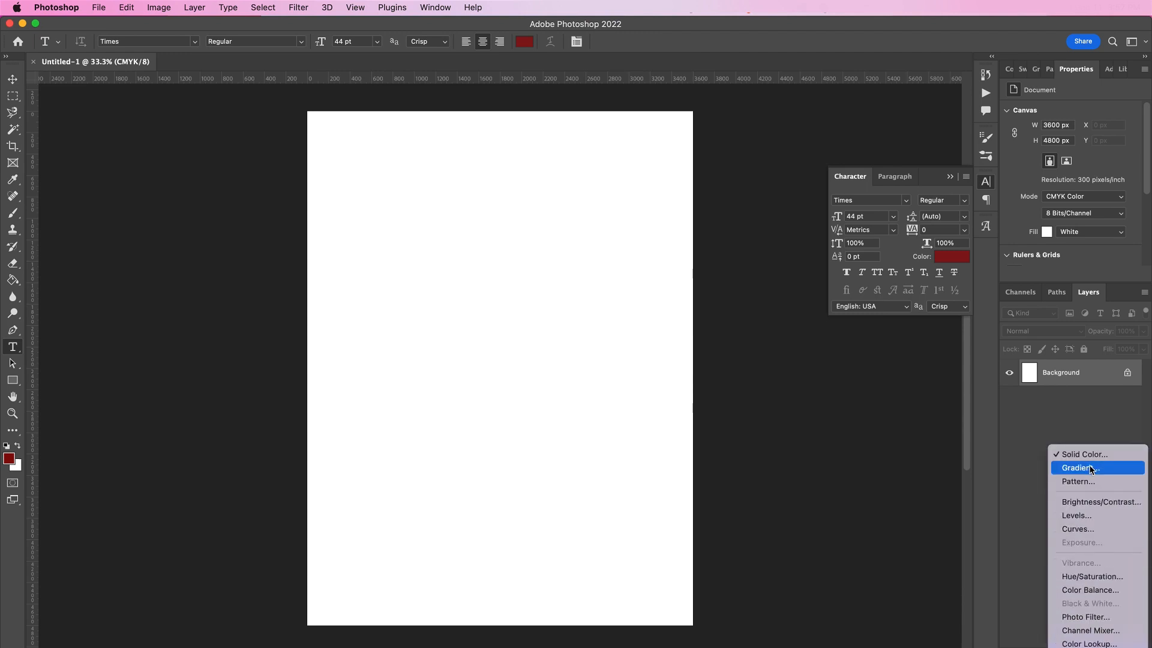
- Add a Solid Color fill layer in light gray covering the canvas
{"action": "left_click", "coordinate": [1081, 453]}
{"action": "type", "text": "D"}
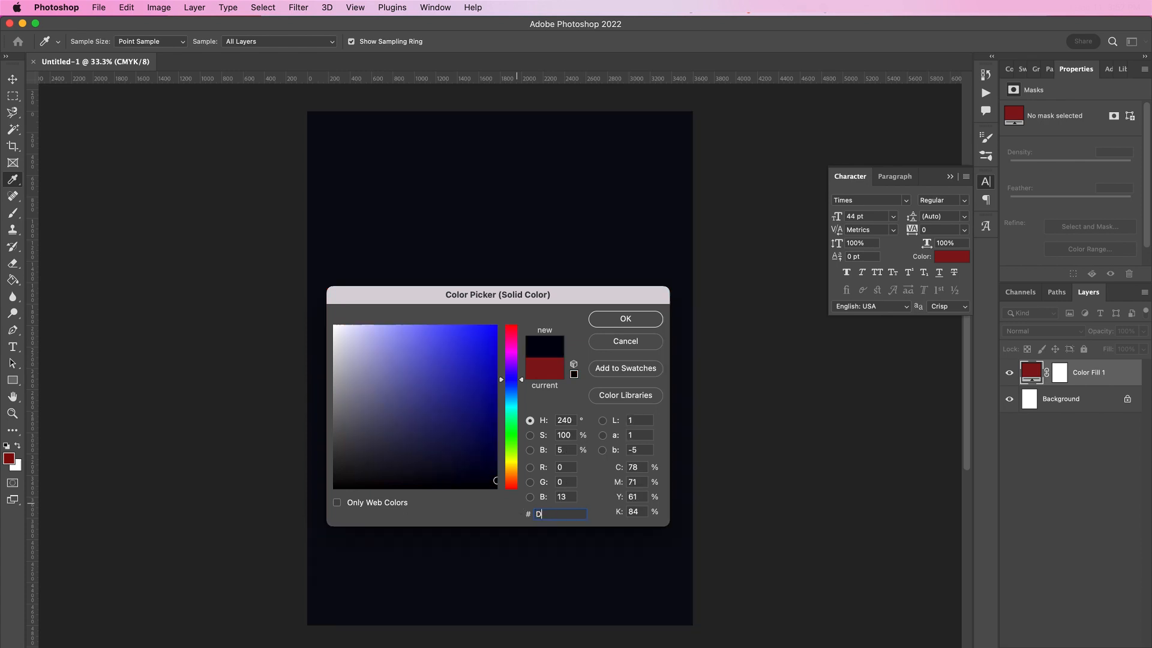
{"action": "type", "text": "3D7"}
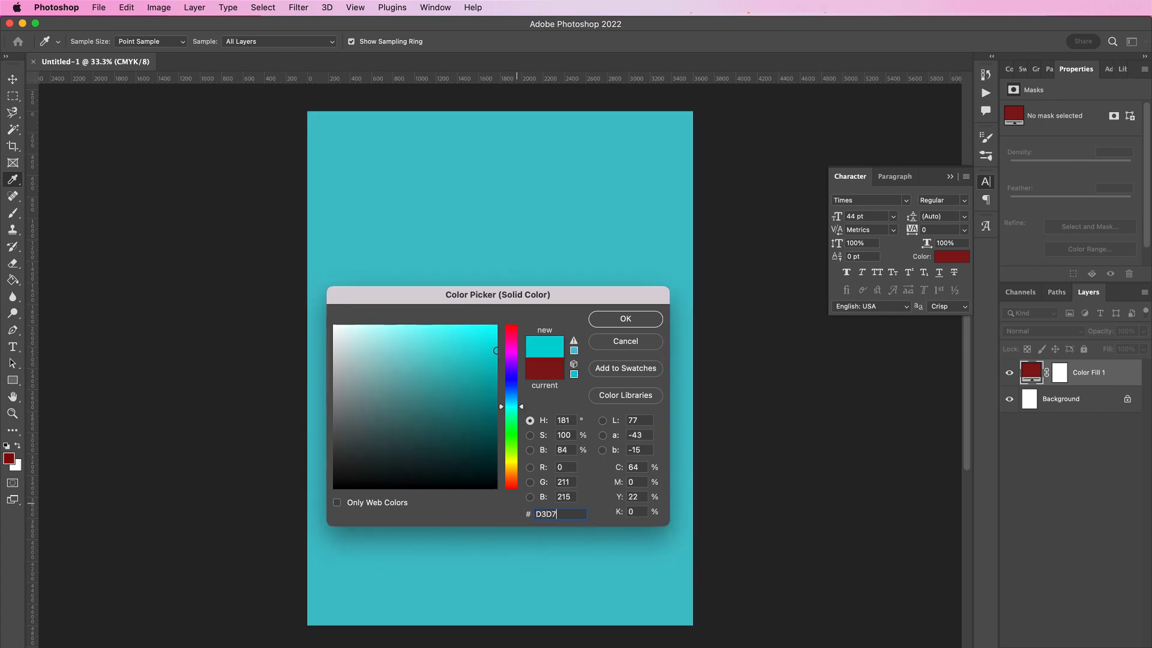
{"action": "left_click", "coordinate": [624, 318]}
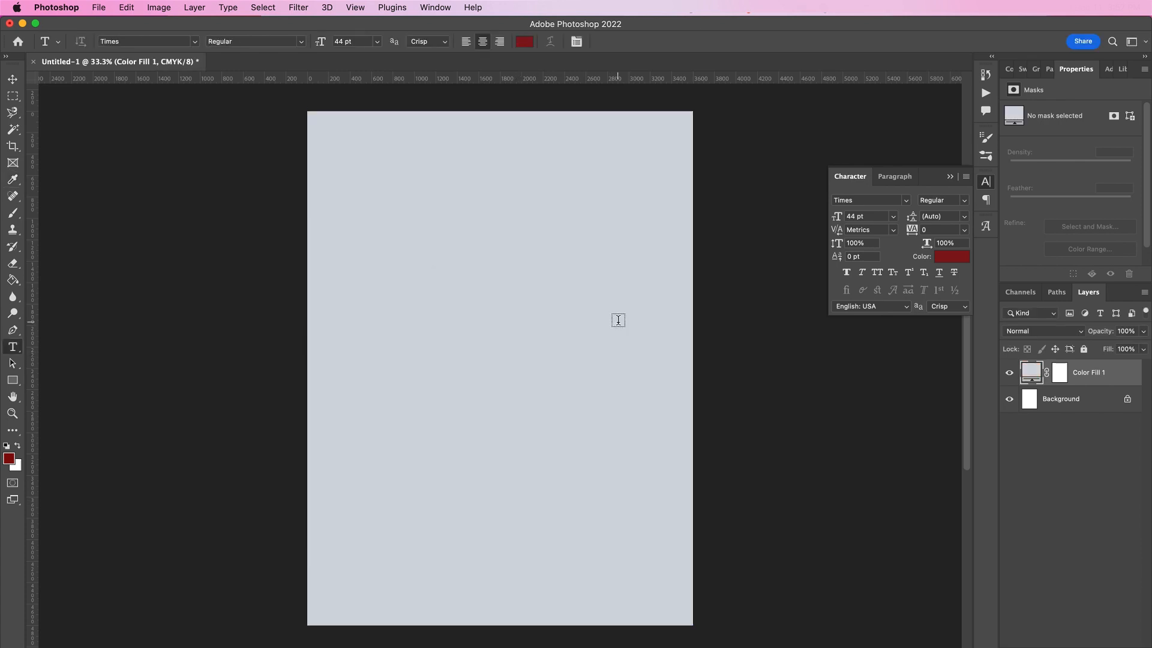
- Set the word SAVE in black 120 pt Duvall type at 140% vertical scale and commit it
{"action": "type", "text": "SAVE"}
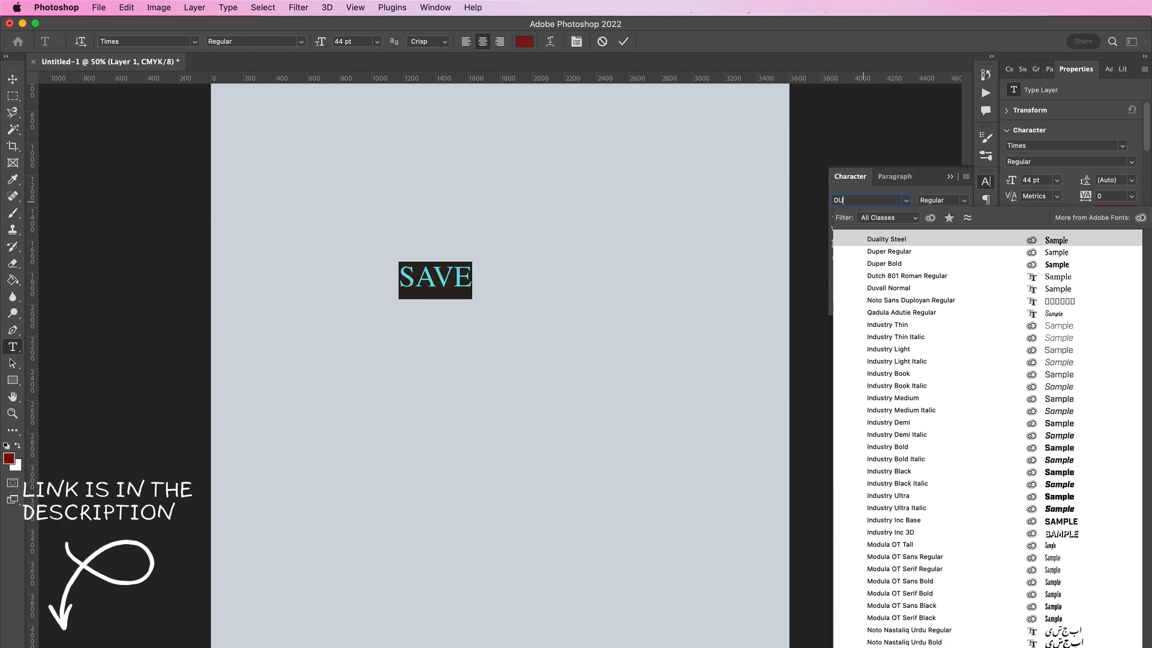
{"action": "left_click", "coordinate": [888, 288]}
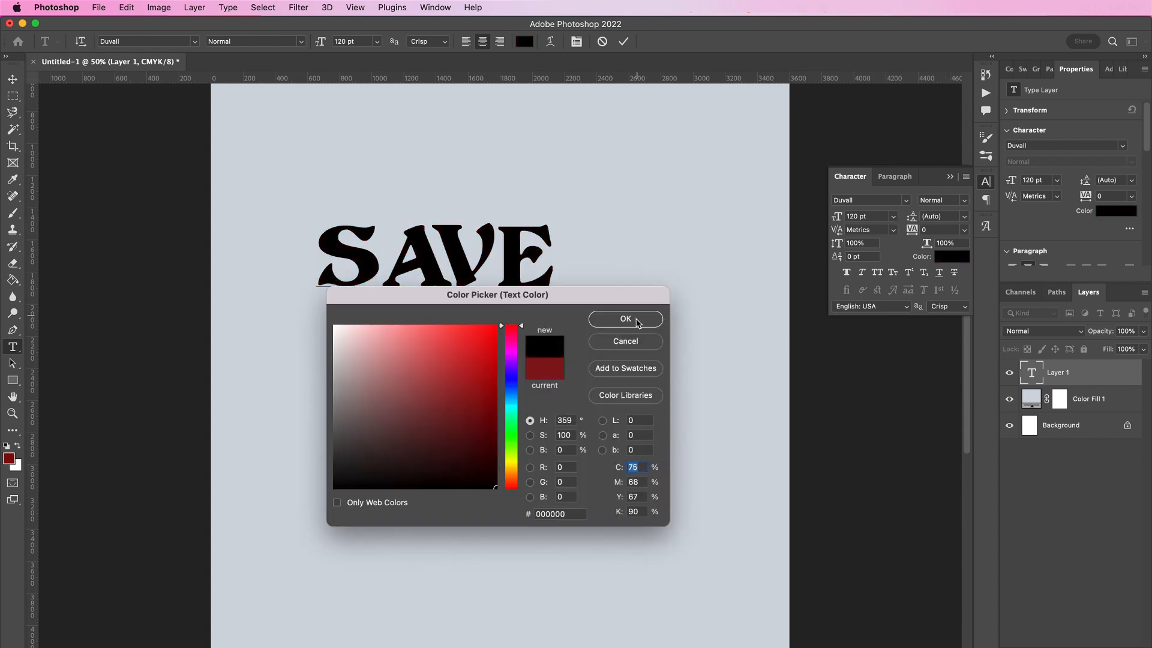
{"action": "left_click", "coordinate": [625, 318]}
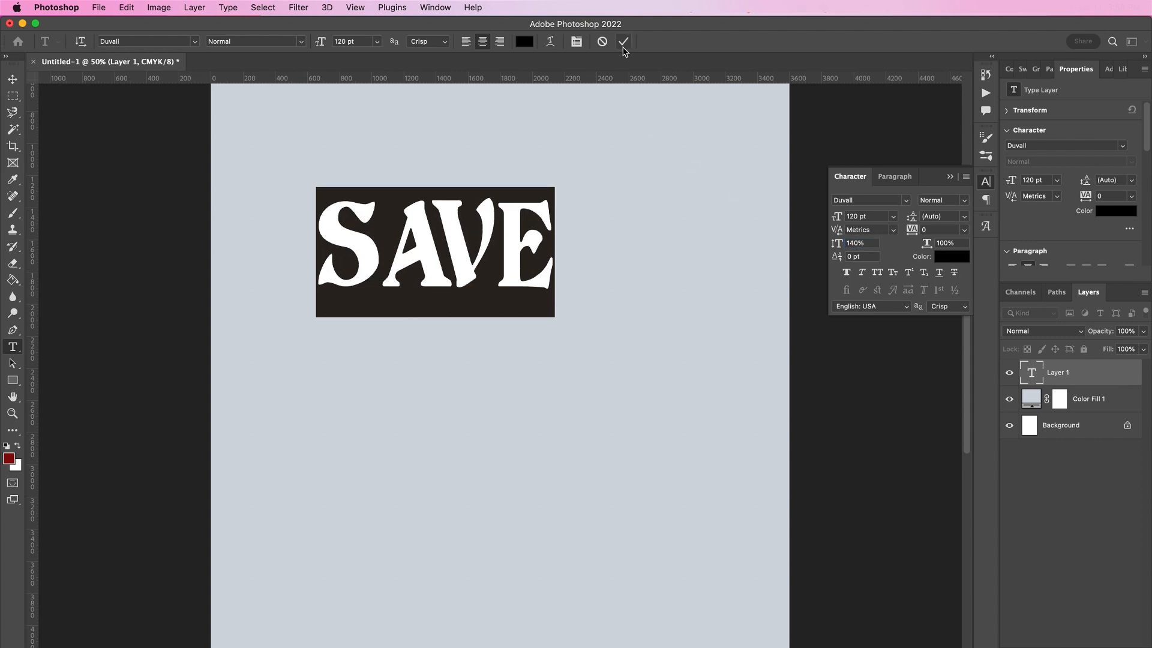
{"action": "left_click", "coordinate": [623, 41]}
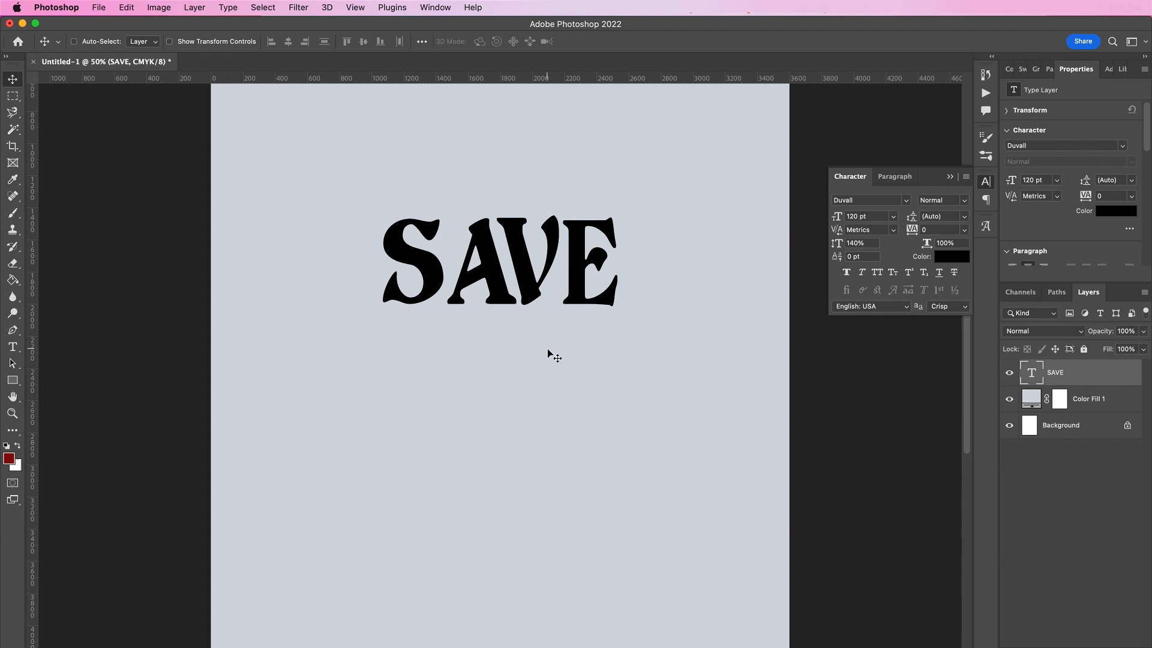
- Warp the SAVE text with the Arc style at 13% bend
{"action": "left_click", "coordinate": [12, 347]}
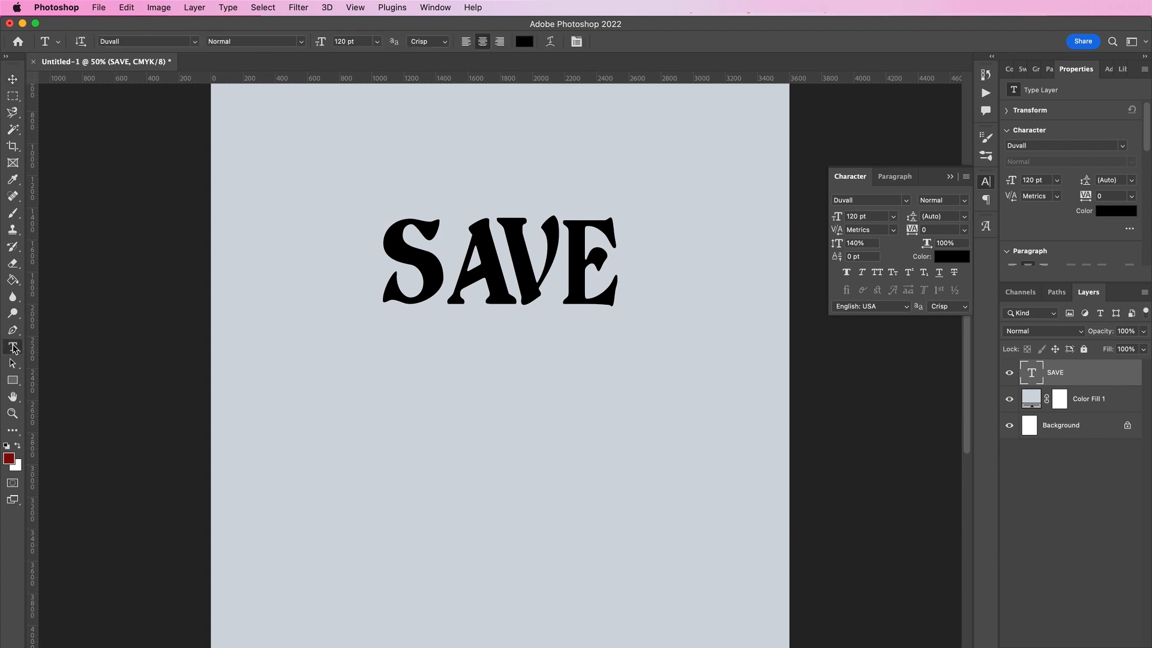
{"action": "left_click", "coordinate": [549, 41]}
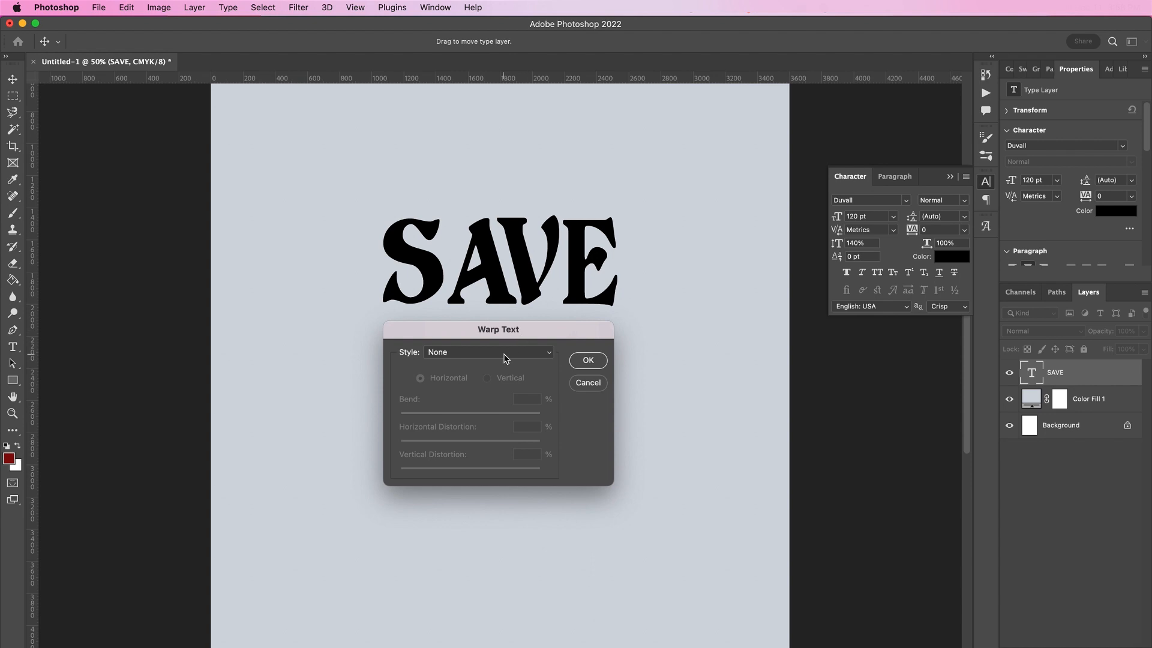
{"action": "left_click", "coordinate": [488, 352]}
{"action": "type", "text": "13"}
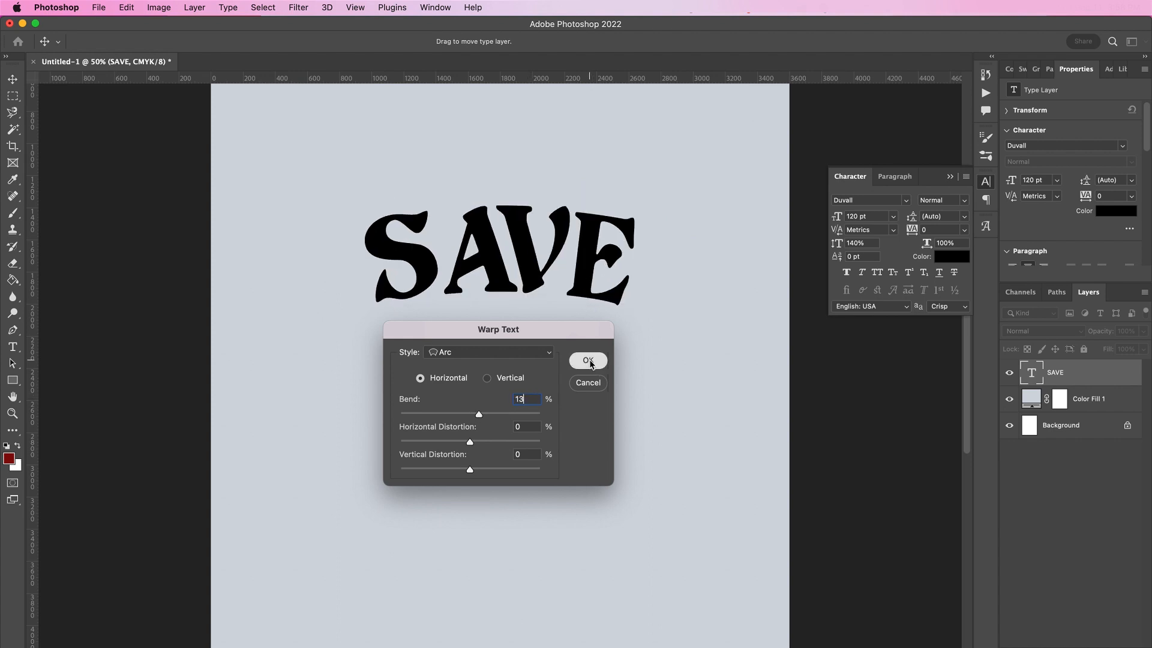
{"action": "left_click", "coordinate": [587, 360]}
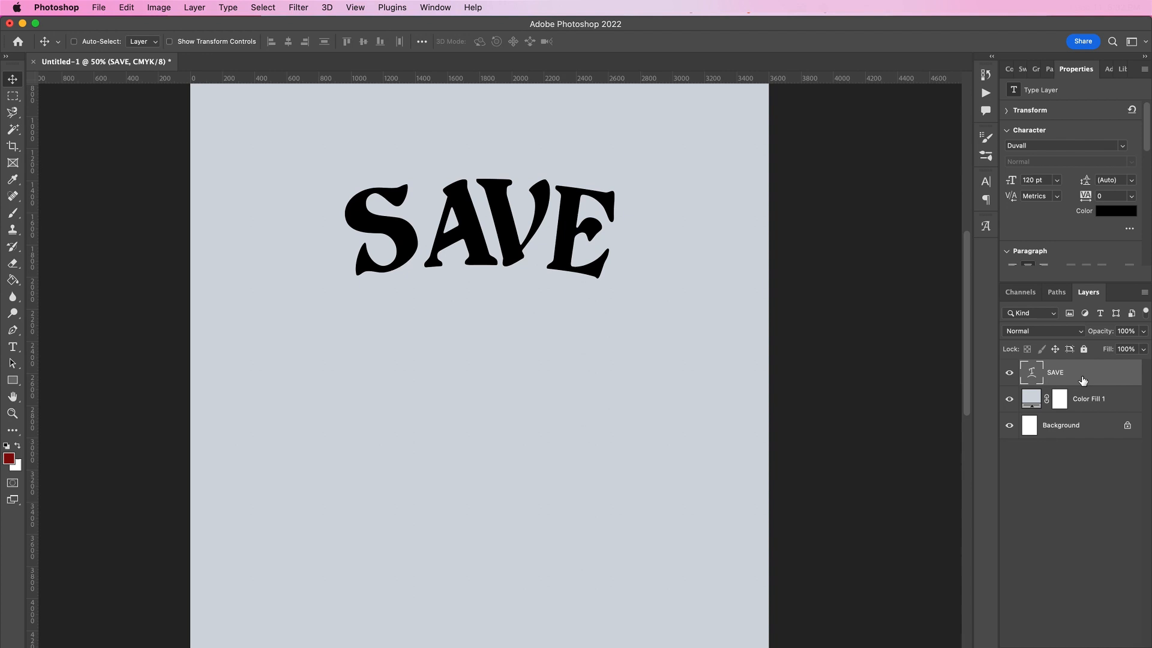
- Enable Bevel & Emboss on SAVE as a hard-chiselled Inner Bevel with a double-peaked gloss contour
{"action": "double_click", "coordinate": [1073, 372]}
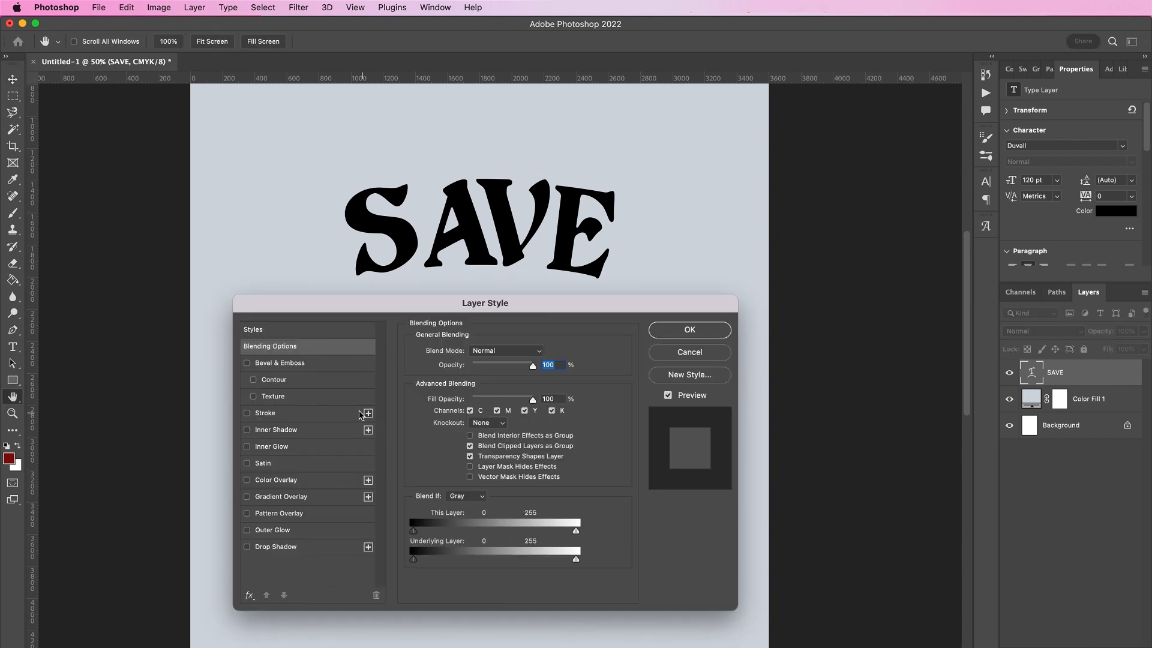
{"action": "left_click", "coordinate": [279, 362]}
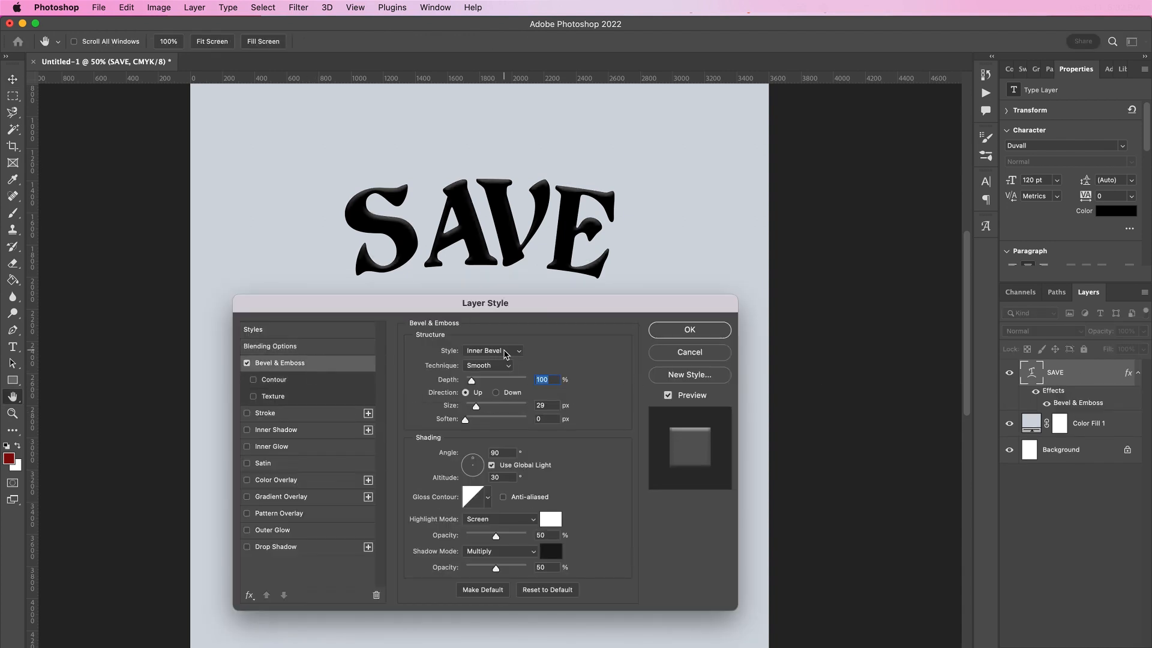
{"action": "left_click", "coordinate": [487, 365]}
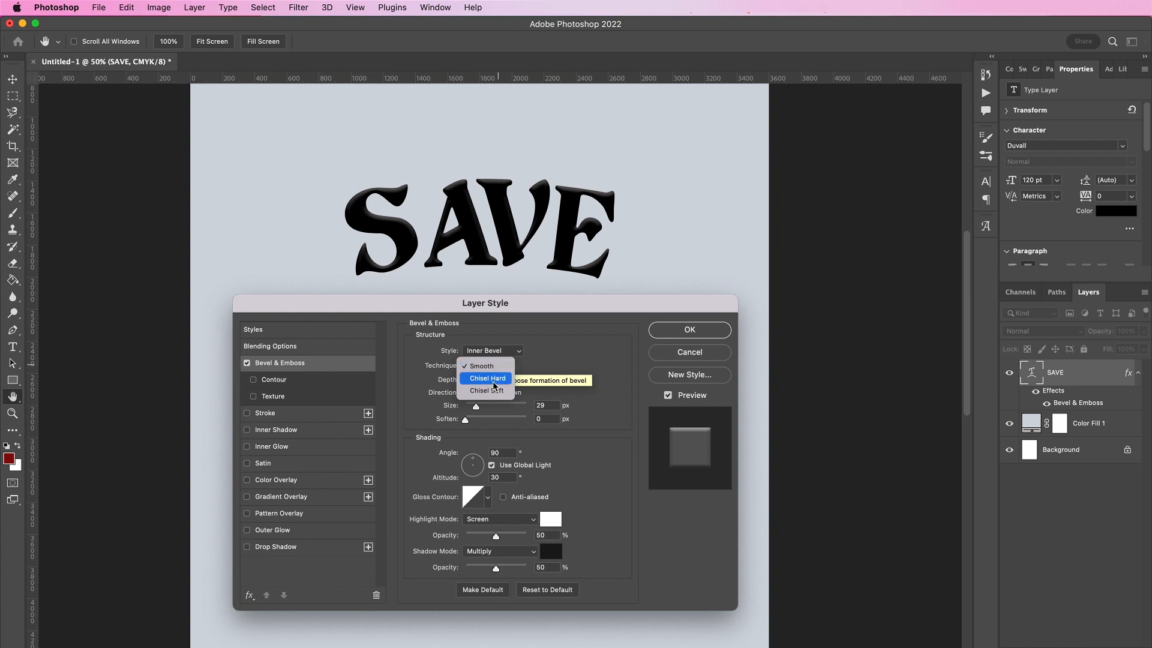
{"action": "left_click", "coordinate": [487, 378]}
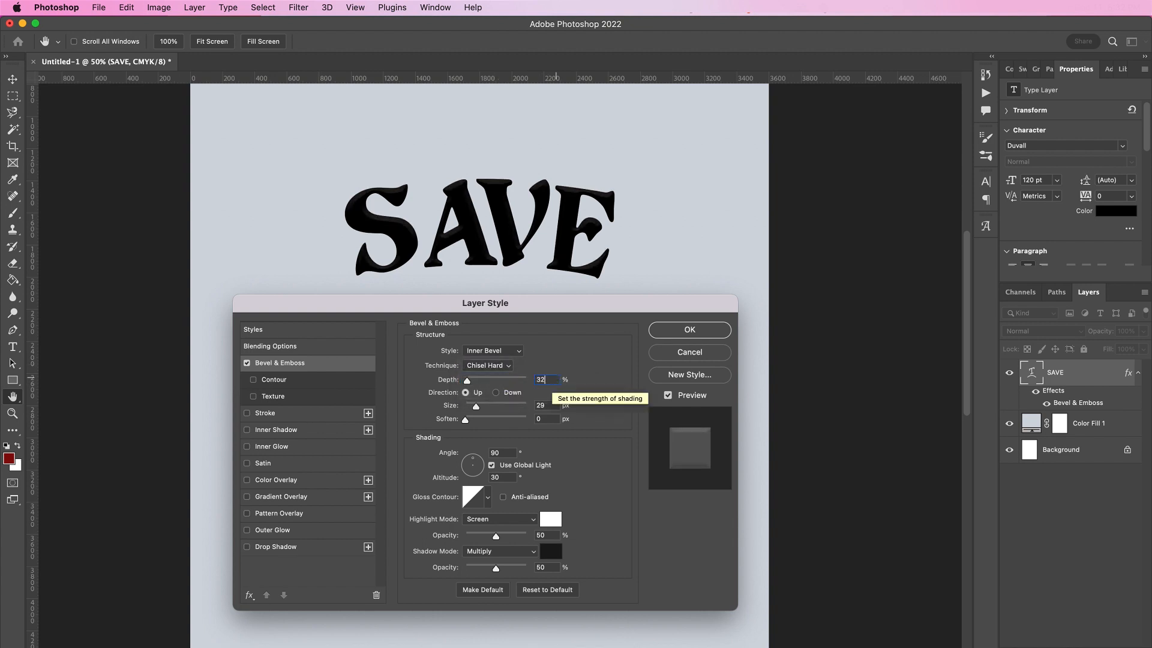
{"action": "mouse_move", "coordinate": [558, 405]}
{"action": "type", "text": "3"}
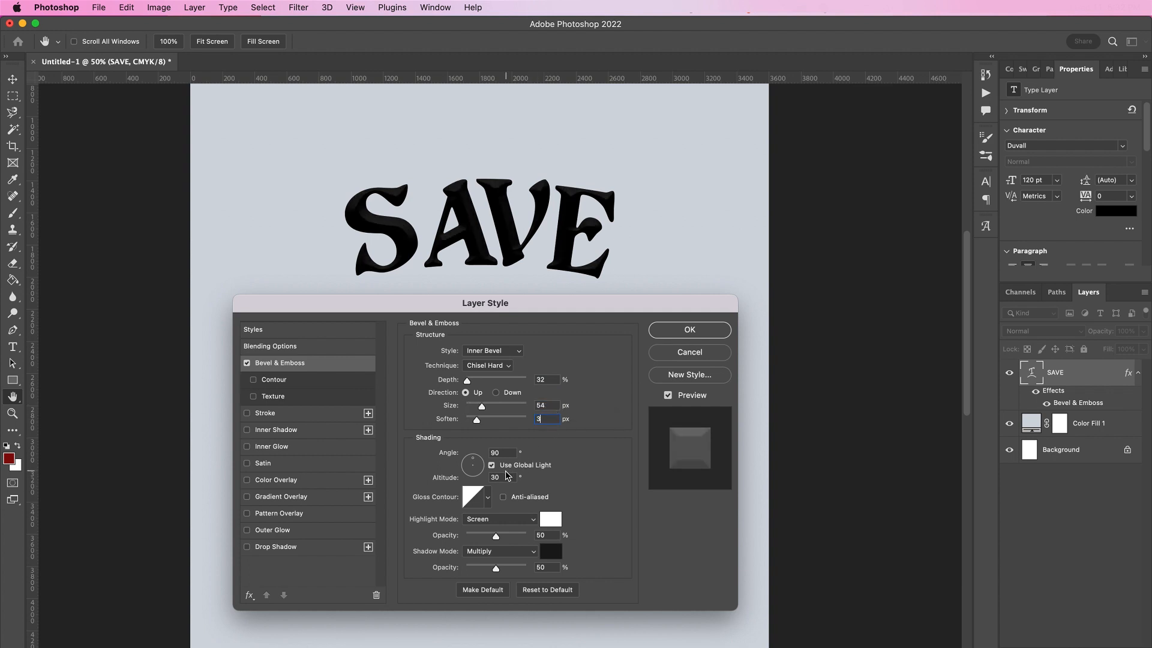
{"action": "left_click", "coordinate": [486, 496]}
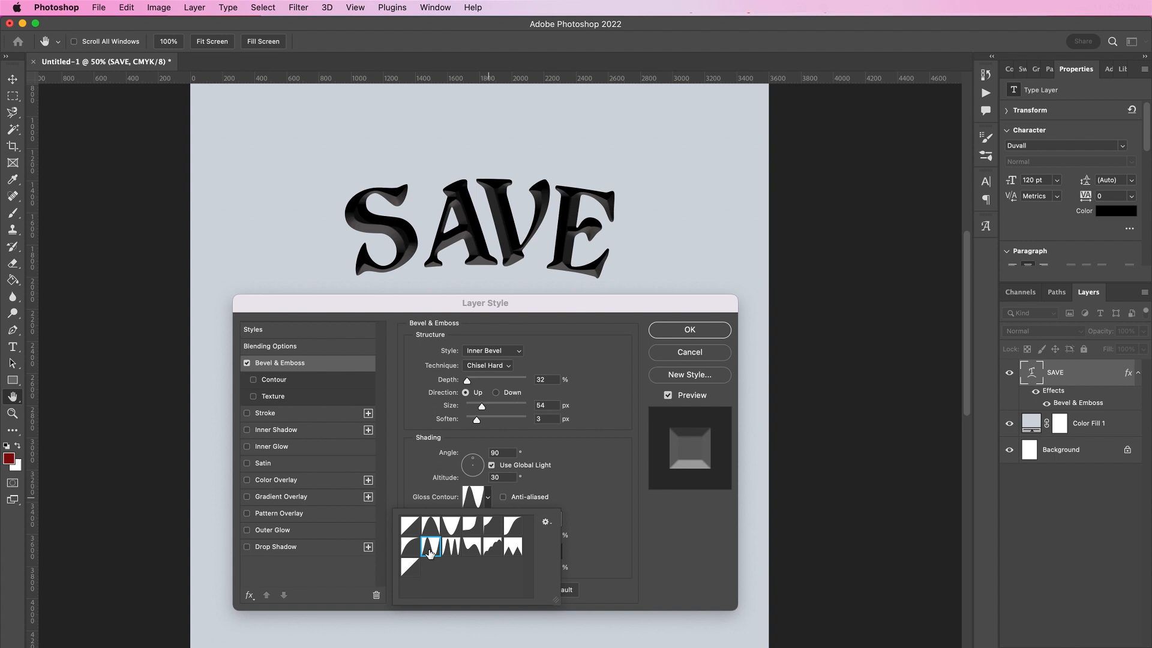
{"action": "left_click", "coordinate": [515, 519]}
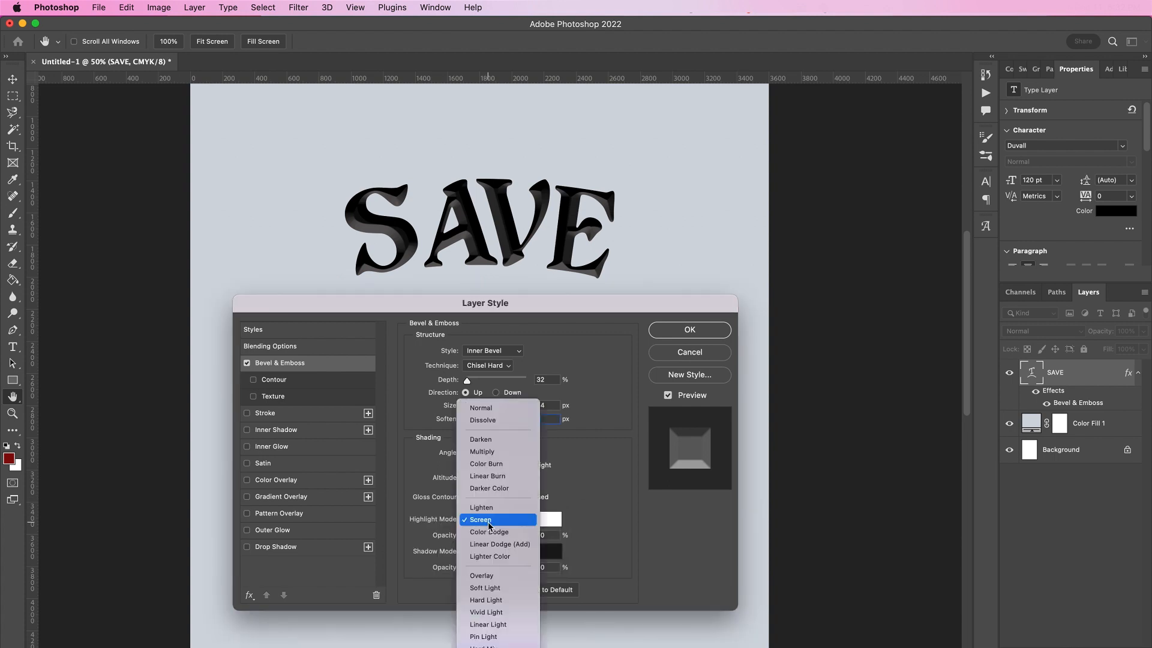
- Set the bevel highlight to Linear Dodge orange and the shadow to Vivid Light red, both at 100%
{"action": "left_click", "coordinate": [499, 544]}
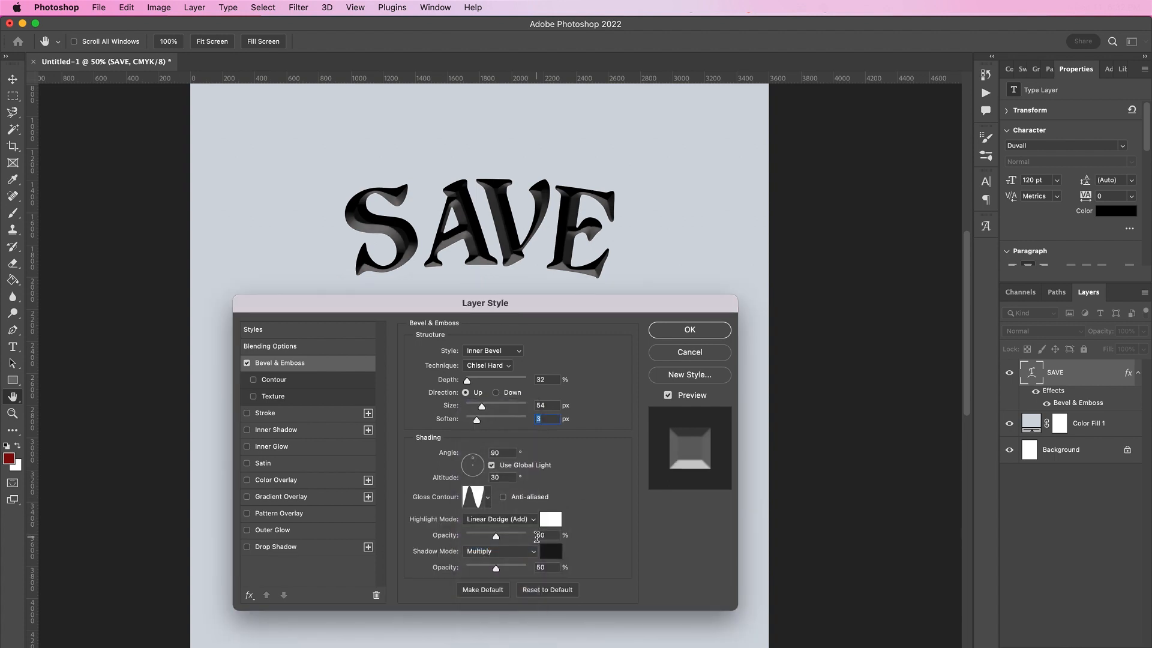
{"action": "left_click", "coordinate": [549, 518]}
{"action": "type", "text": "e9b0"}
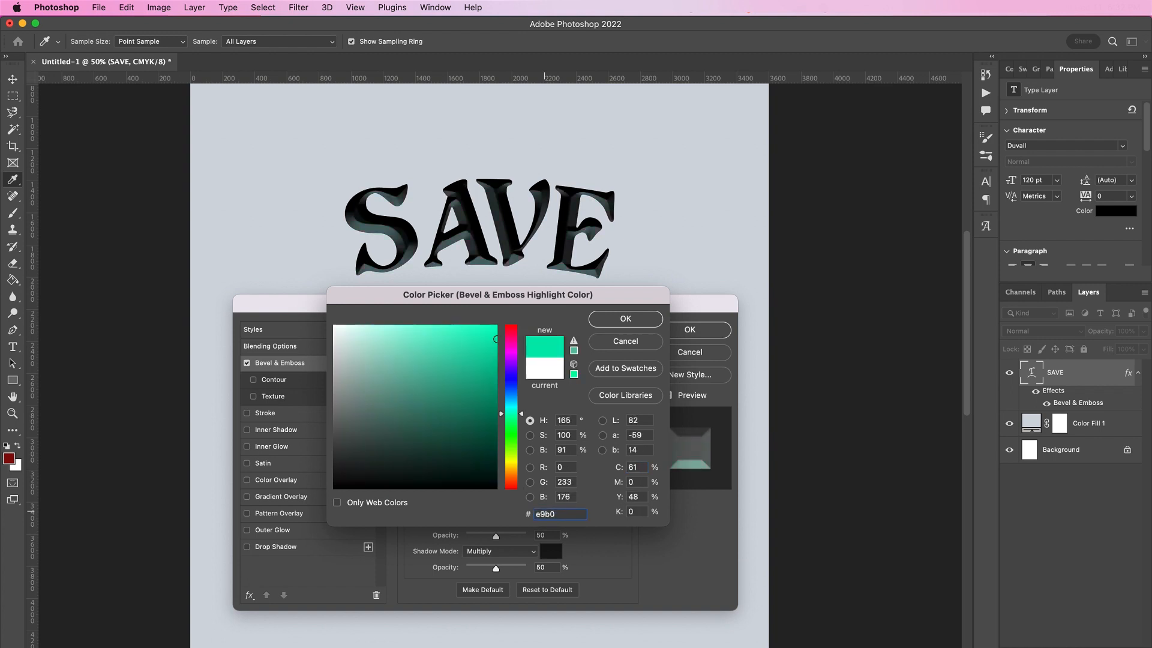
{"action": "left_click", "coordinate": [624, 318]}
{"action": "type", "text": "100"}
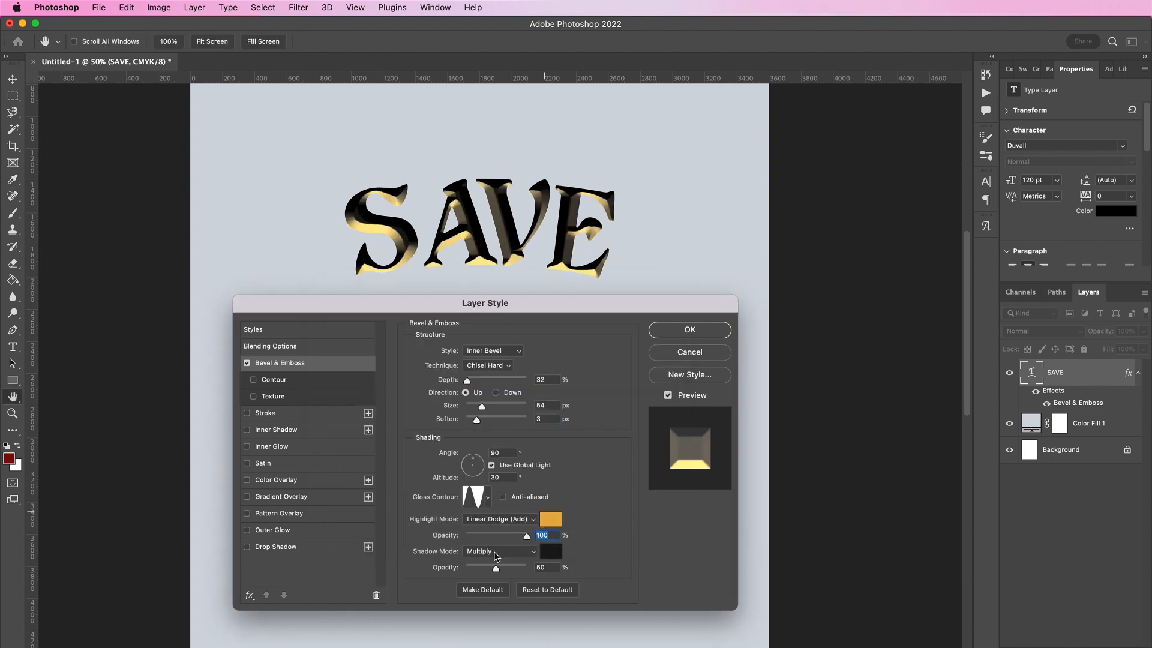
{"action": "left_click", "coordinate": [499, 550]}
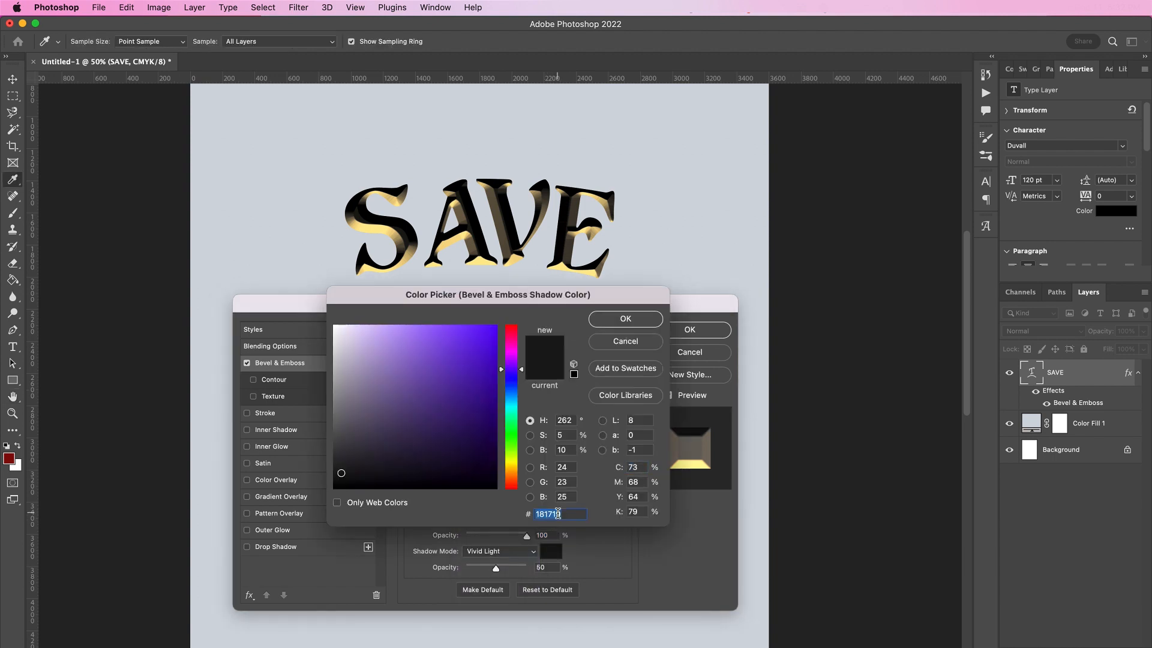
{"action": "type", "text": "ee6965"}
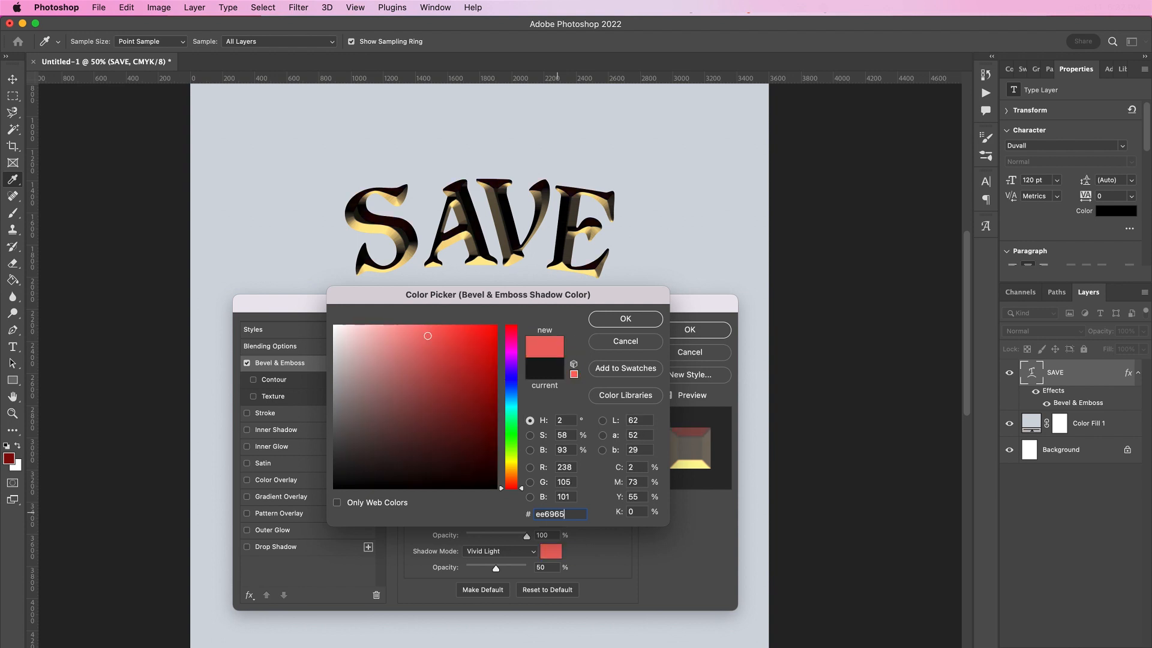
{"action": "left_click", "coordinate": [624, 318]}
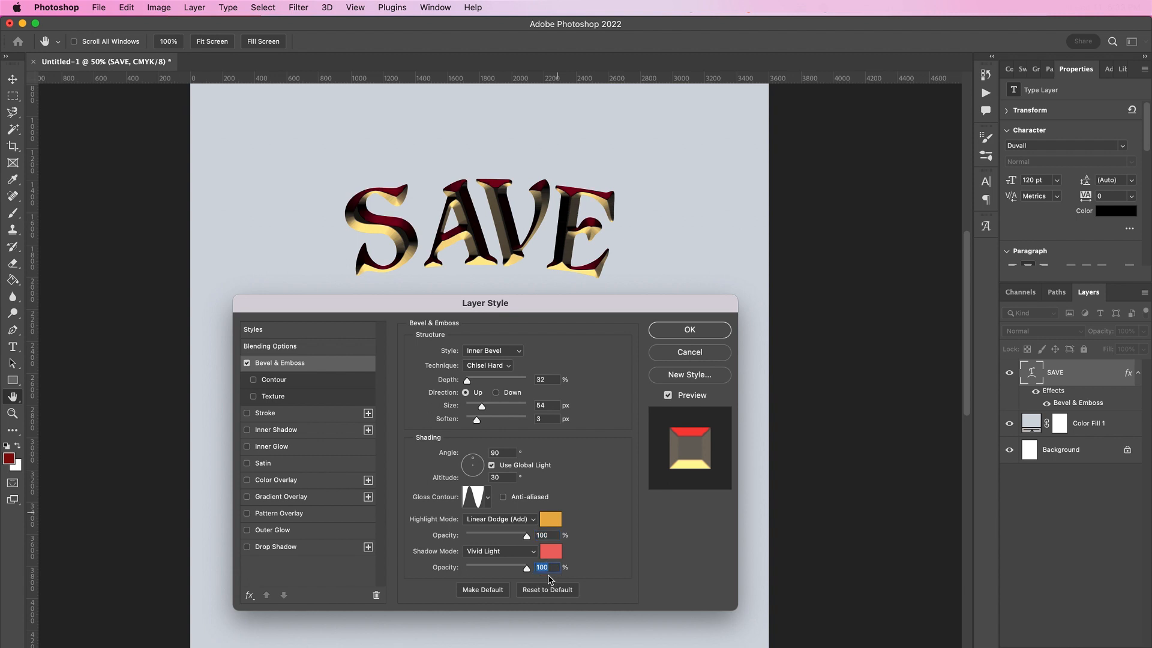
- Enable the bevel Contour effect with its range reduced to 20%
{"action": "left_click", "coordinate": [253, 379]}
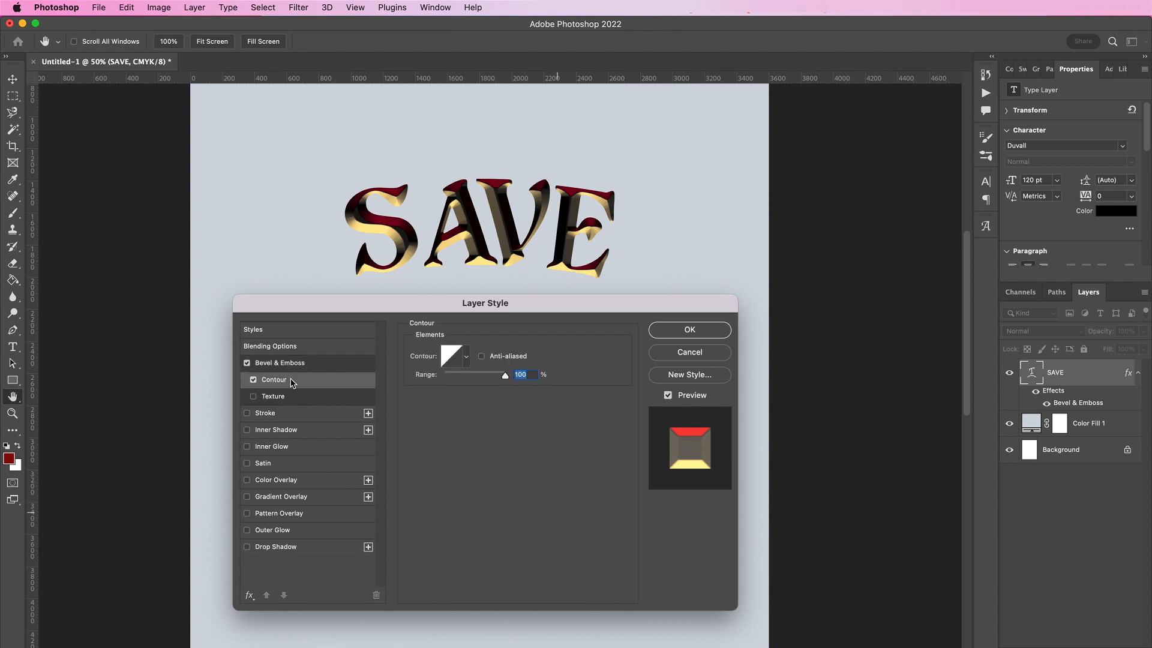
{"action": "mouse_move", "coordinate": [463, 360]}
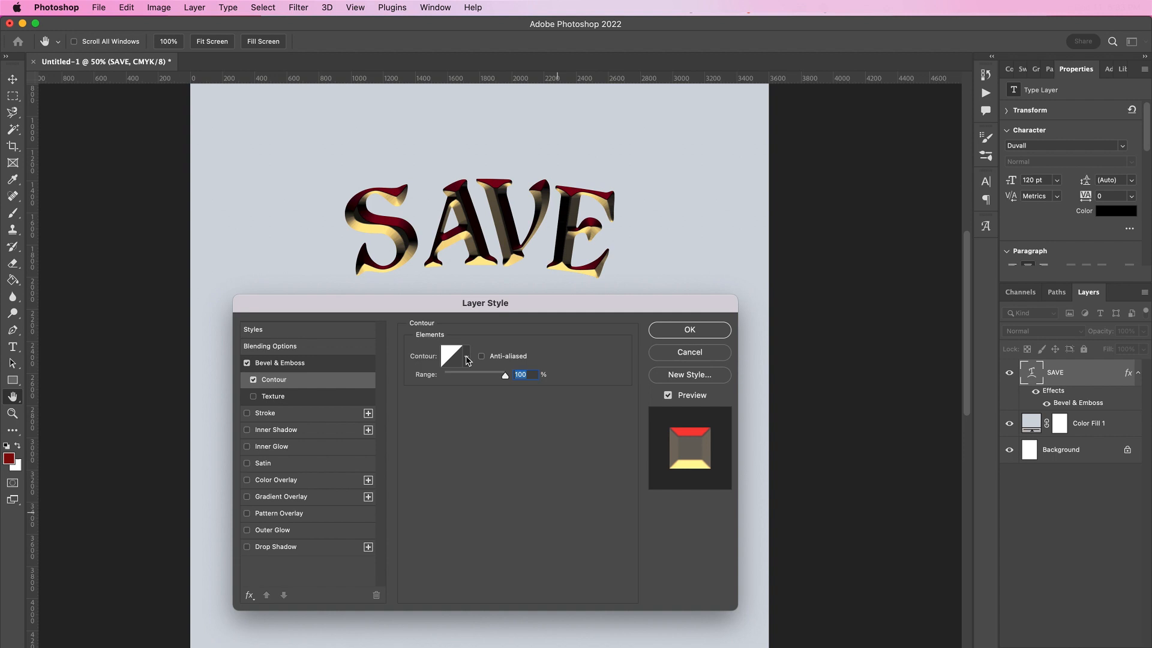
{"action": "left_click", "coordinate": [455, 355]}
{"action": "type", "text": "20"}
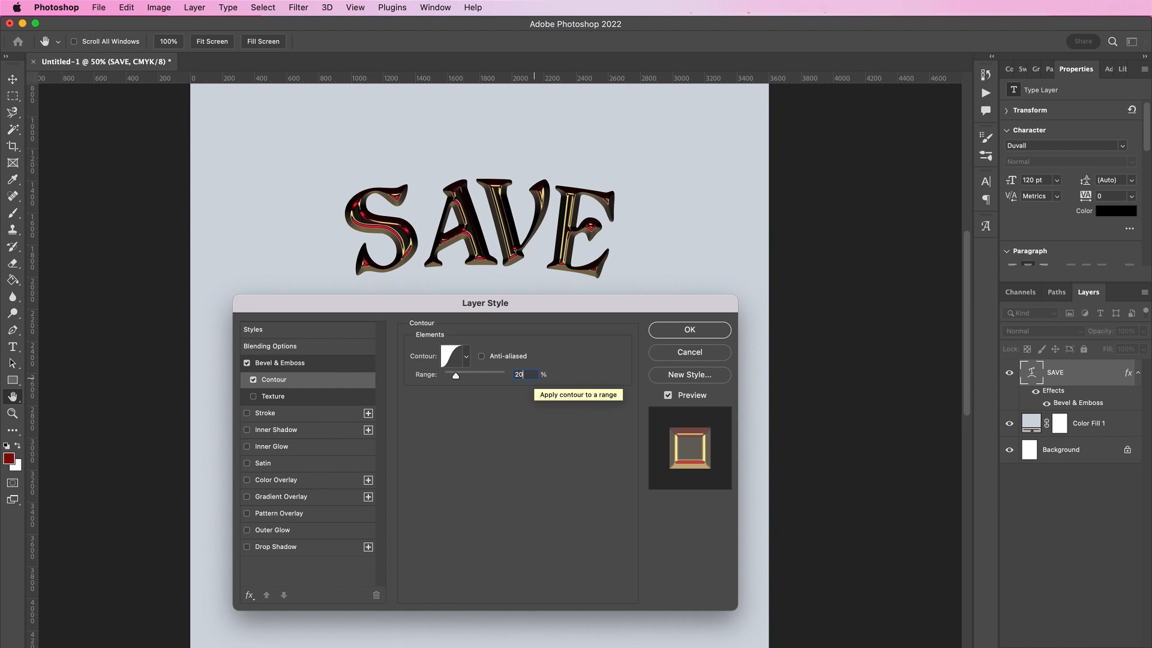
- Add a teal Hard Mix inner shadow at 65% opacity with distance 20, choke 42 and size 38
{"action": "left_click", "coordinate": [277, 430]}
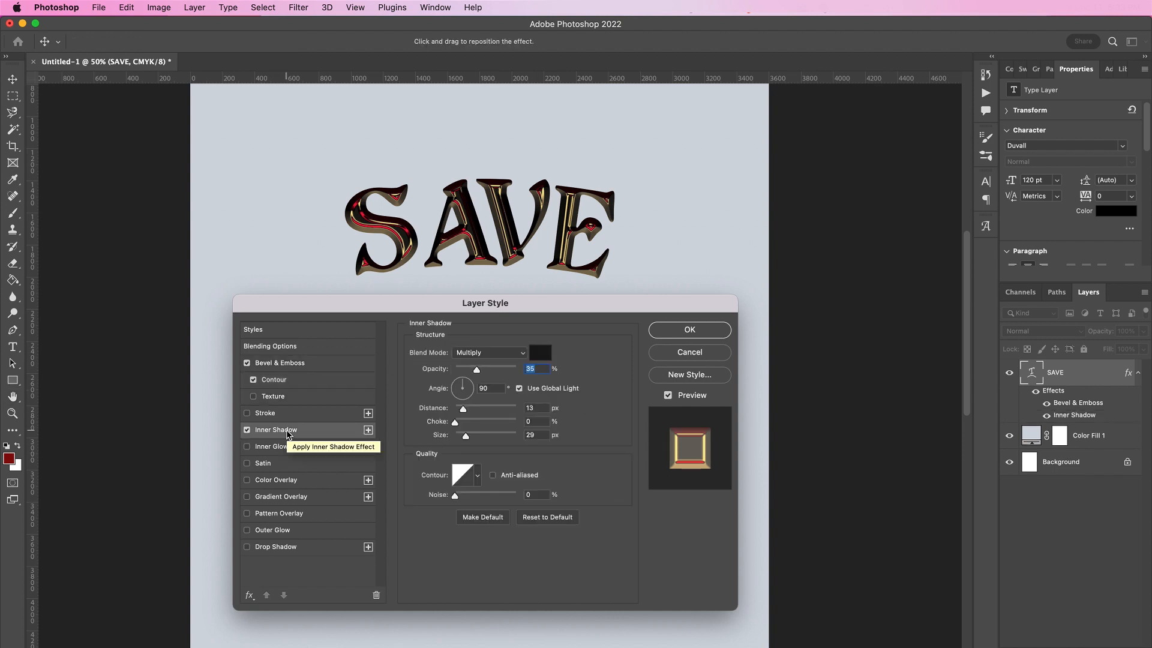
{"action": "left_click", "coordinate": [489, 352]}
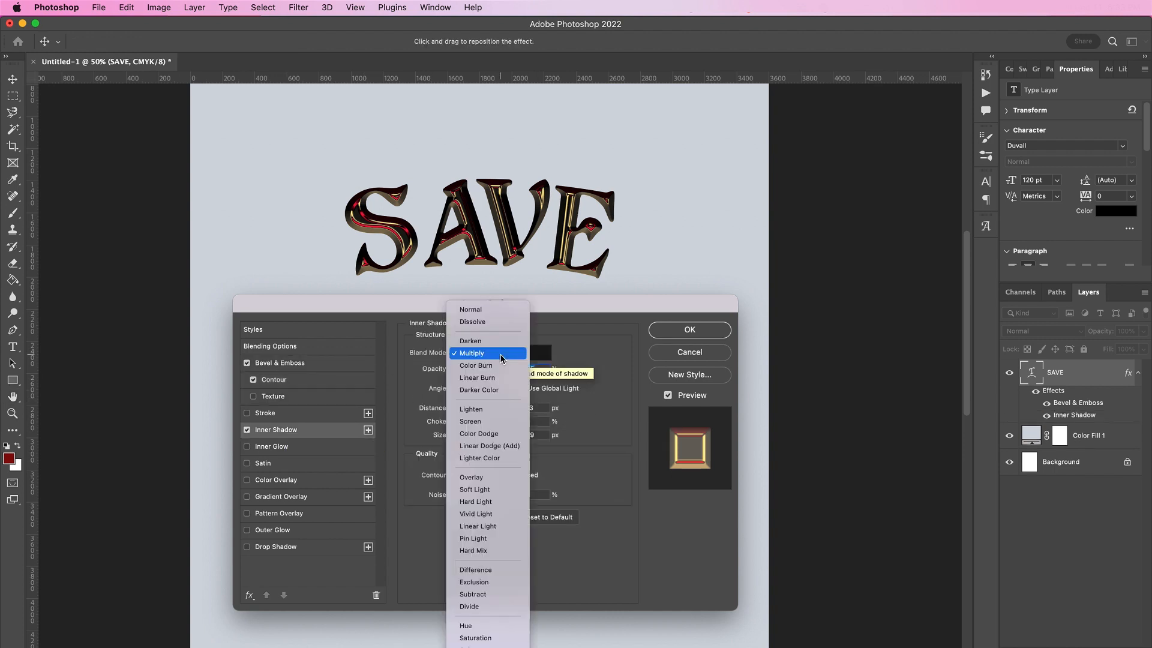
{"action": "left_click", "coordinate": [472, 550]}
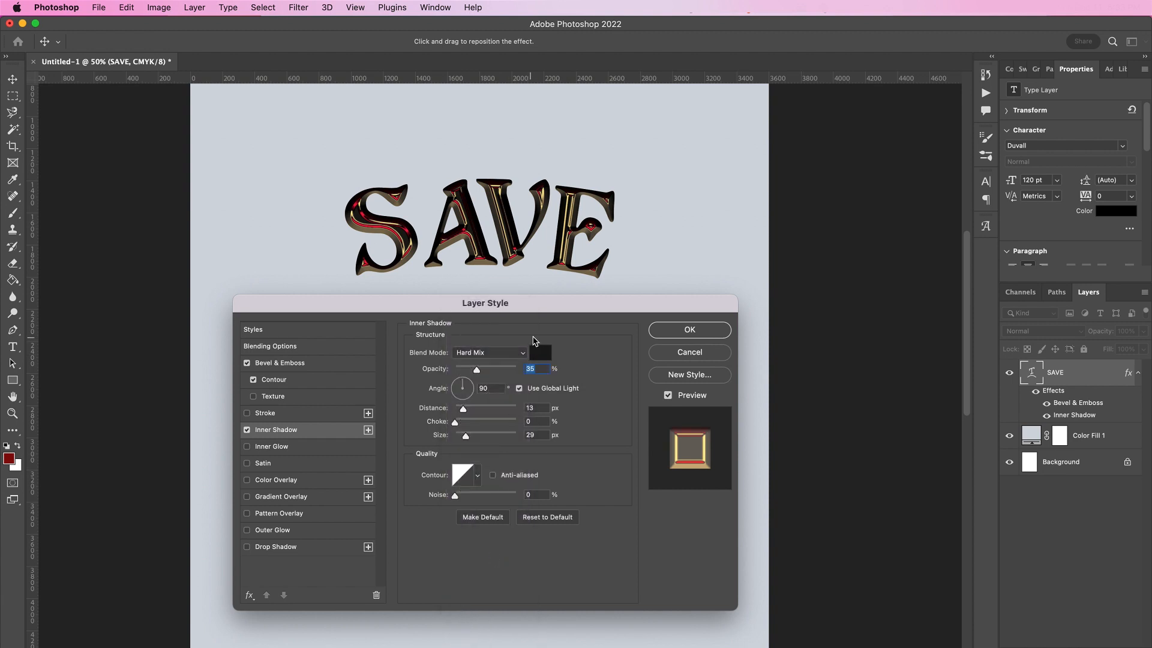
{"action": "left_click", "coordinate": [538, 353]}
{"action": "type", "text": "05645c"}
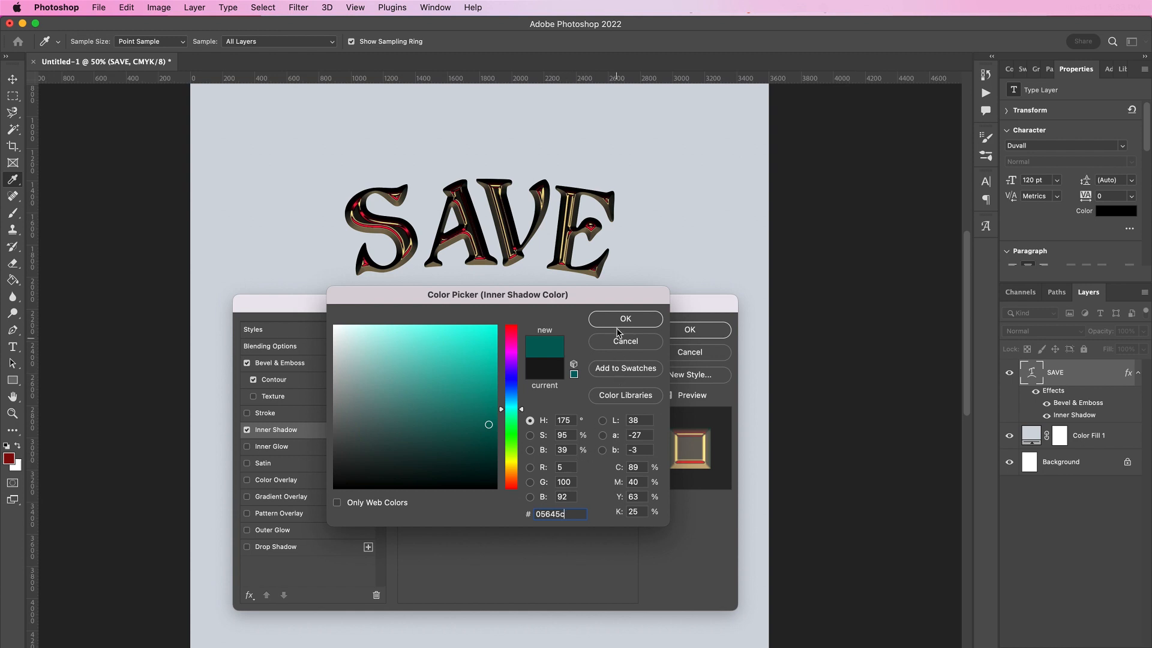
{"action": "left_click", "coordinate": [625, 318]}
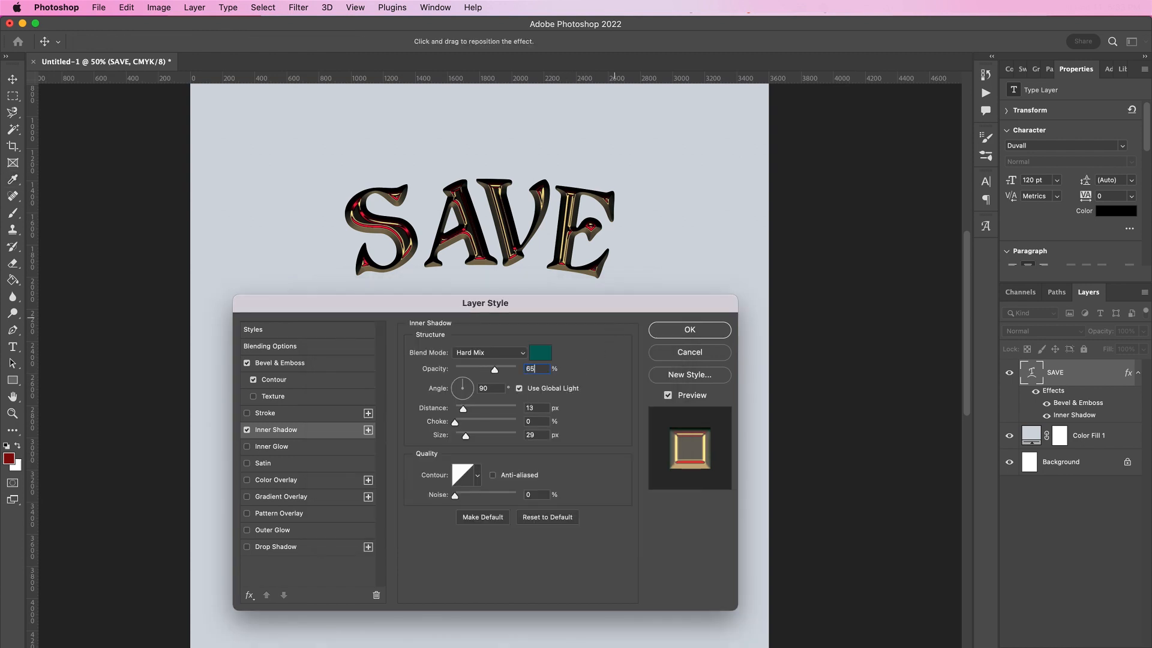
{"action": "left_click", "coordinate": [532, 408]}
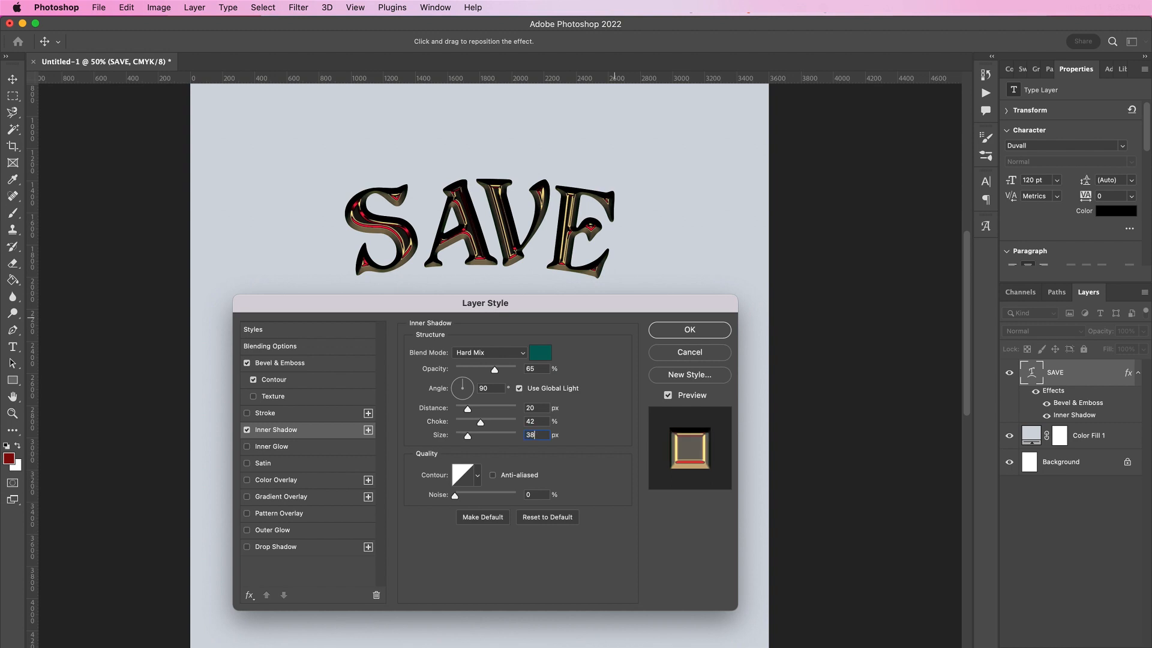
{"action": "left_click", "coordinate": [477, 475]}
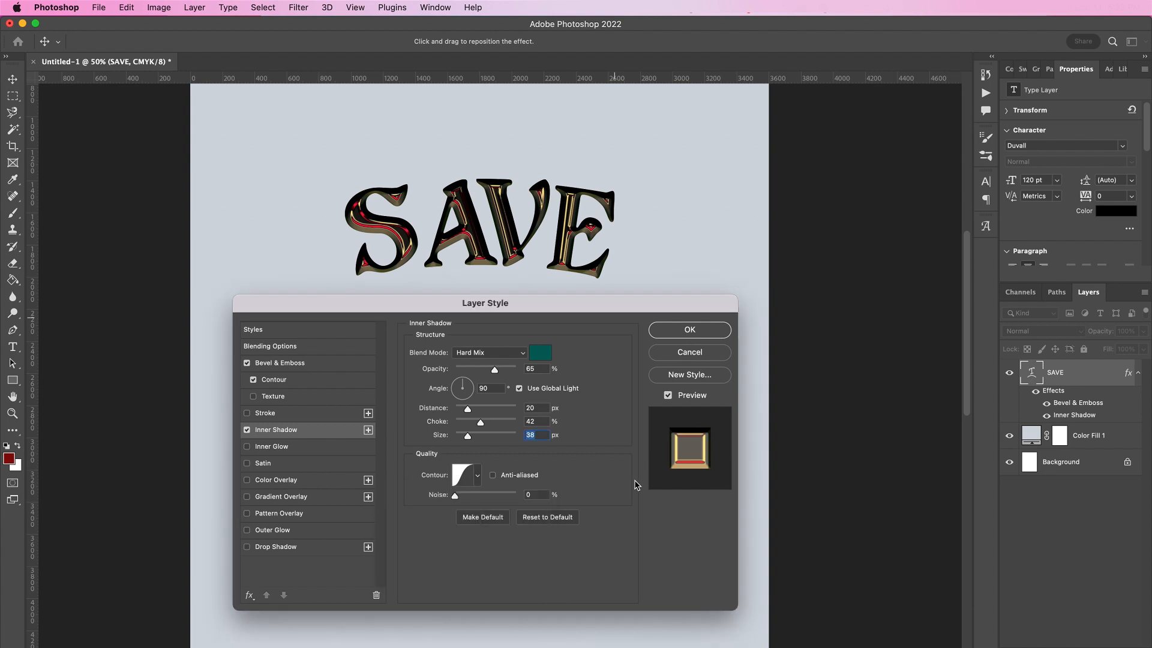
- Enable a yellow (#fed7...) inner glow blending as Color at full opacity
{"action": "left_click", "coordinate": [273, 447]}
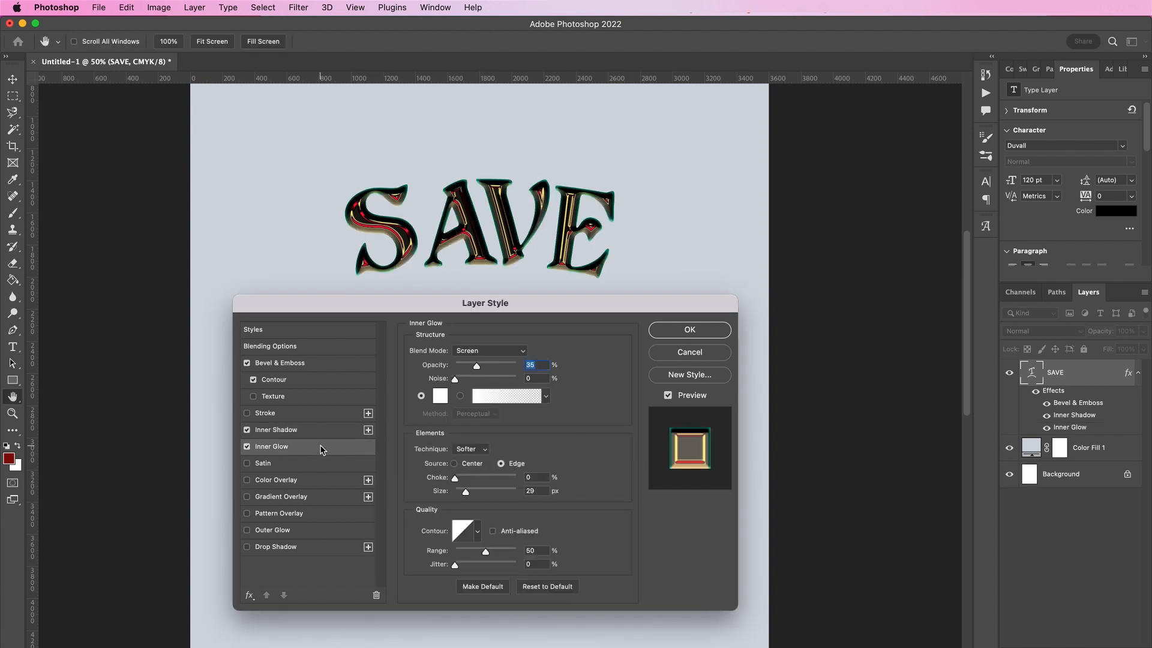
{"action": "mouse_move", "coordinate": [335, 440]}
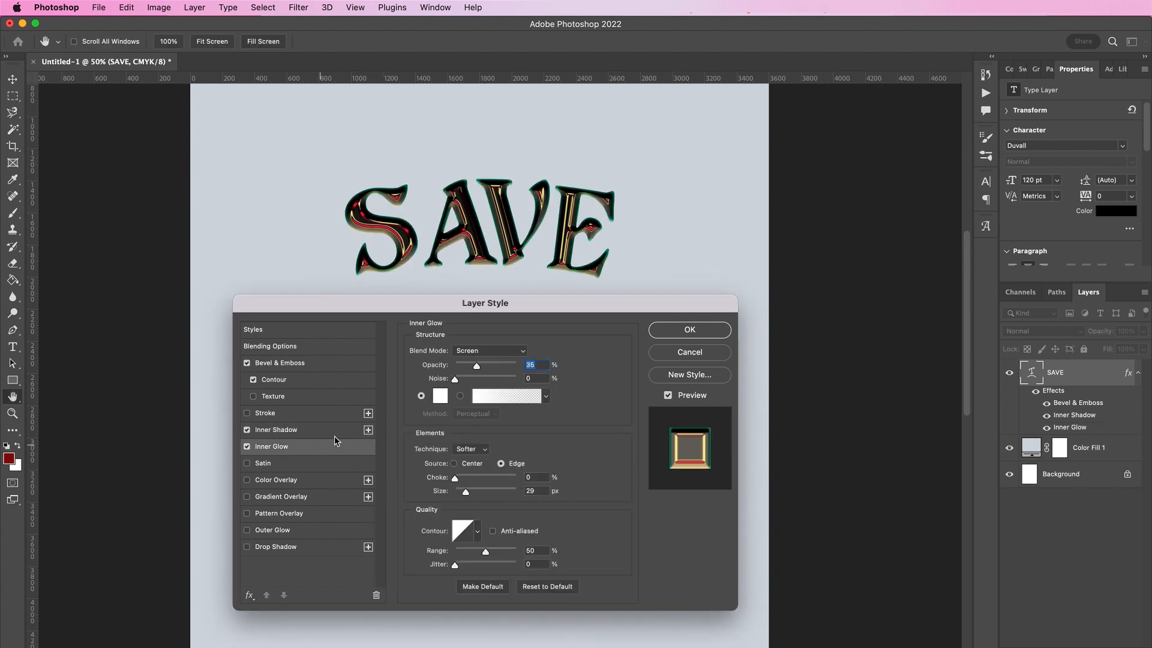
{"action": "left_click", "coordinate": [488, 351]}
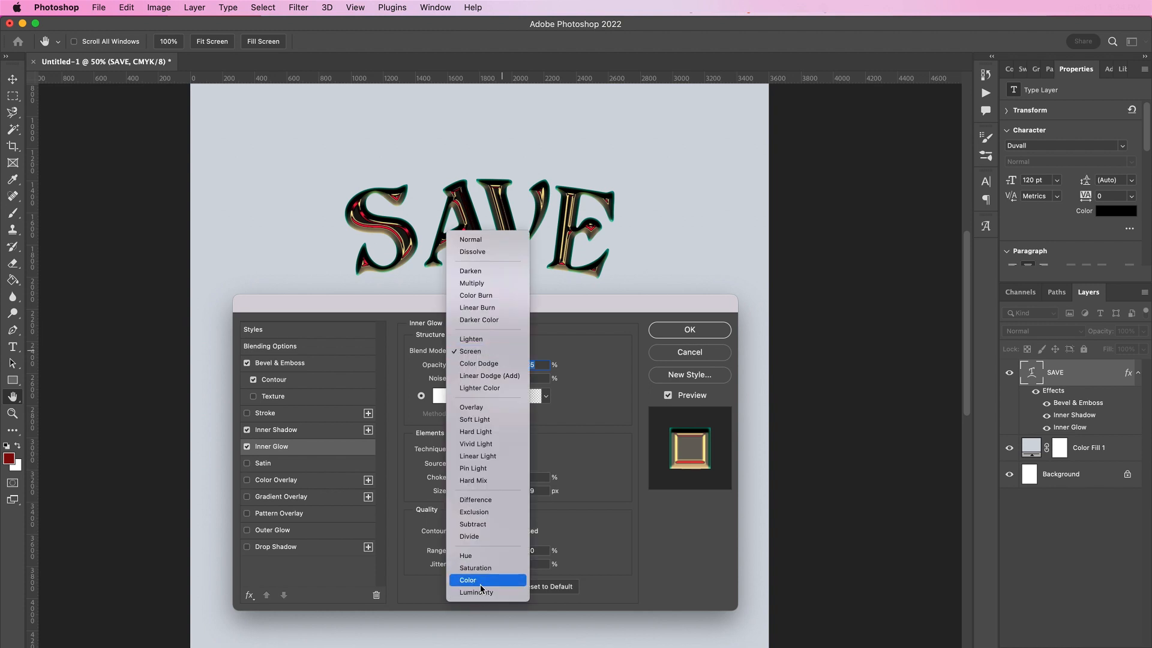
{"action": "left_click", "coordinate": [467, 580]}
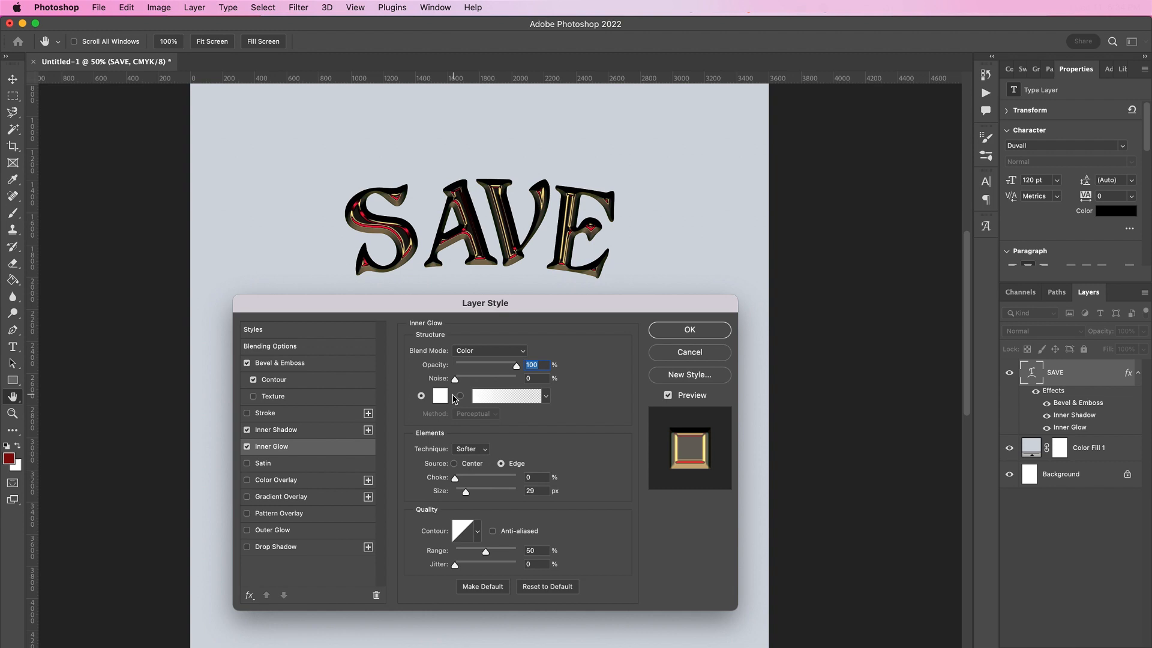
{"action": "left_click", "coordinate": [440, 394]}
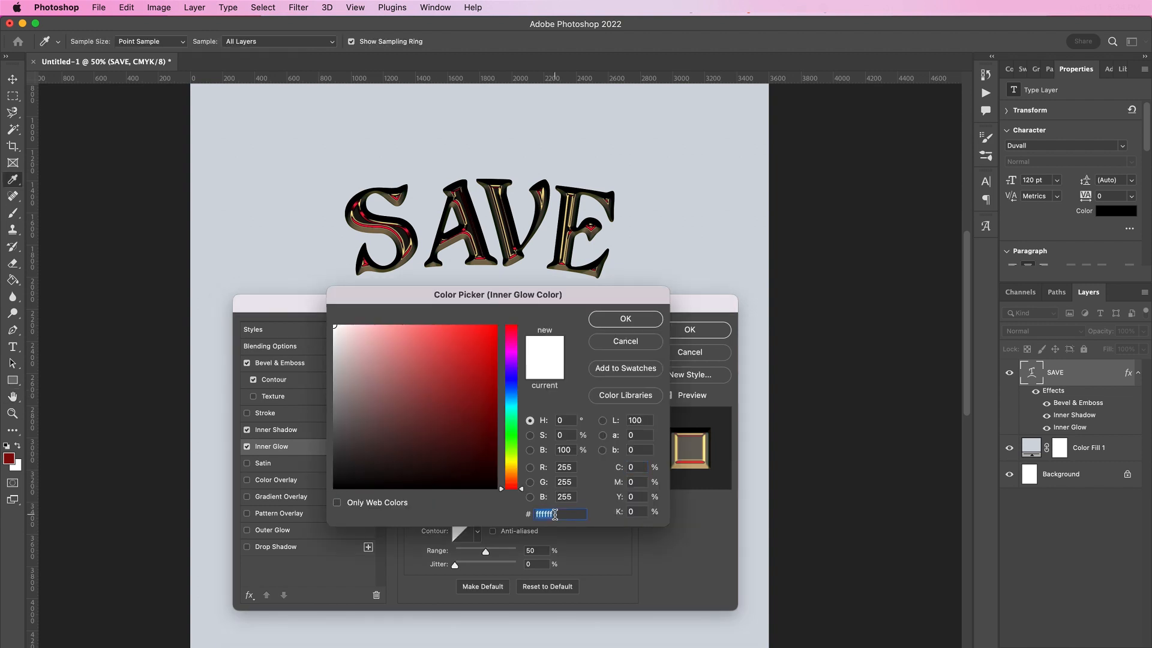
{"action": "type", "text": "fed7"}
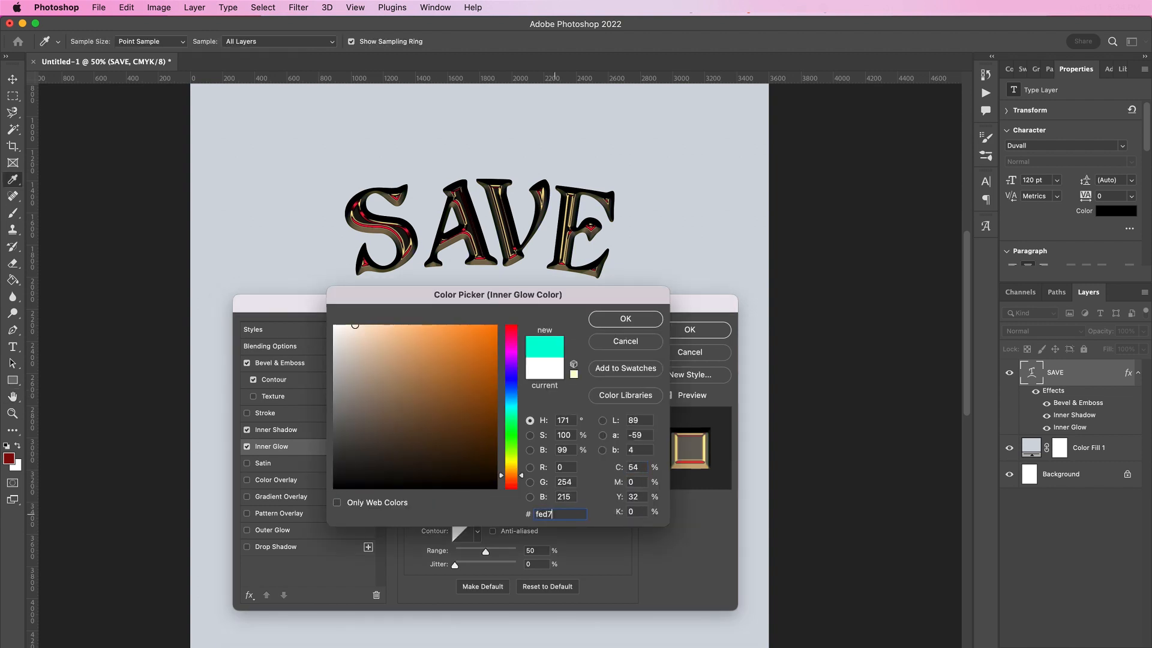
{"action": "left_click", "coordinate": [624, 318]}
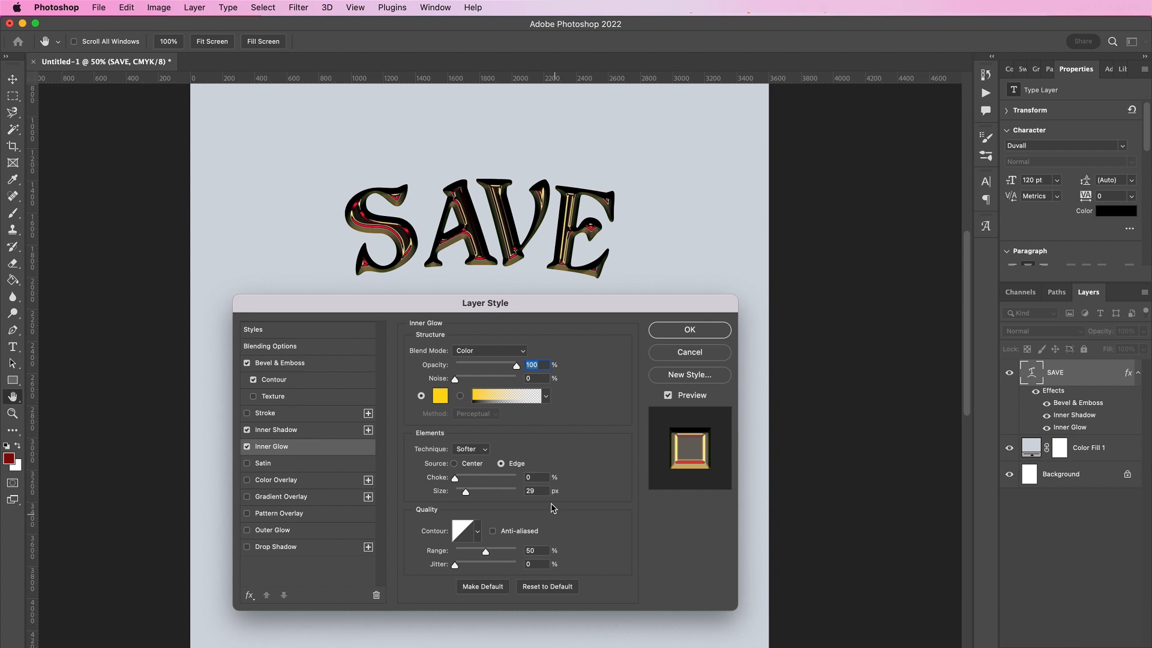
{"action": "mouse_move", "coordinate": [482, 459]}
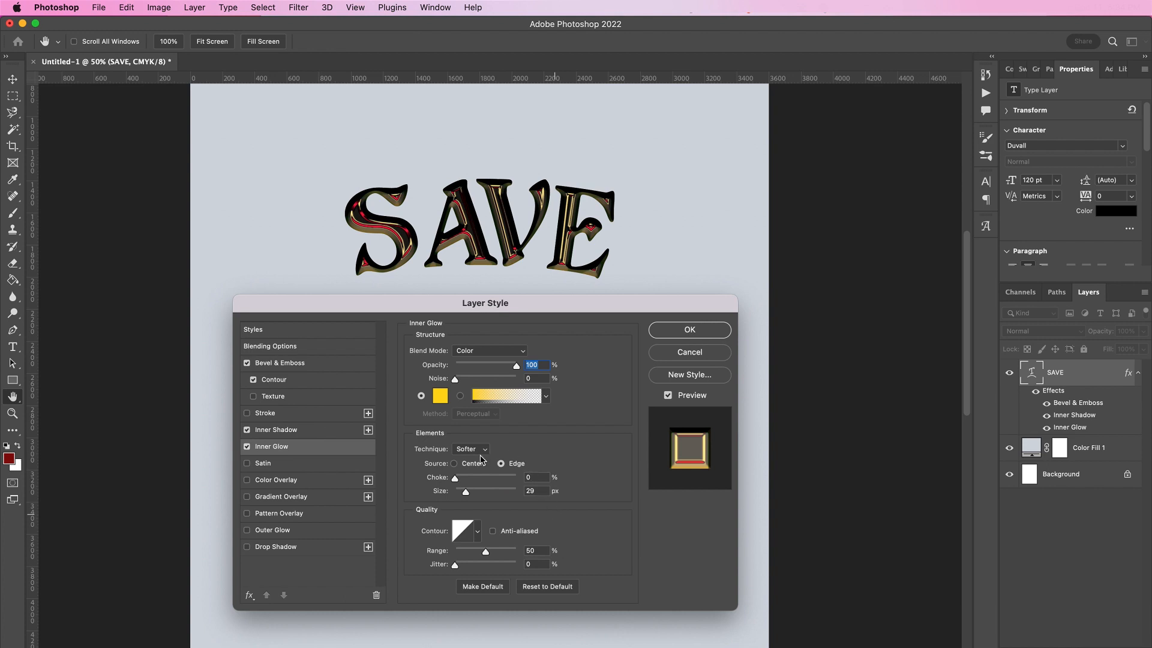
- Make the inner glow radiate from the centre at size 84 with a steeper contour
{"action": "left_click", "coordinate": [454, 463]}
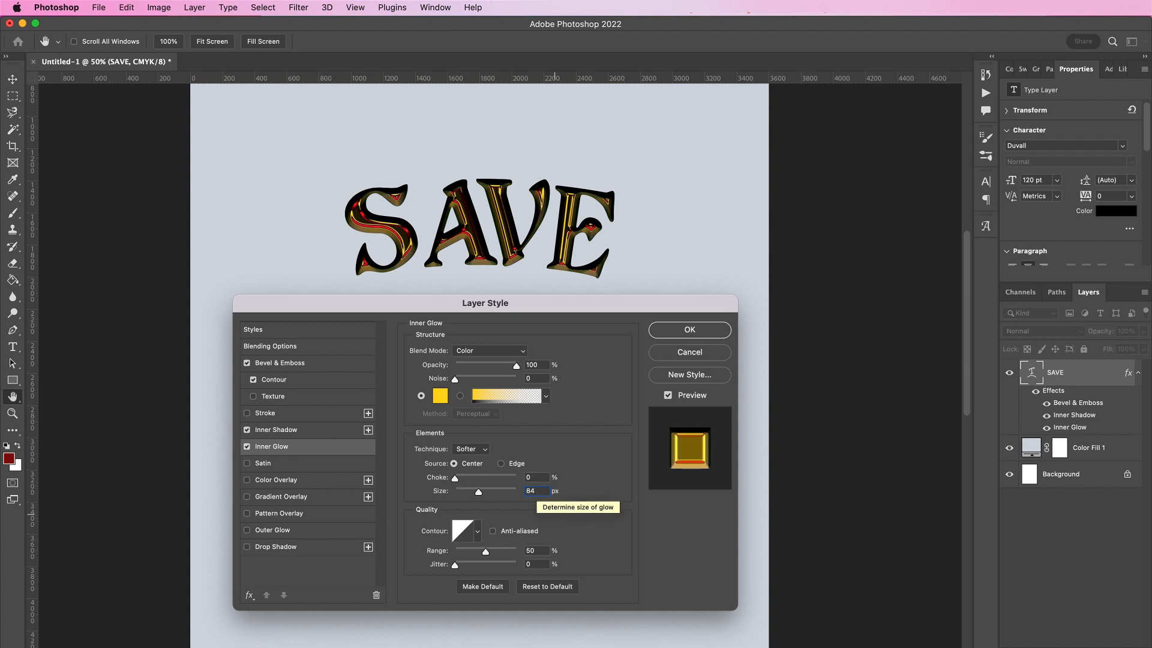
{"action": "left_click", "coordinate": [477, 531]}
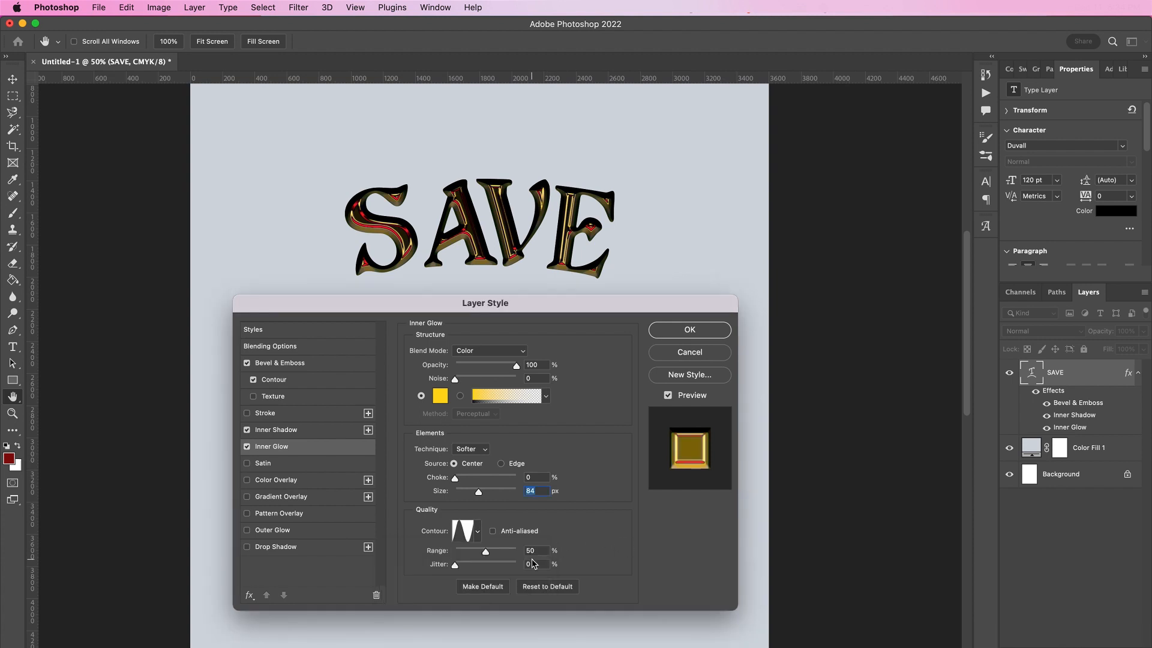
{"action": "left_click", "coordinate": [263, 462]}
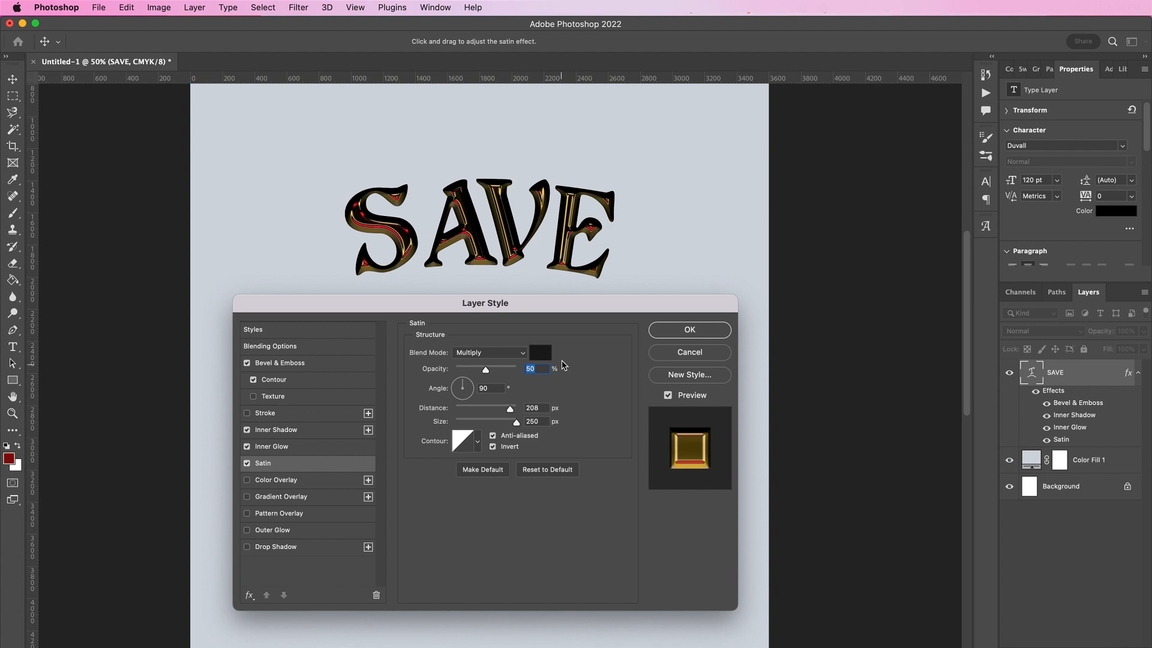
- Set the satin to blend normally with a yellow (#fcee...) colour at 100% opacity
{"action": "left_click", "coordinate": [489, 351]}
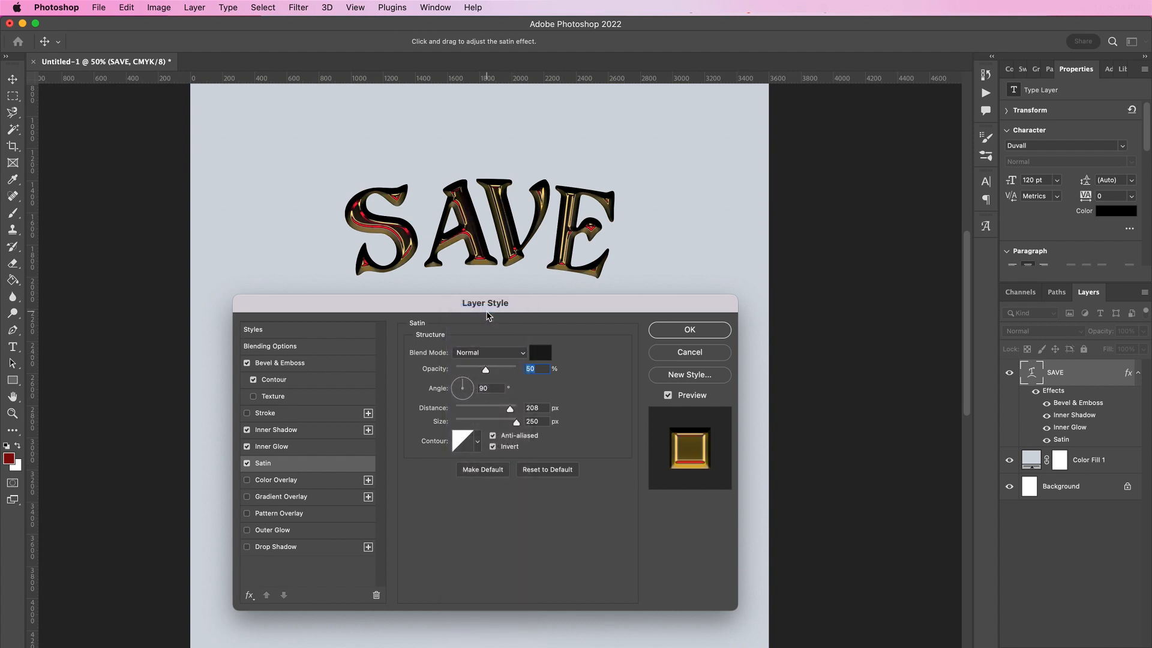
{"action": "left_click", "coordinate": [539, 353]}
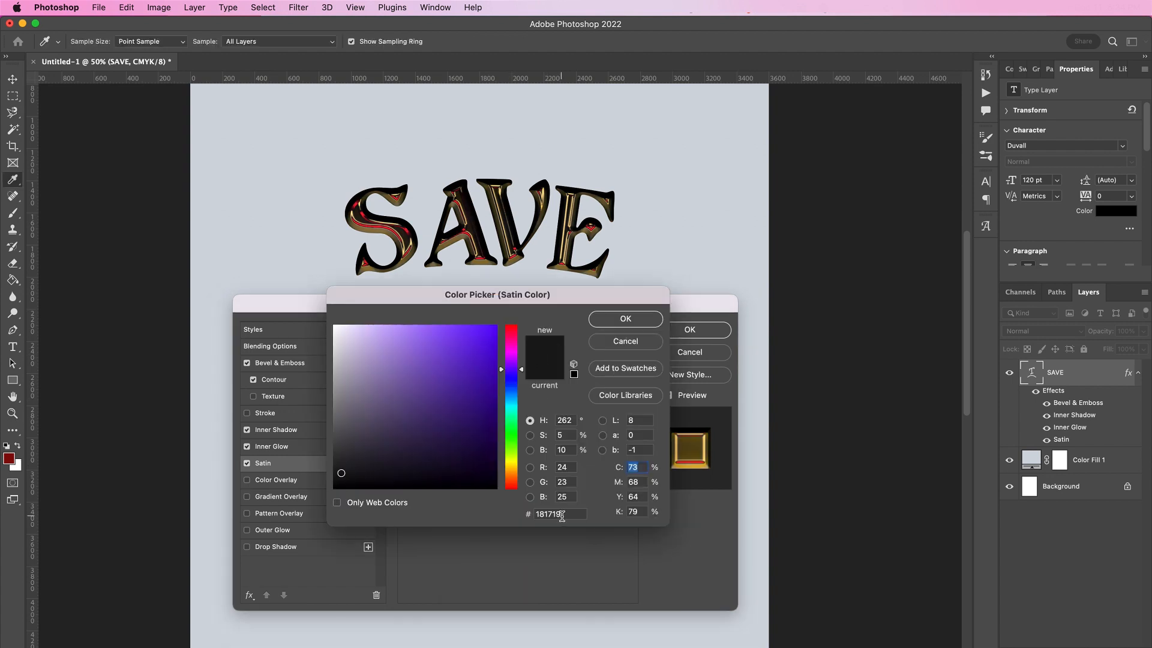
{"action": "type", "text": "fcee"}
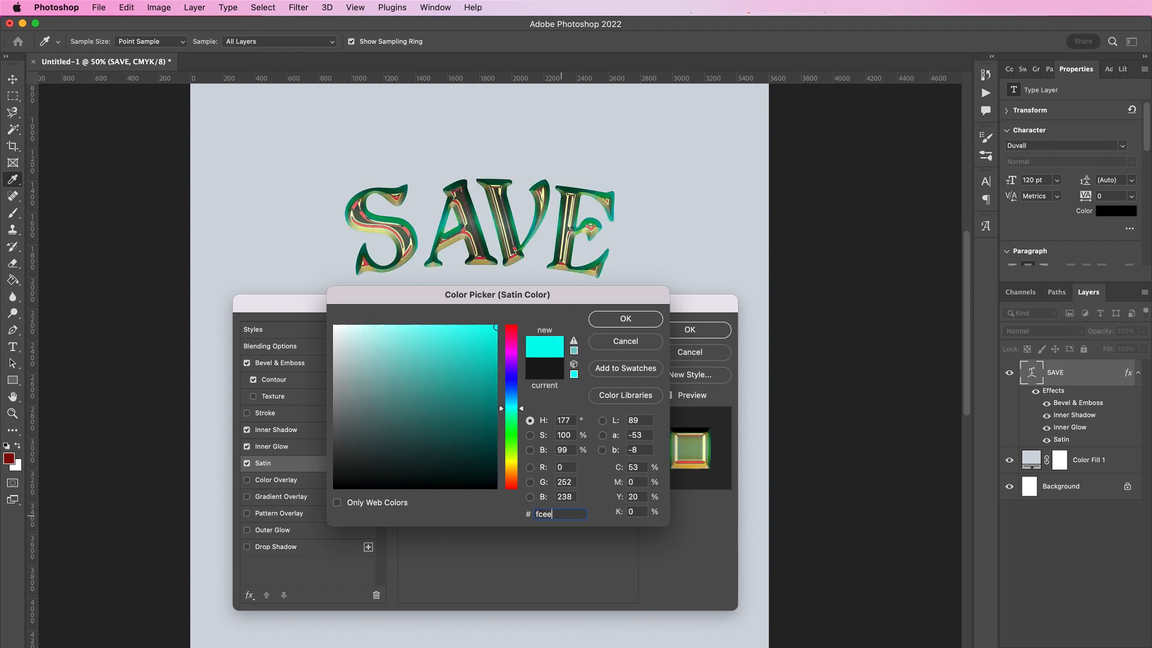
{"action": "left_click", "coordinate": [624, 318]}
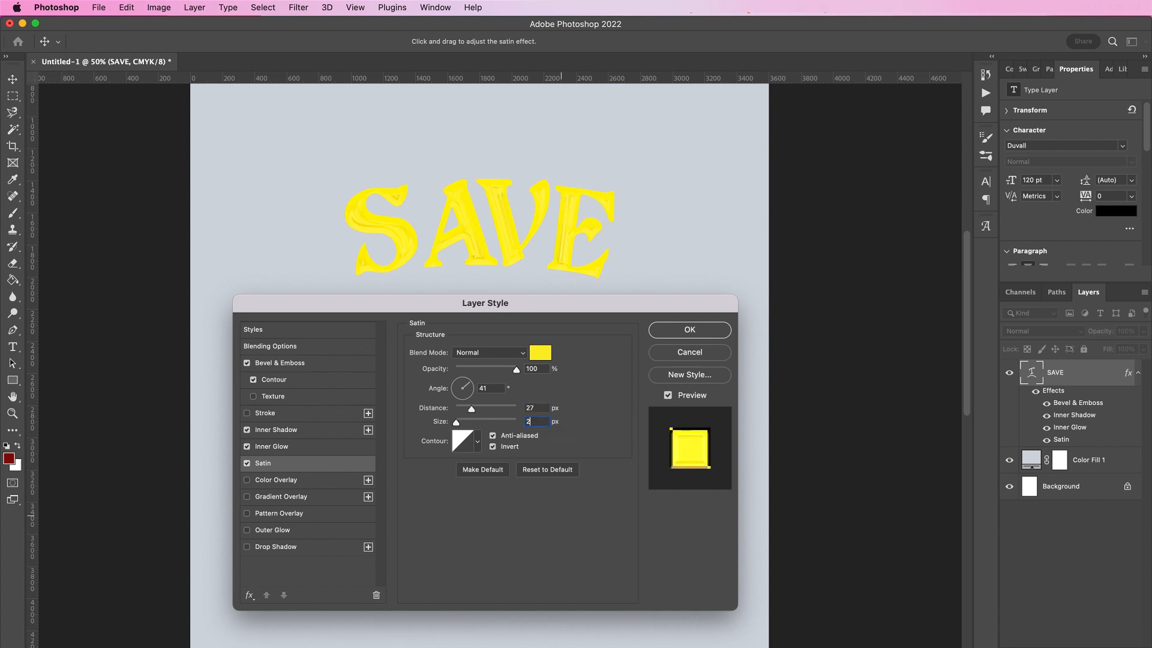
- Give the satin angle 41°, distance 27, size 21, with Invert turned off
{"action": "left_click", "coordinate": [479, 440]}
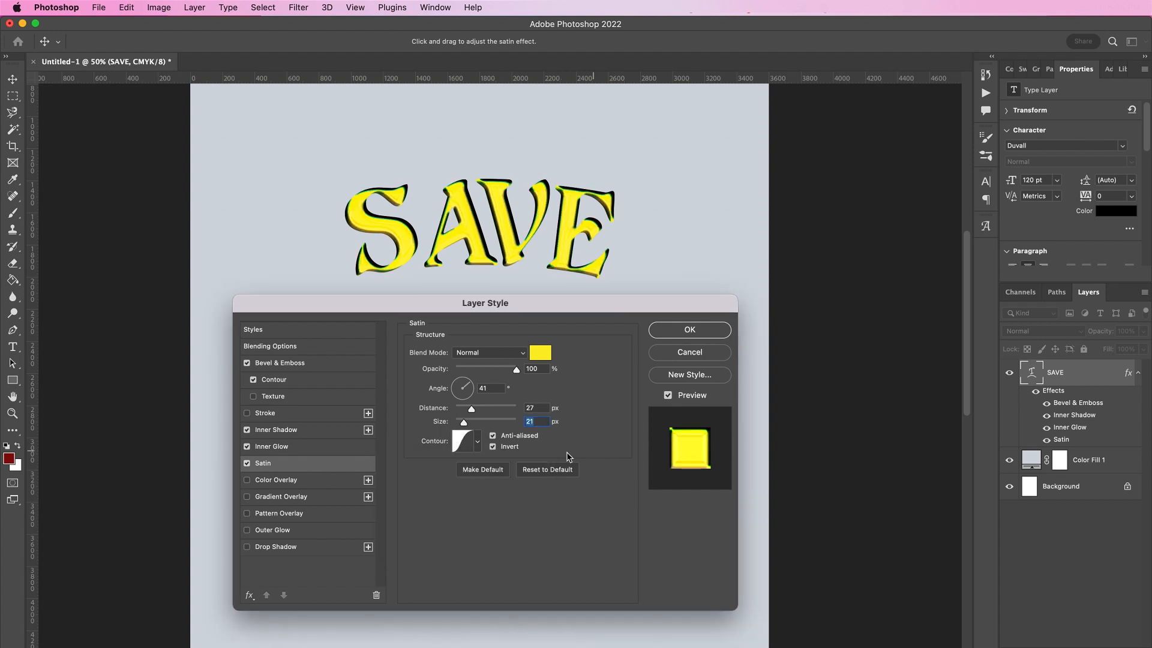
{"action": "left_click", "coordinate": [493, 446]}
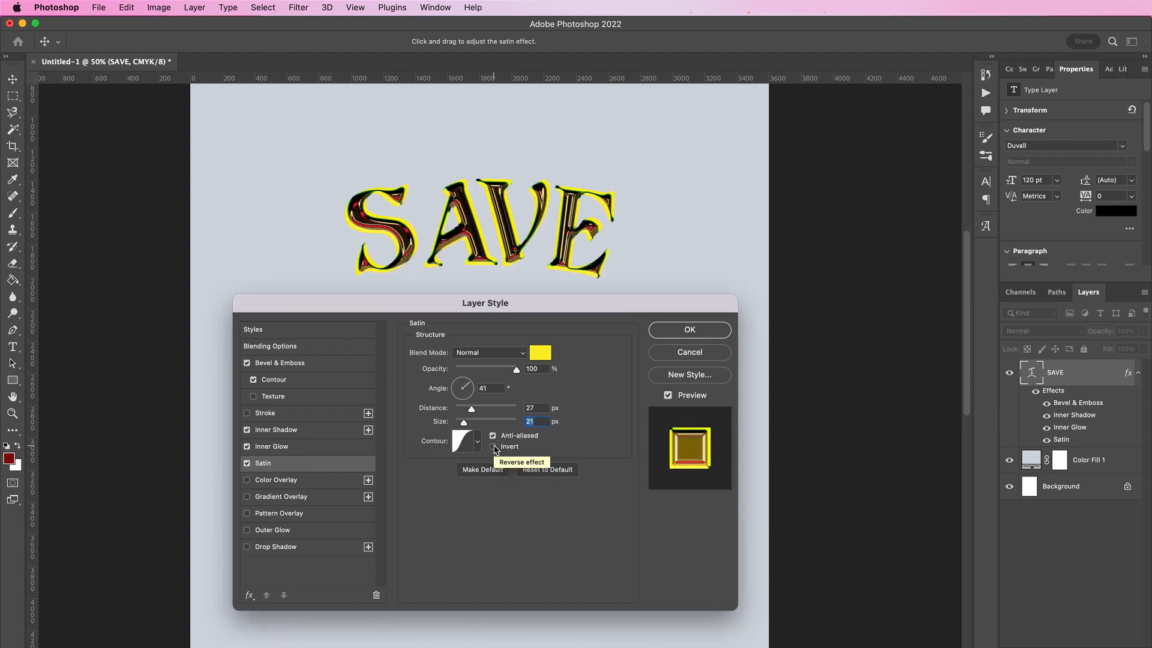
{"action": "mouse_move", "coordinate": [515, 541]}
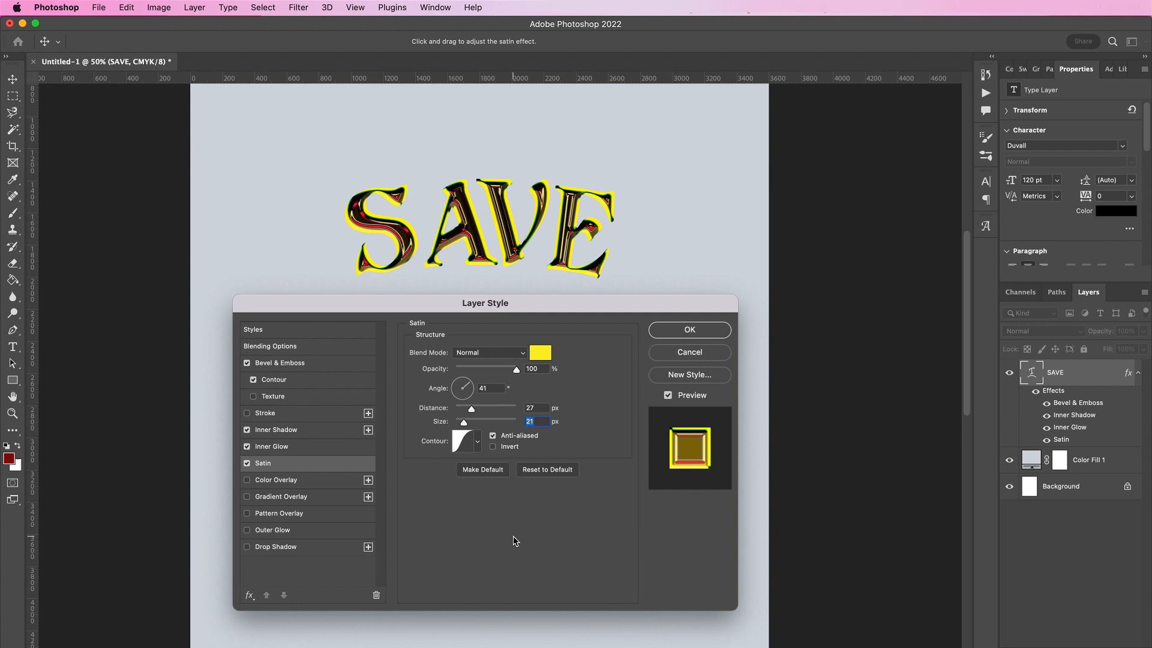
{"action": "mouse_move", "coordinate": [431, 510]}
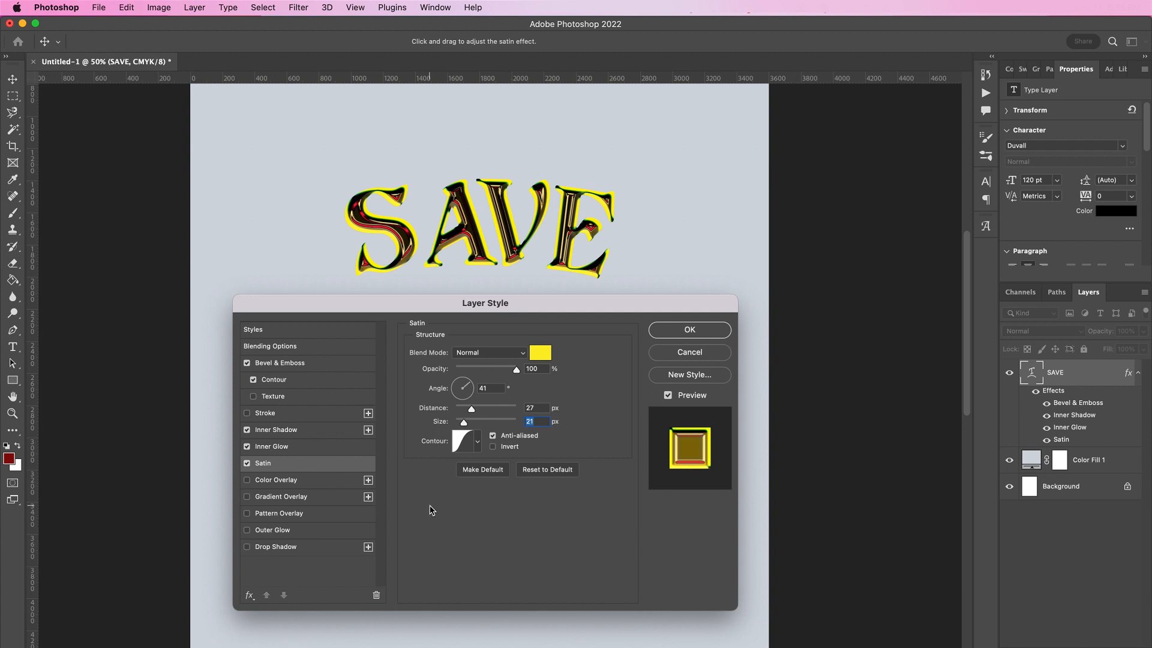
{"action": "left_click", "coordinate": [281, 497]}
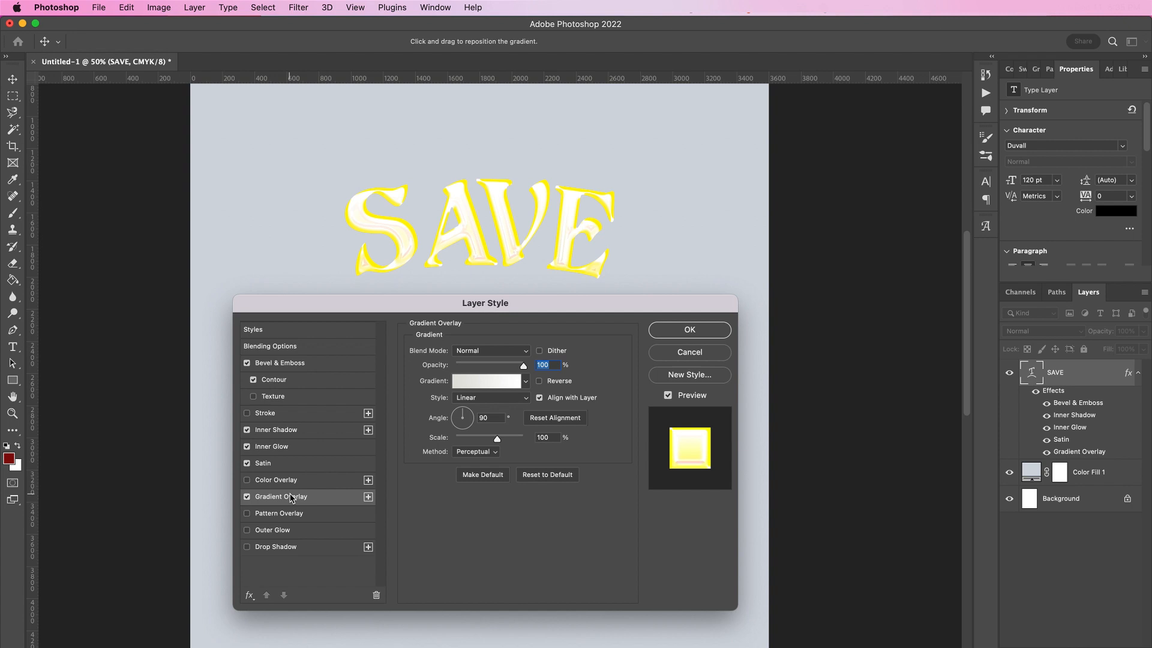
- Build a custom blue-to-cyan gradient overlay blended as Color at 34° and 124% scale
{"action": "left_click", "coordinate": [489, 350]}
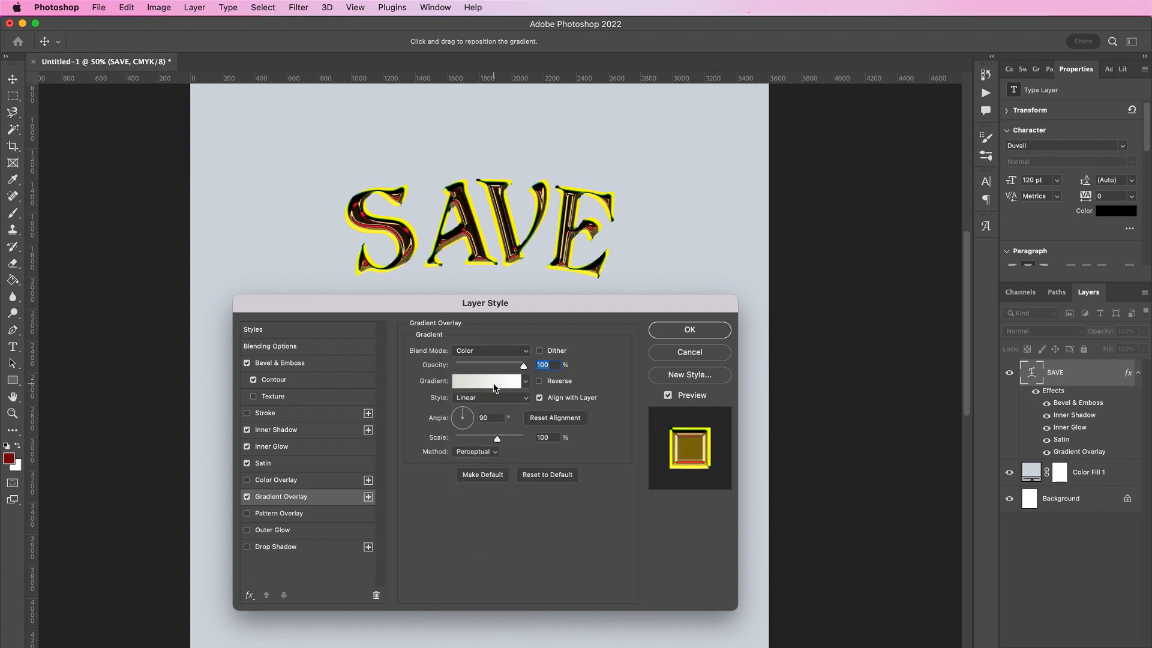
{"action": "left_click", "coordinate": [489, 380]}
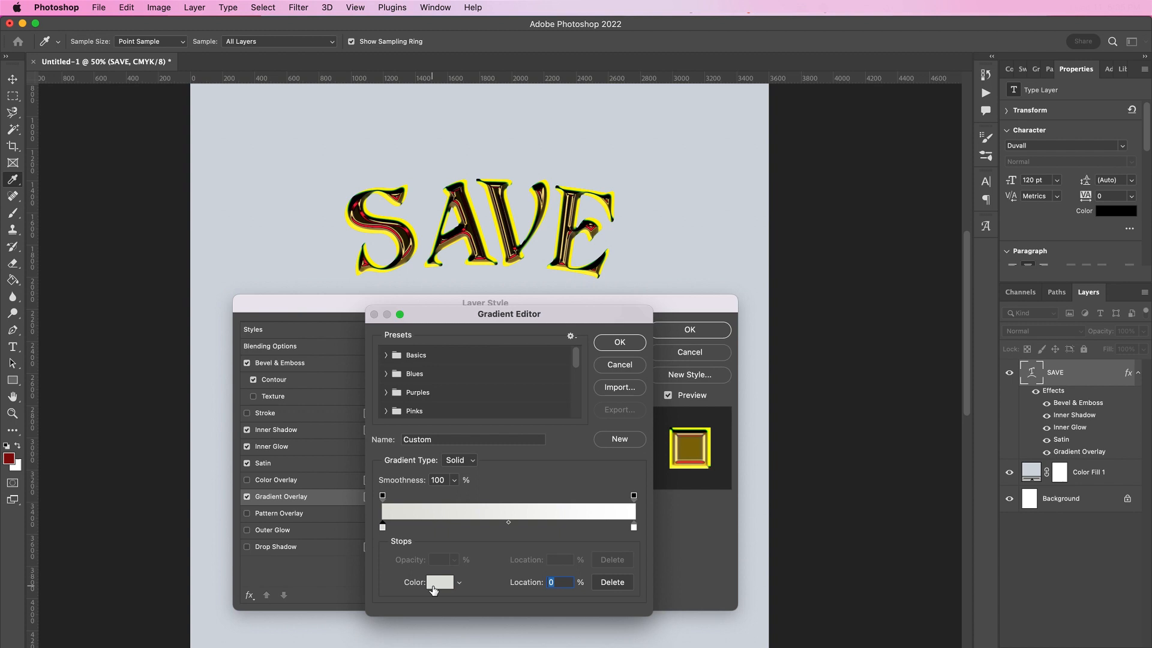
{"action": "left_click", "coordinate": [439, 582]}
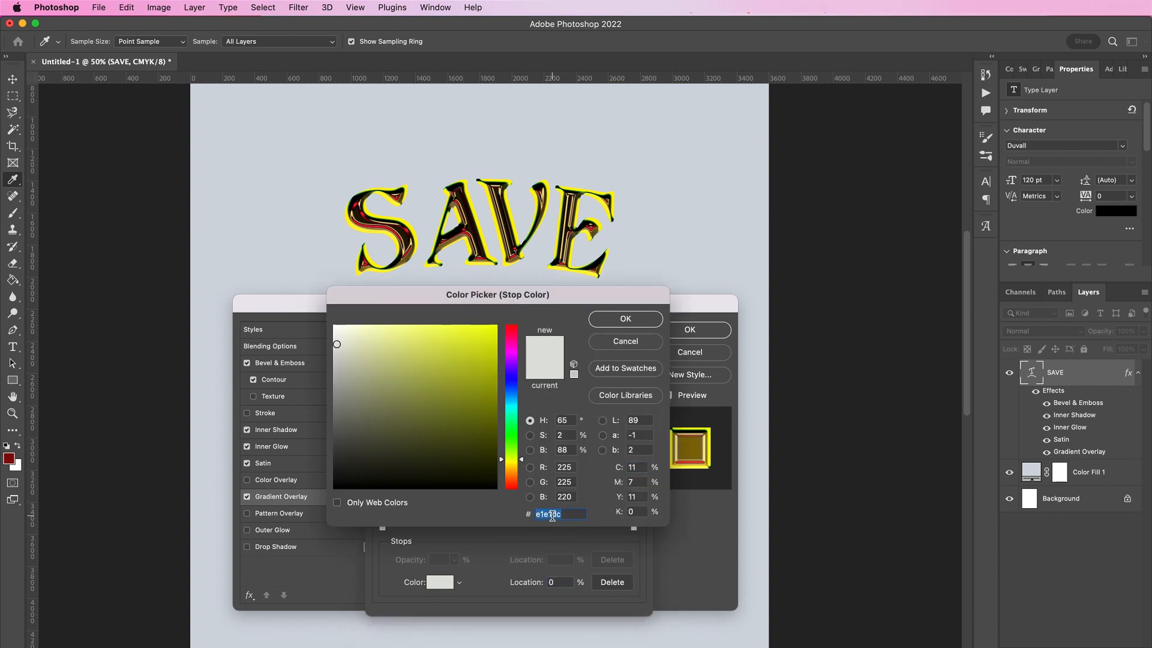
{"action": "type", "text": "4"}
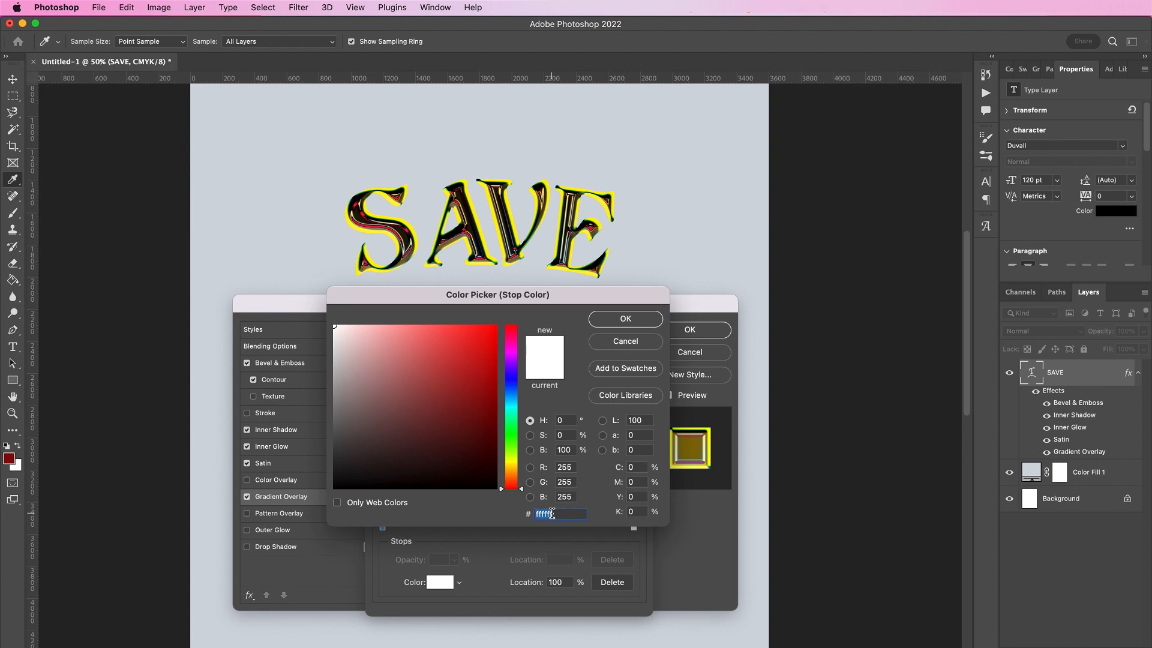
{"action": "type", "text": "79c"}
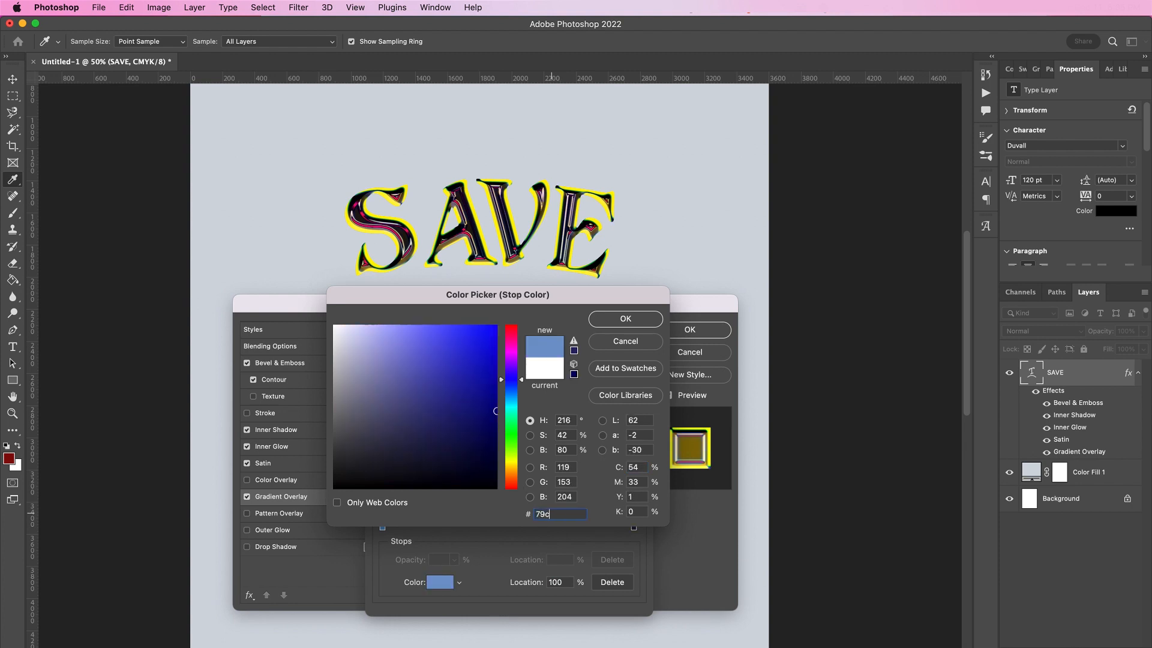
{"action": "left_click", "coordinate": [623, 318]}
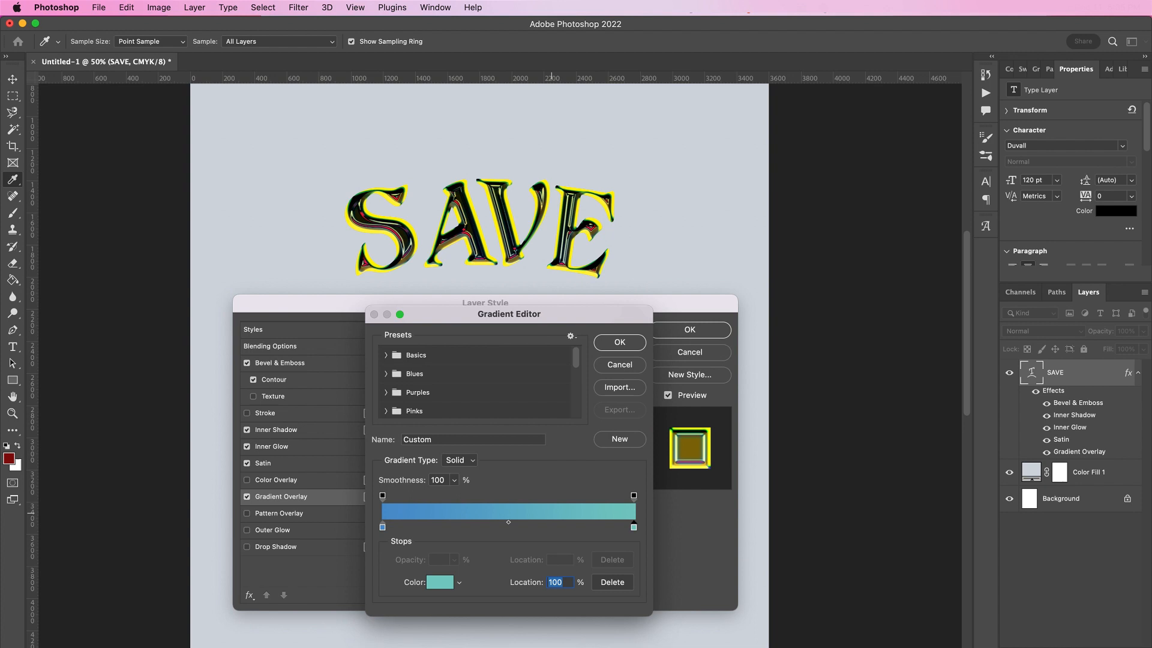
{"action": "left_click", "coordinate": [619, 342]}
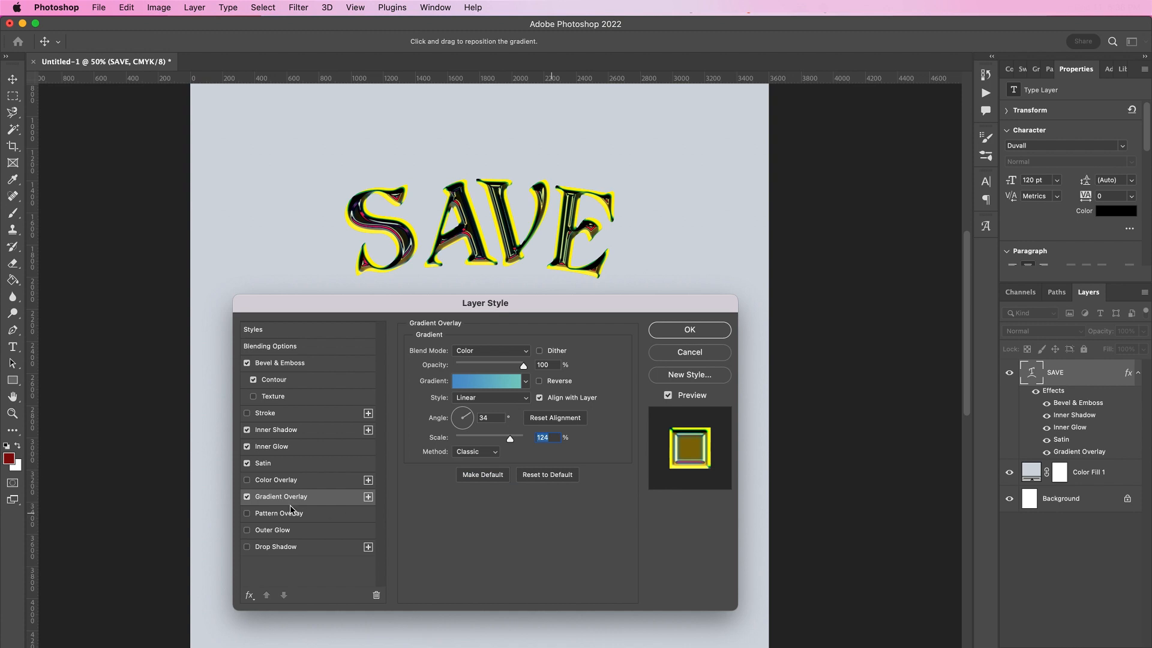
{"action": "left_click", "coordinate": [368, 496]}
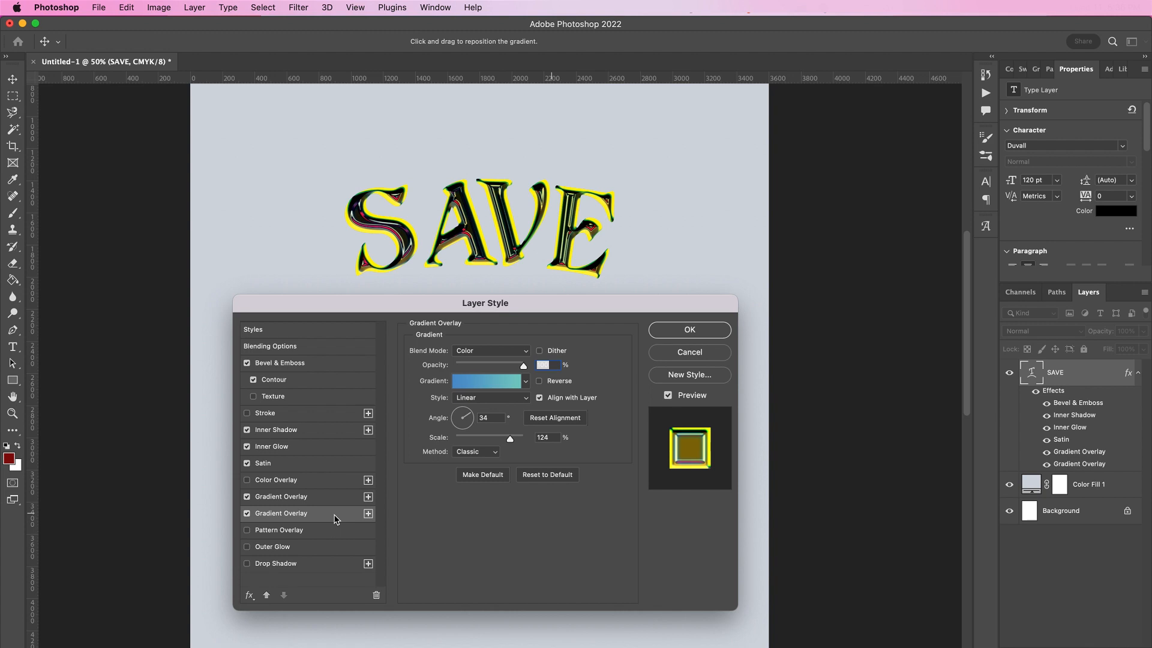
- Blend the second gradient overlay as Overlay and recolour its first stops yellow and red
{"action": "left_click", "coordinate": [491, 351]}
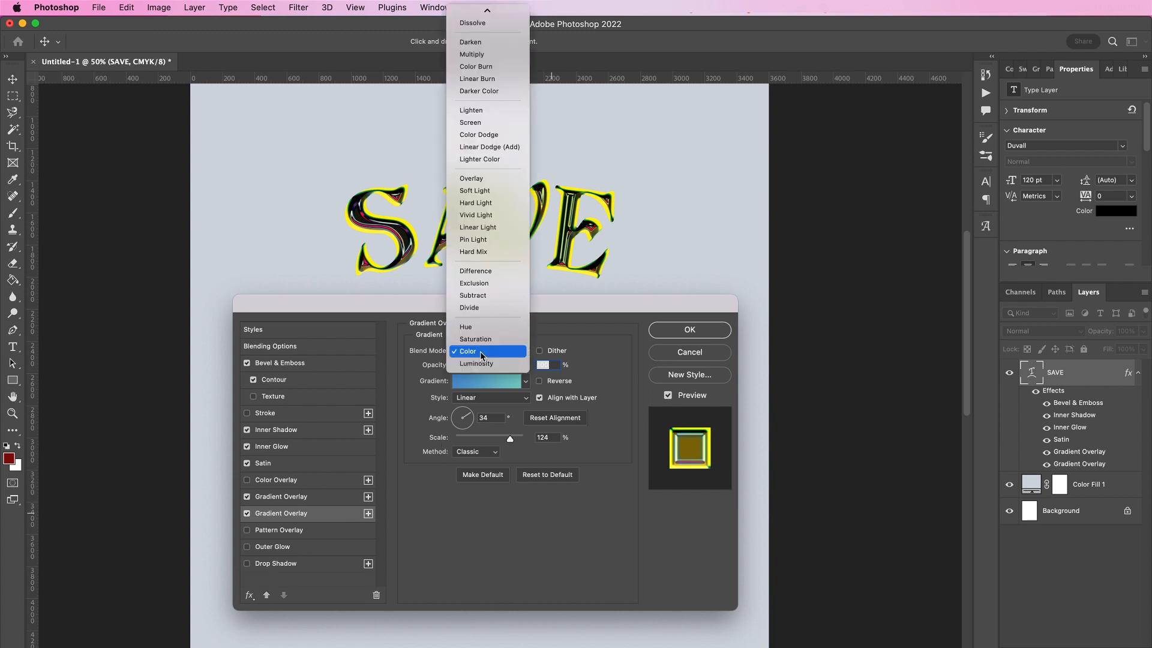
{"action": "left_click", "coordinate": [471, 178]}
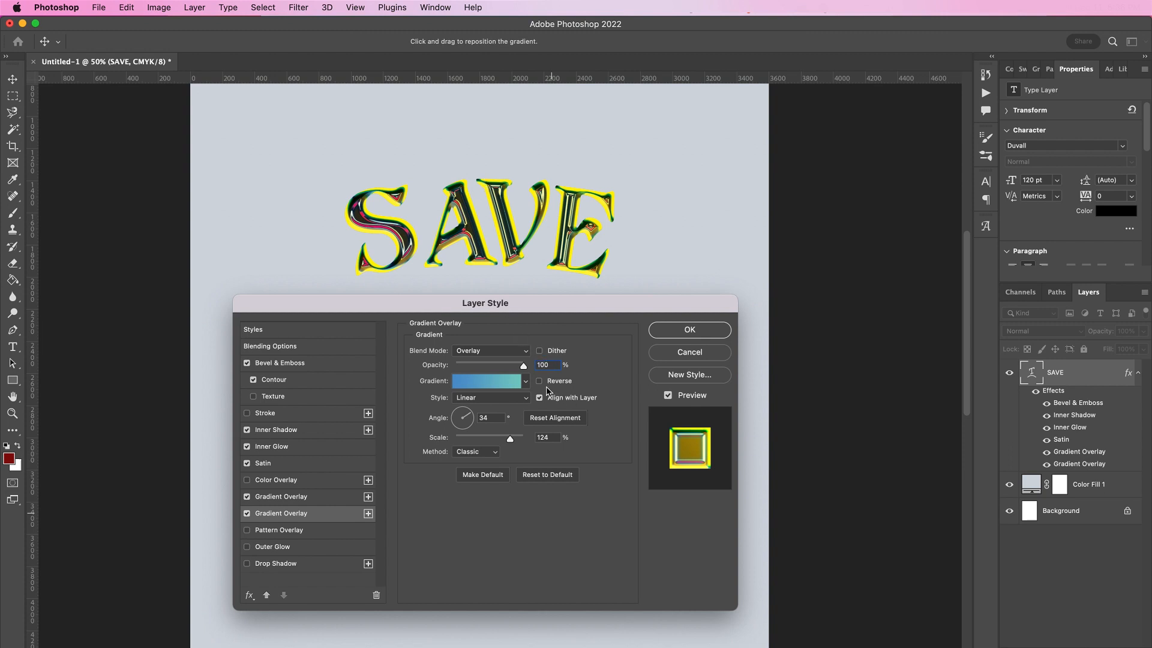
{"action": "left_click", "coordinate": [485, 380]}
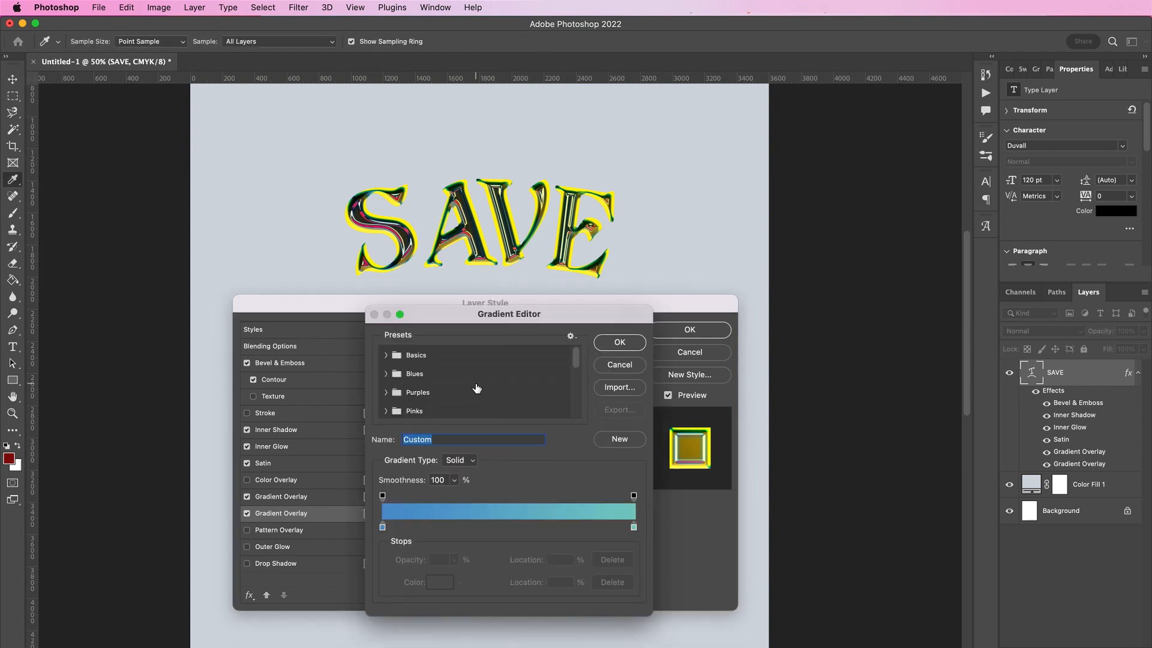
{"action": "left_click", "coordinate": [382, 528]}
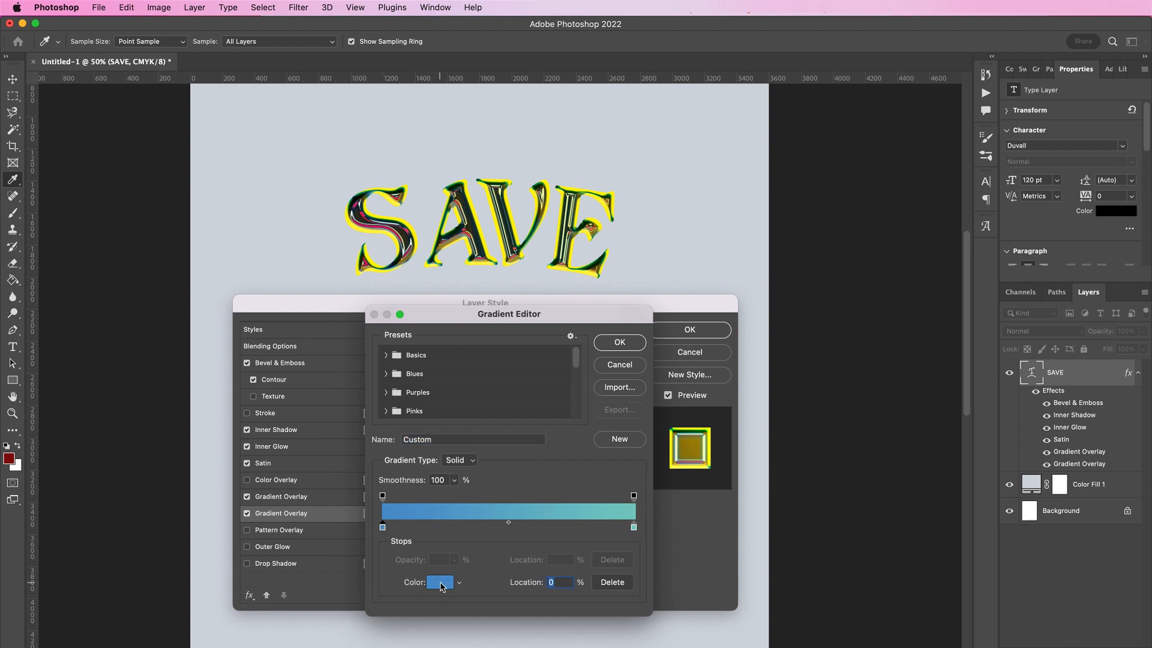
{"action": "left_click", "coordinate": [437, 582]}
{"action": "type", "text": "e5cf"}
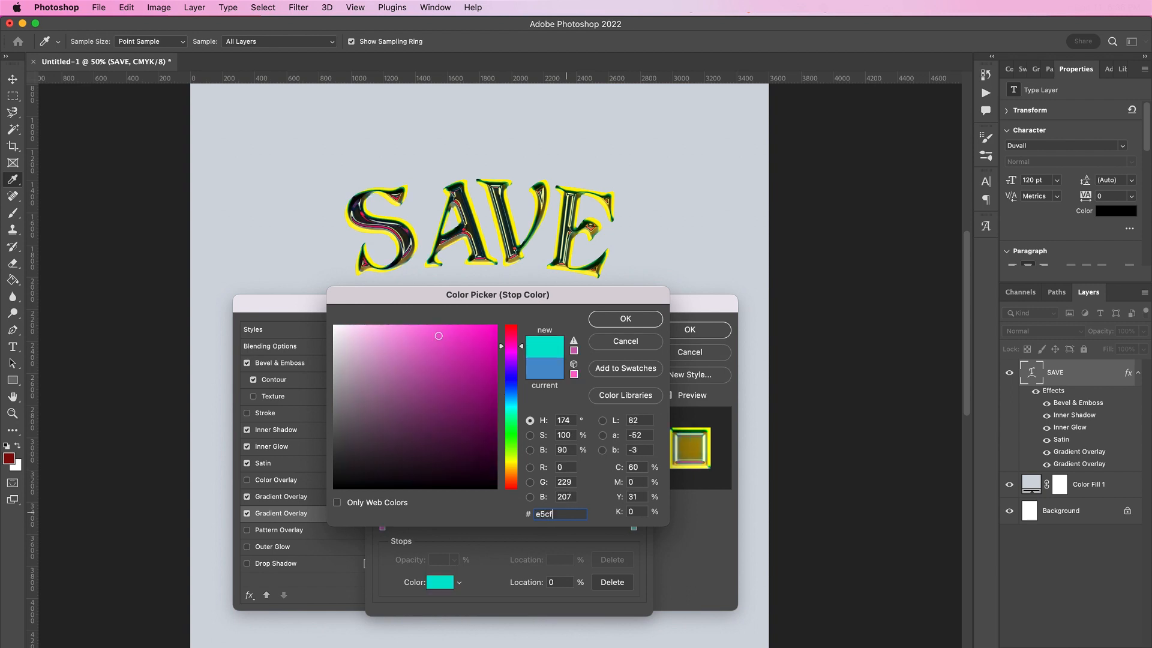
{"action": "left_click", "coordinate": [624, 318]}
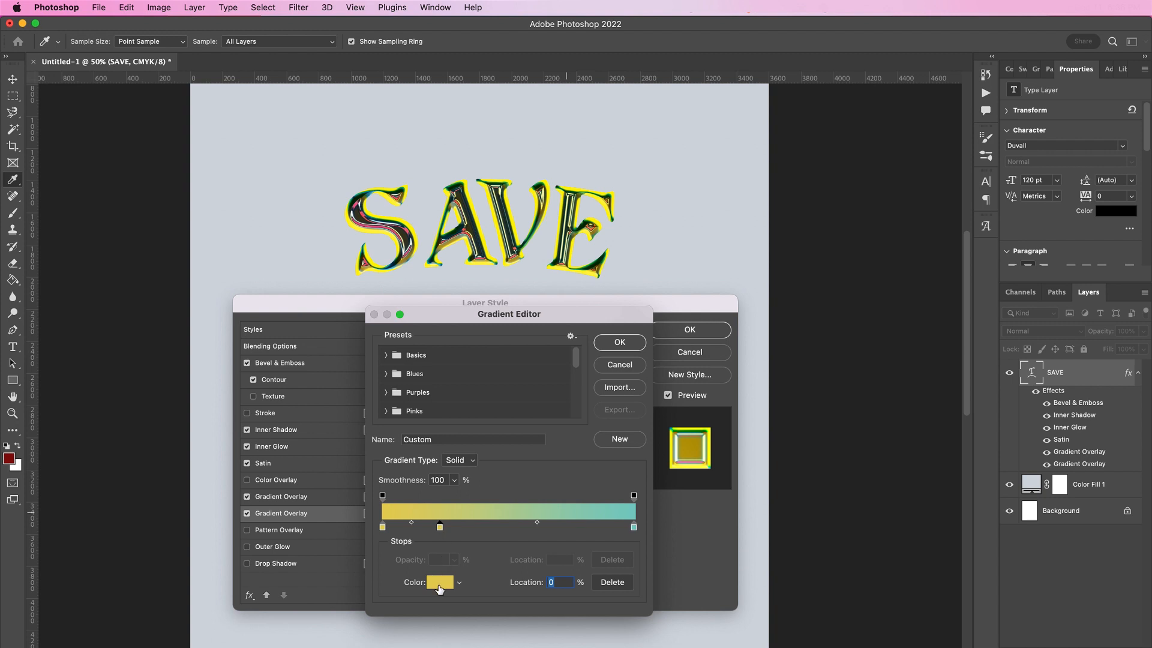
{"action": "left_click", "coordinate": [438, 582]}
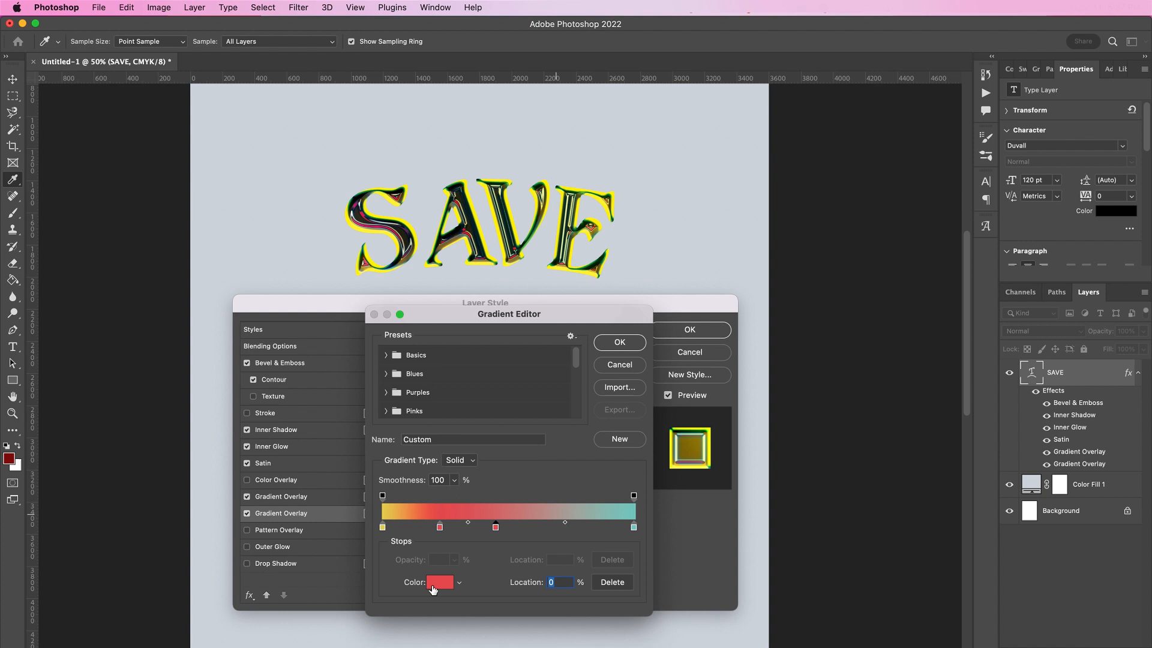
- Set the remaining stops to green, magenta and #00a0ca blue for a rainbow at 47° and 84% scale
{"action": "left_click", "coordinate": [439, 582]}
{"action": "type", "text": "87"}
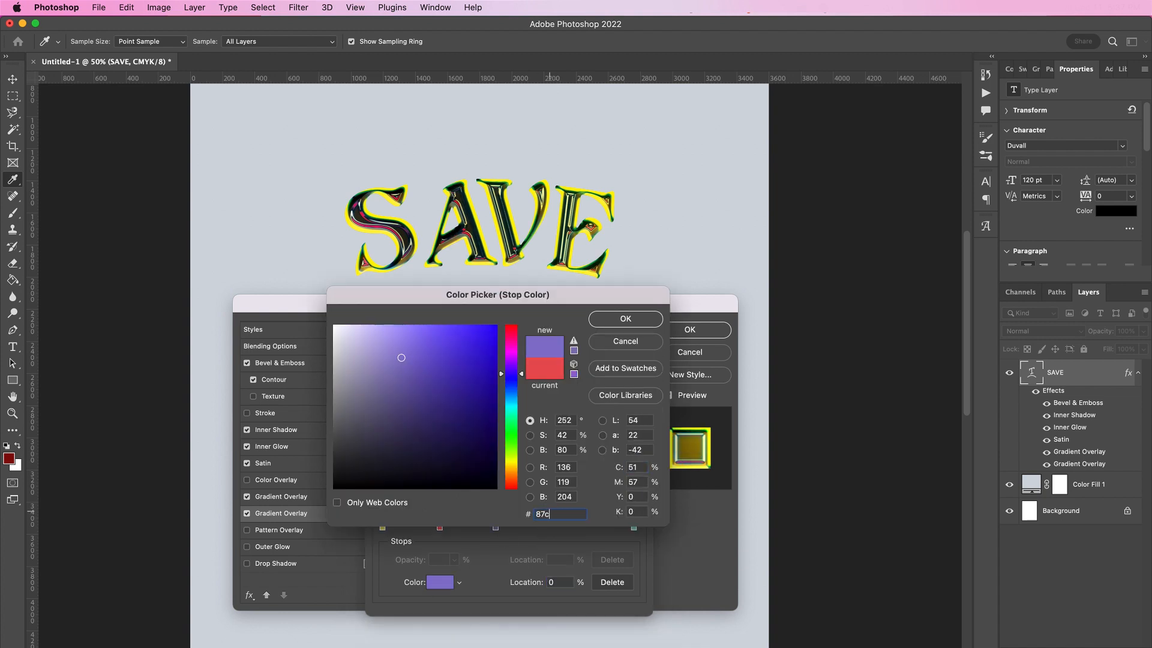
{"action": "type", "text": "cb9e"}
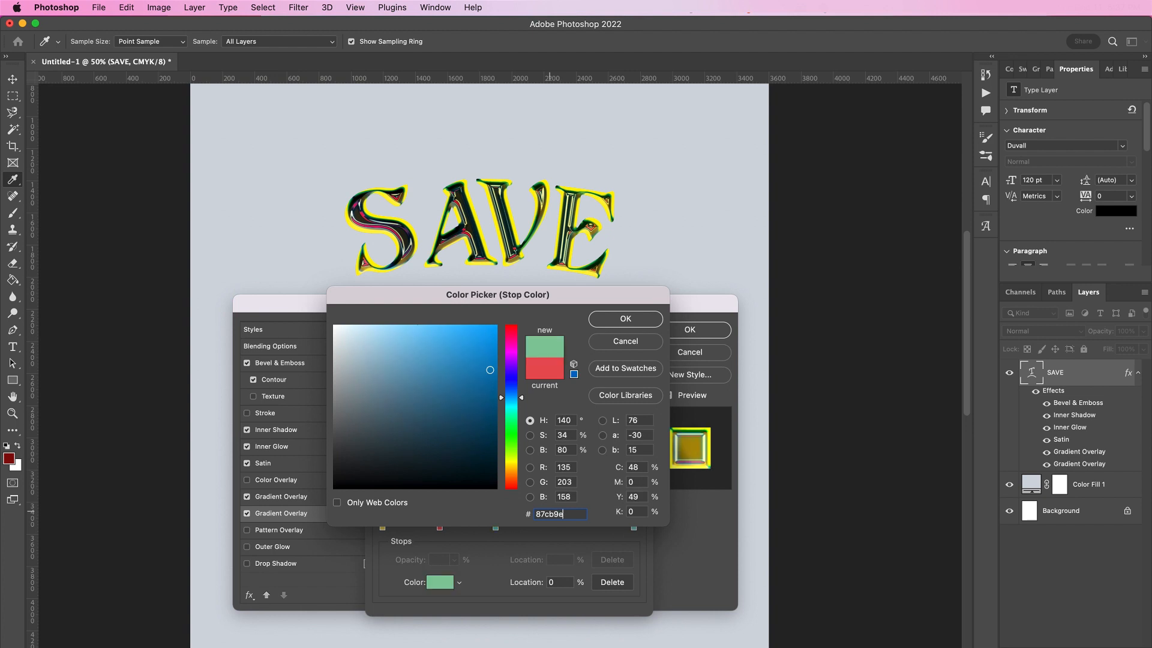
{"action": "left_click", "coordinate": [624, 317]}
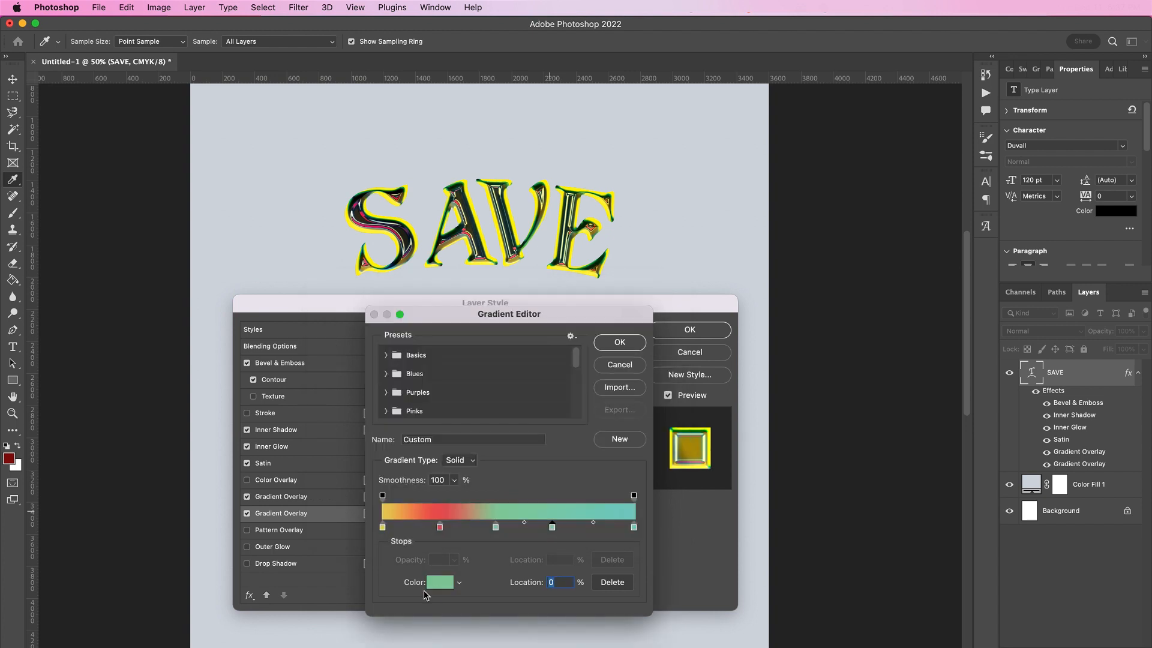
{"action": "left_click", "coordinate": [439, 582]}
{"action": "type", "text": "bb228"}
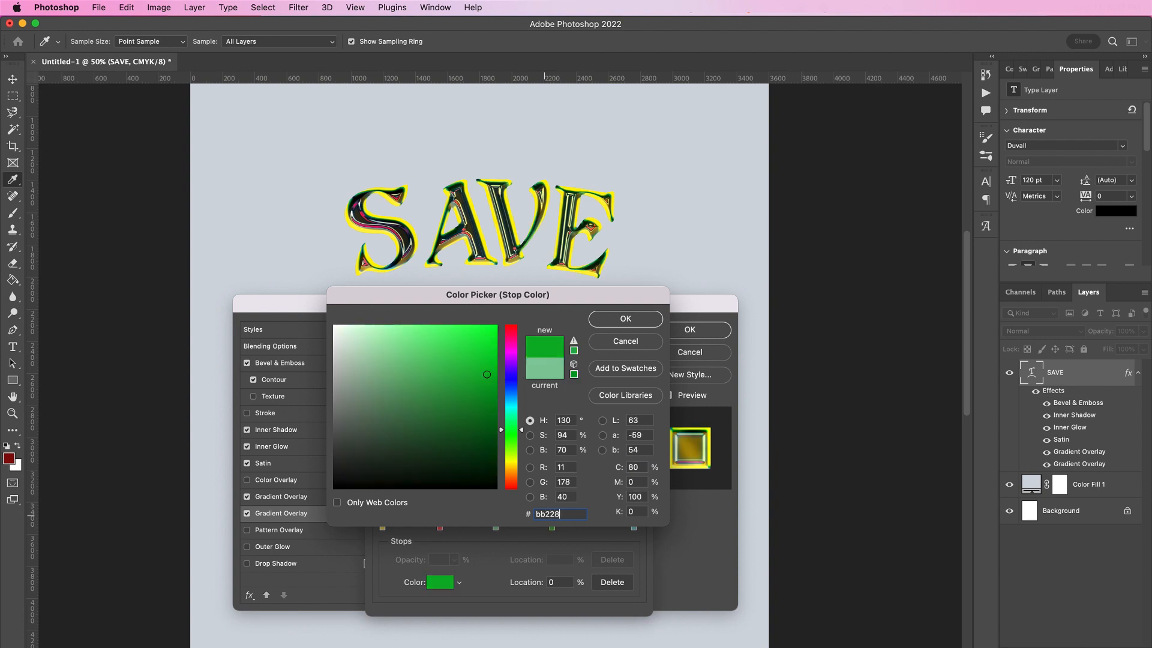
{"action": "left_click", "coordinate": [624, 318]}
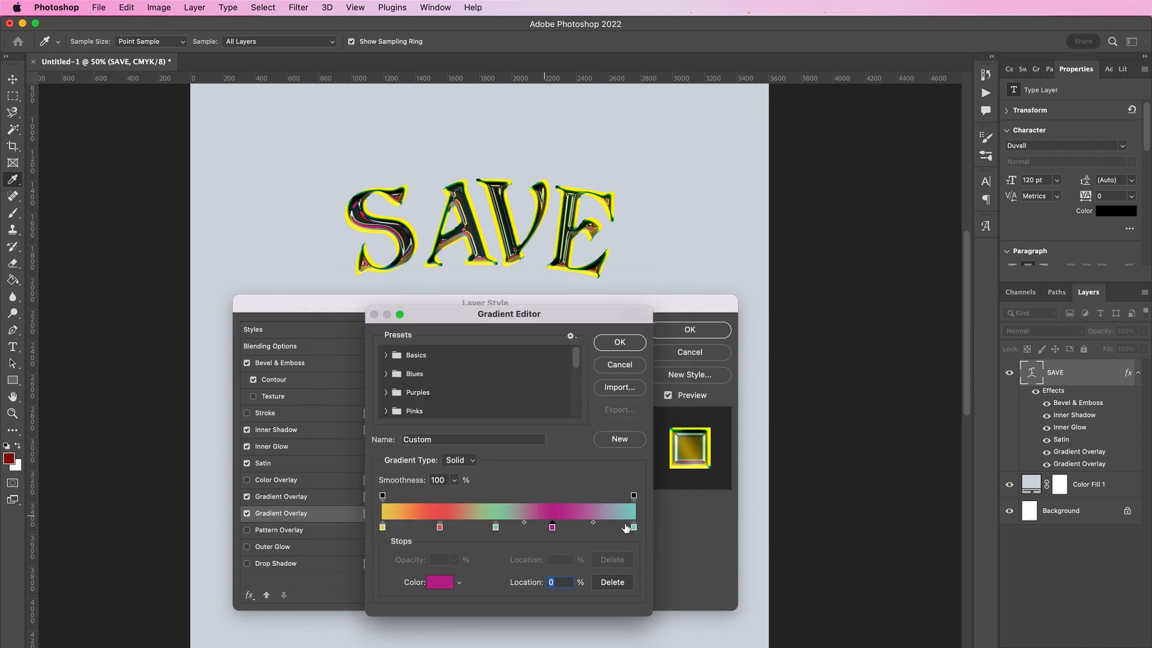
{"action": "left_click", "coordinate": [439, 582]}
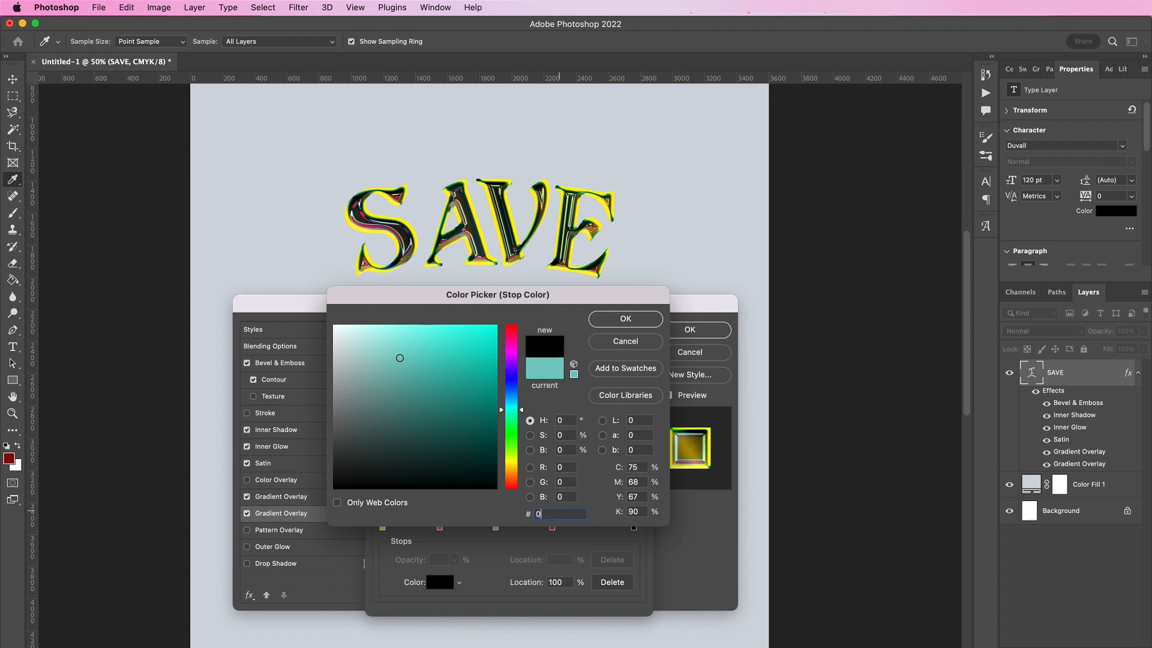
{"action": "type", "text": "00a0ca"}
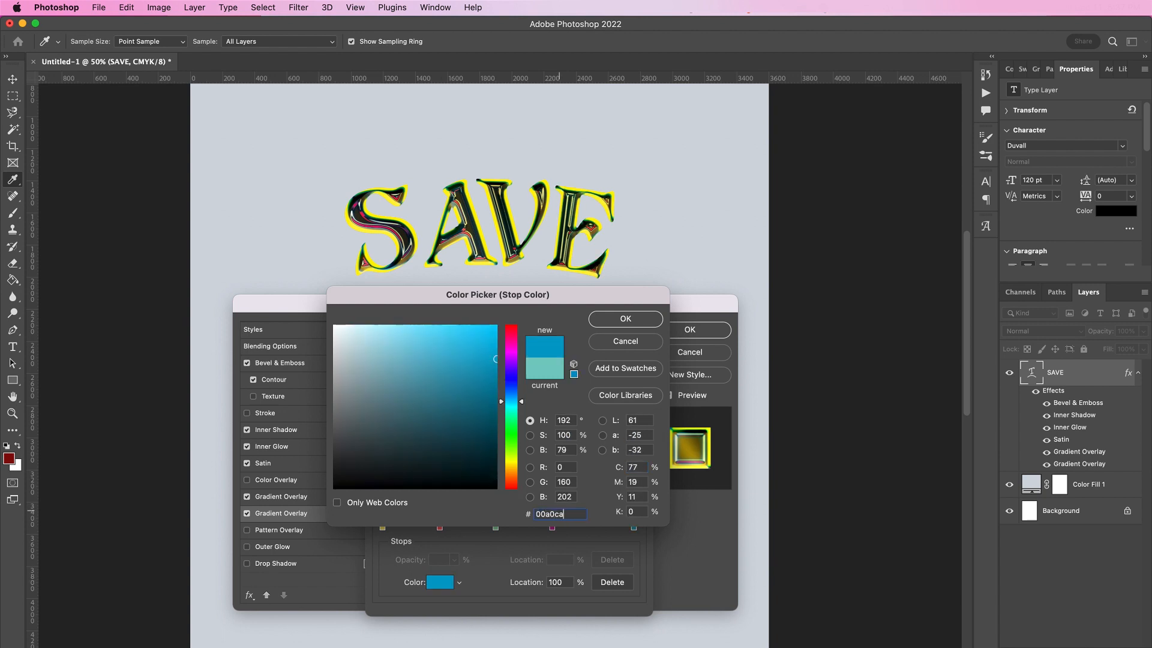
{"action": "left_click", "coordinate": [624, 318]}
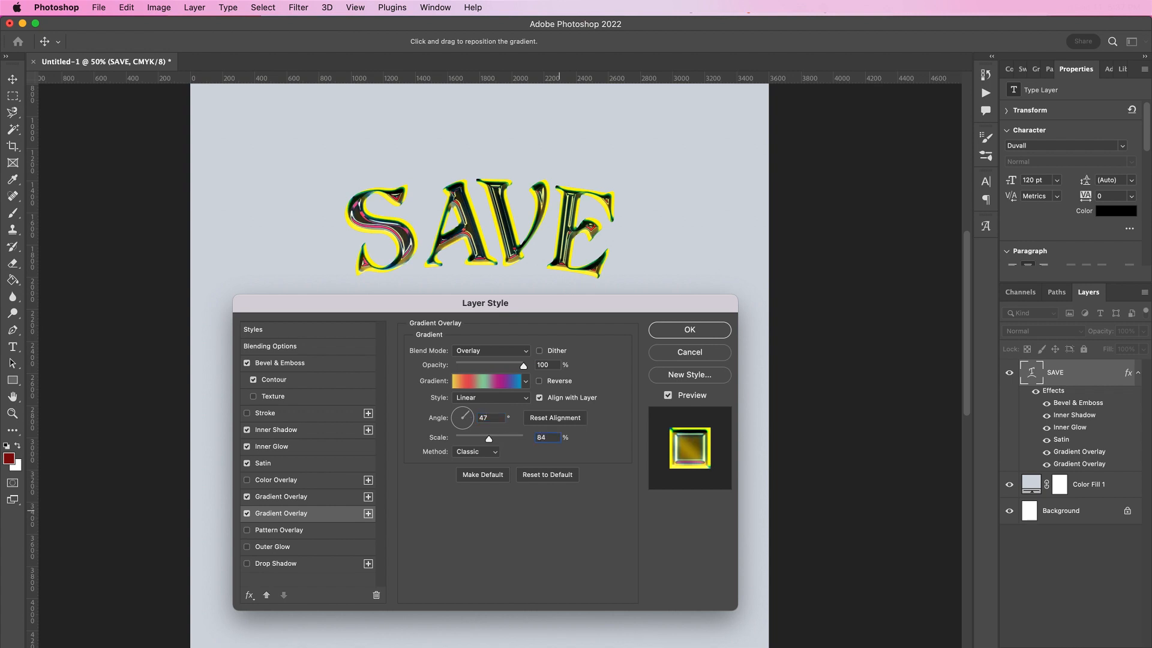
{"action": "mouse_move", "coordinate": [482, 475]}
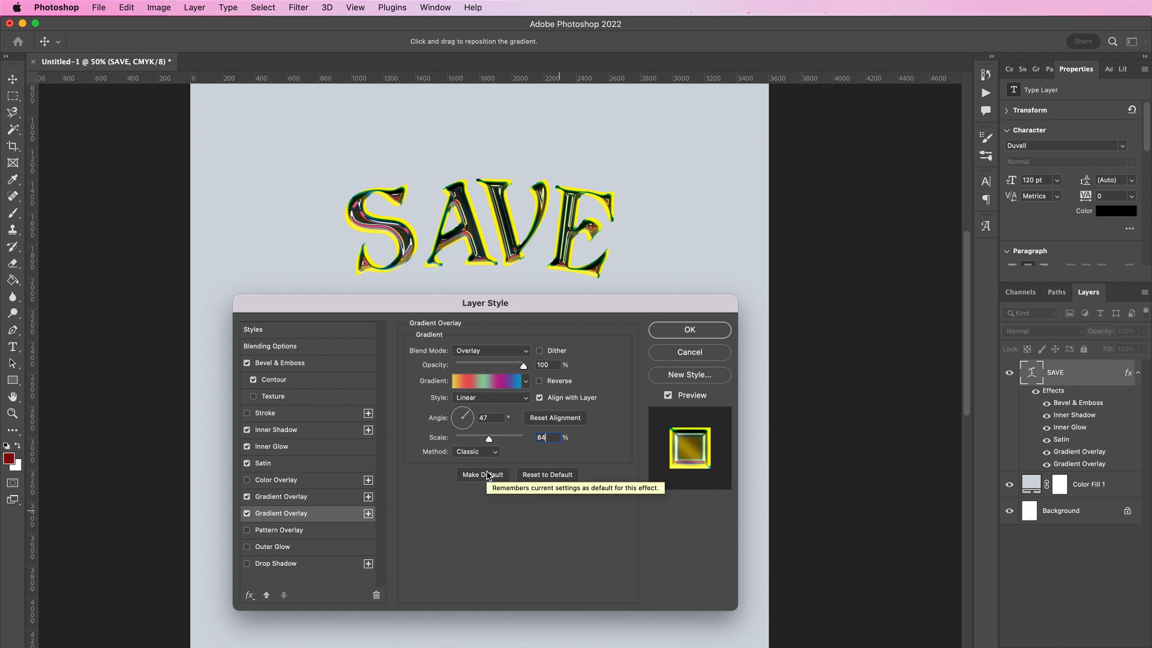
{"action": "mouse_move", "coordinate": [476, 578]}
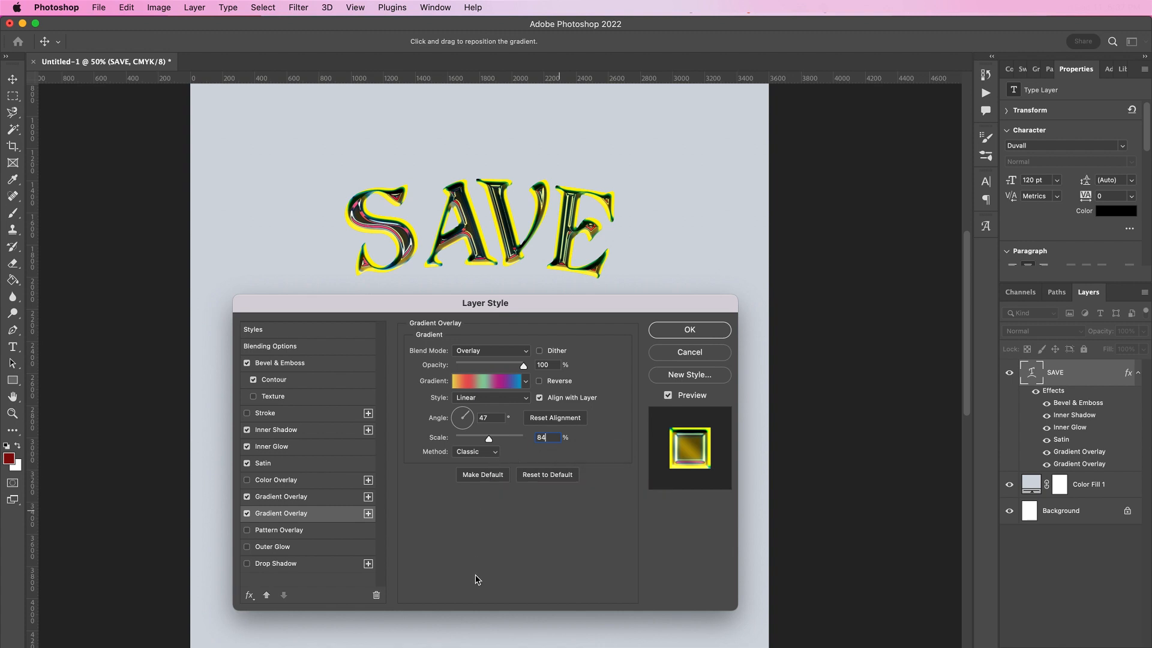
- Apply the SAVE layer styles and group it as 'Save Text Effect', ready for group styling
{"action": "left_click", "coordinate": [687, 329]}
{"action": "type", "text": "Save"}
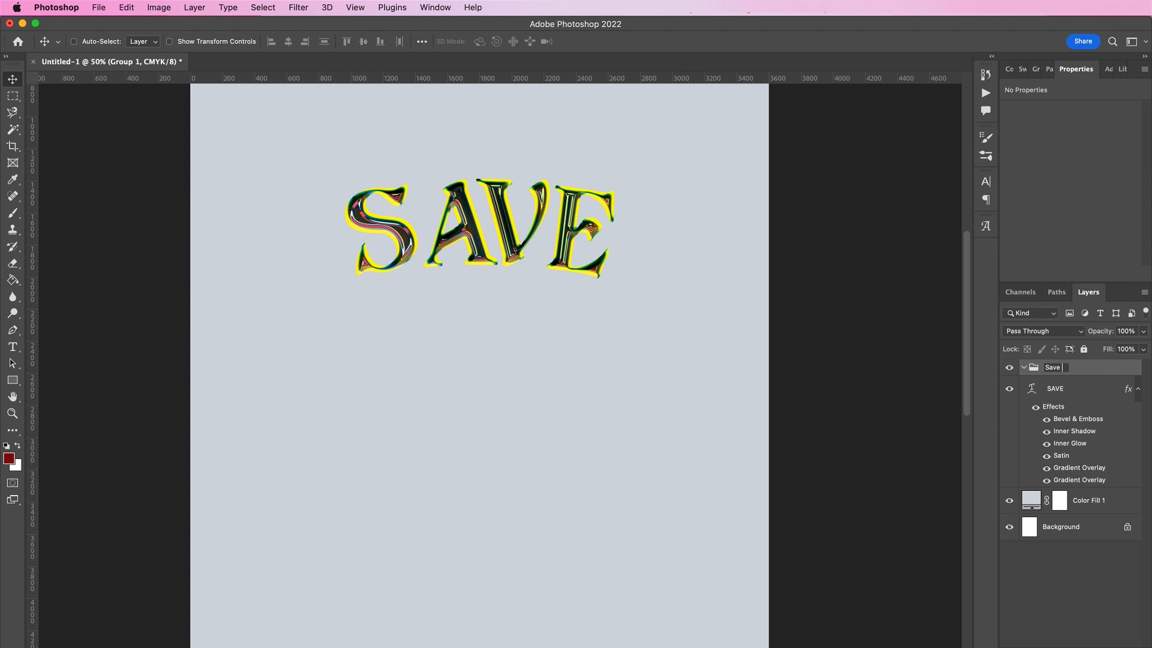
{"action": "type", "text": "Text Eg"}
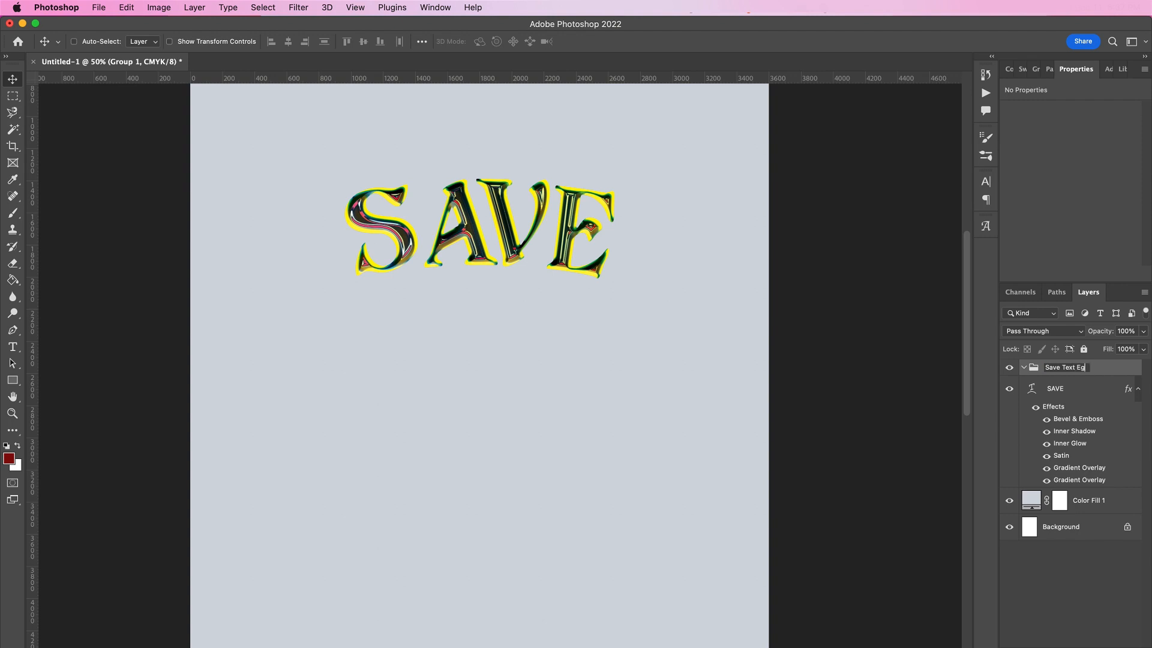
{"action": "key", "text": "Return"}
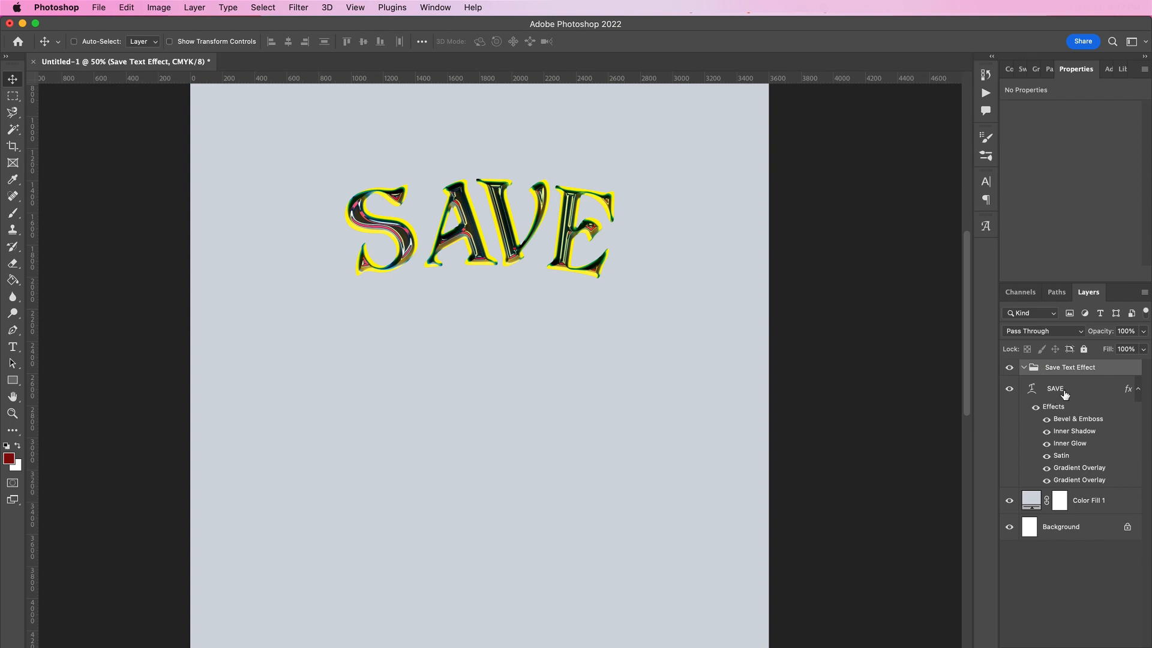
{"action": "left_click", "coordinate": [1065, 388]}
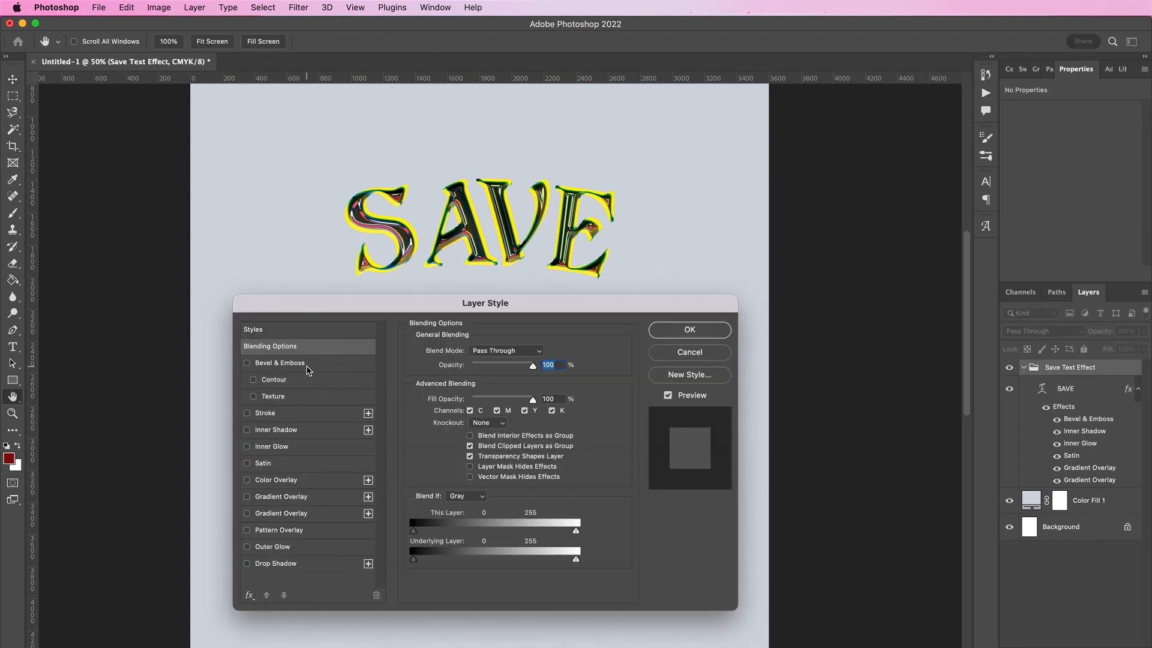
- Enable Bevel & Emboss on the group with a green Lighten highlight
{"action": "left_click", "coordinate": [279, 362]}
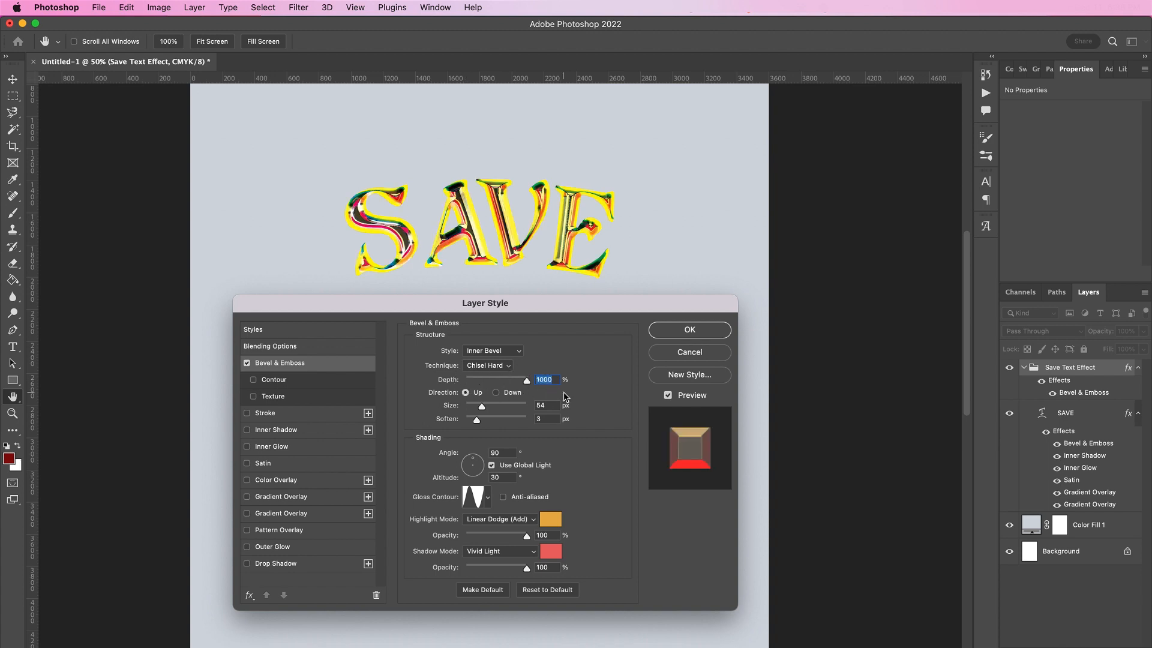
{"action": "mouse_move", "coordinate": [556, 405]}
{"action": "type", "text": "2"}
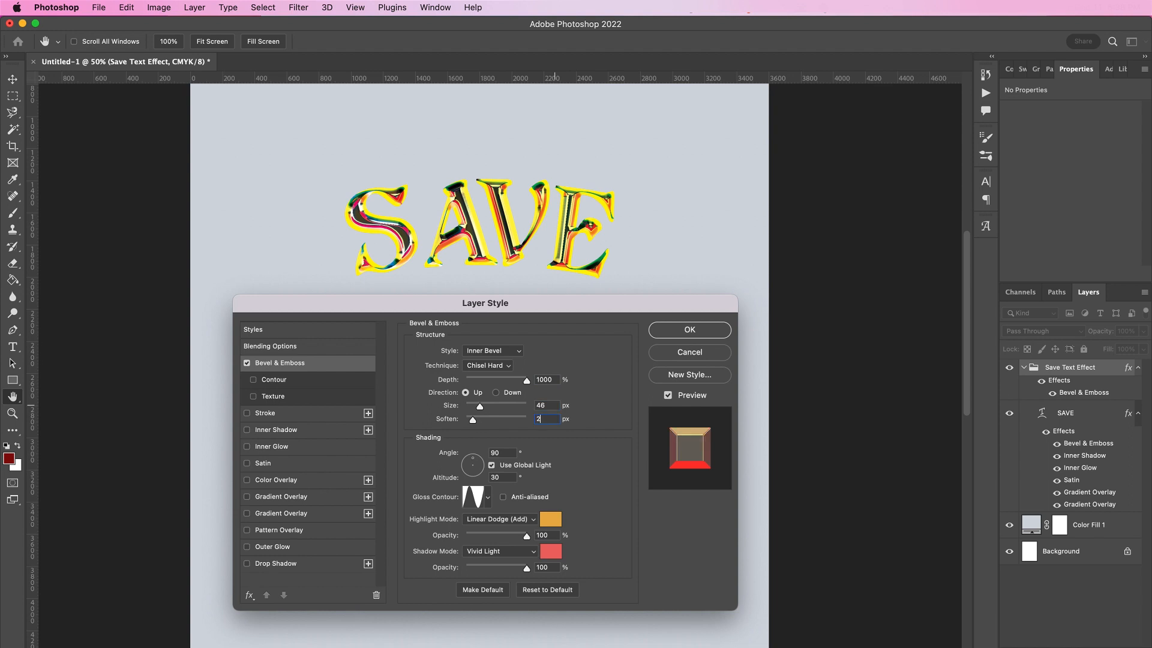
{"action": "mouse_move", "coordinate": [476, 497]}
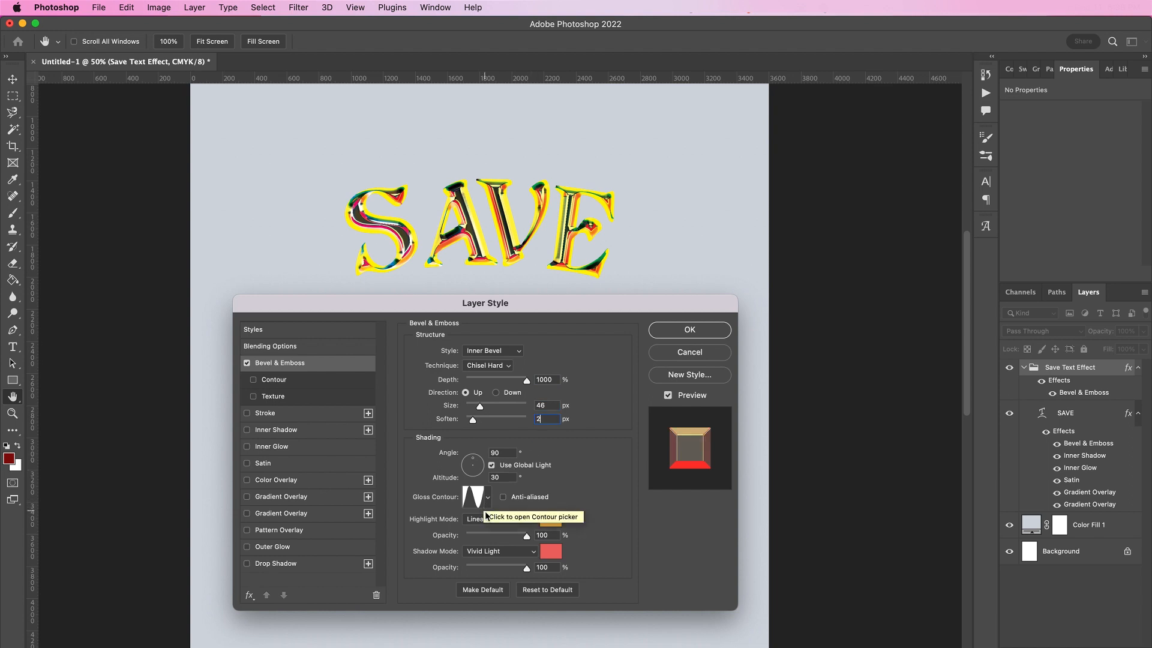
{"action": "left_click", "coordinate": [518, 519]}
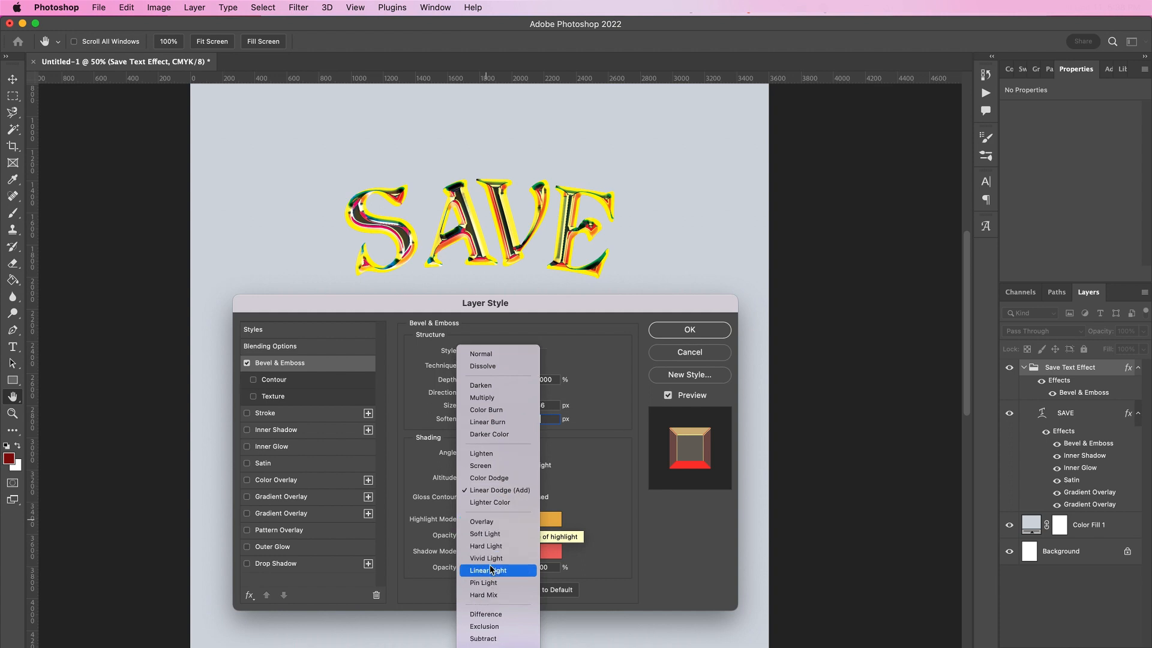
{"action": "mouse_move", "coordinate": [497, 533]}
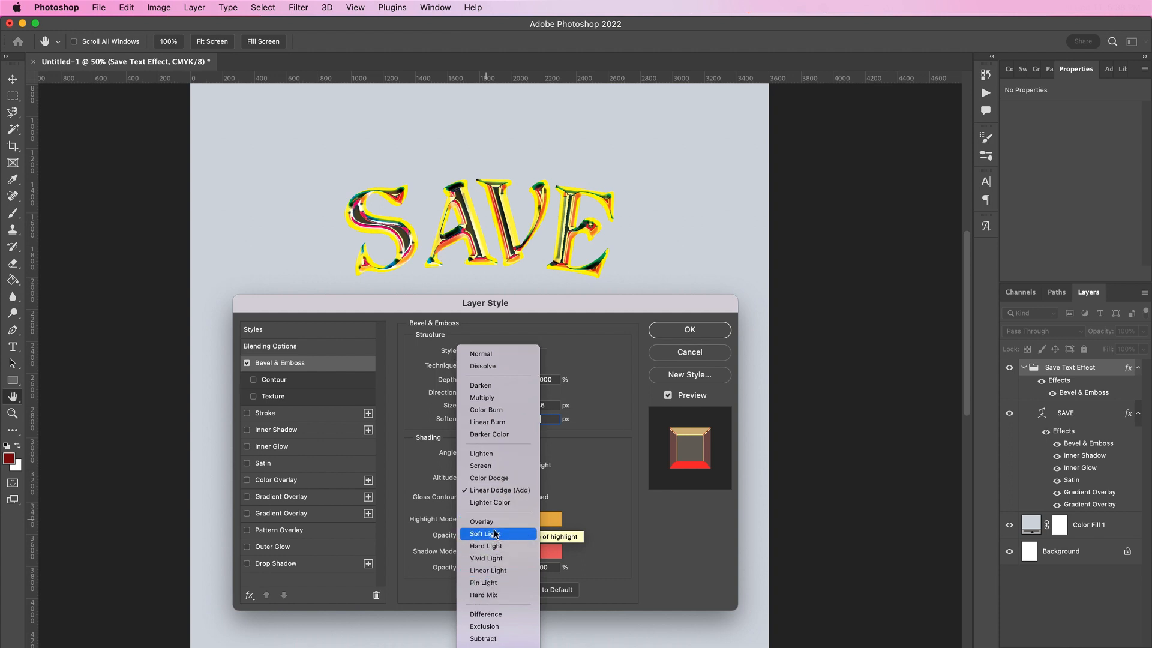
{"action": "left_click", "coordinate": [482, 453]}
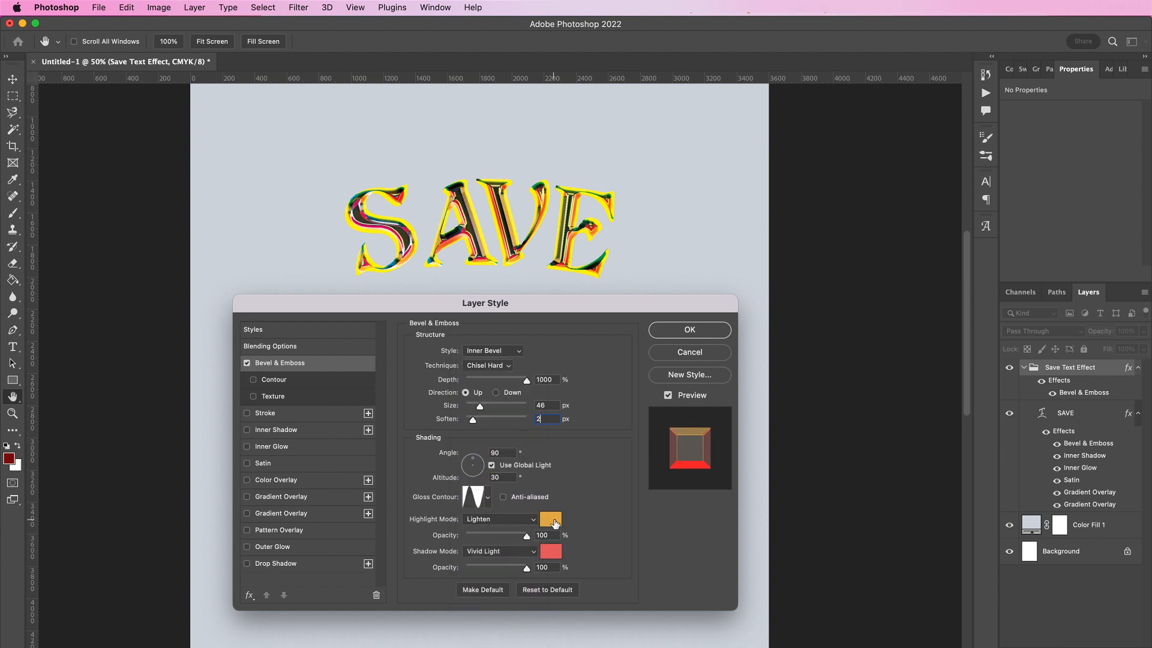
{"action": "left_click", "coordinate": [549, 518]}
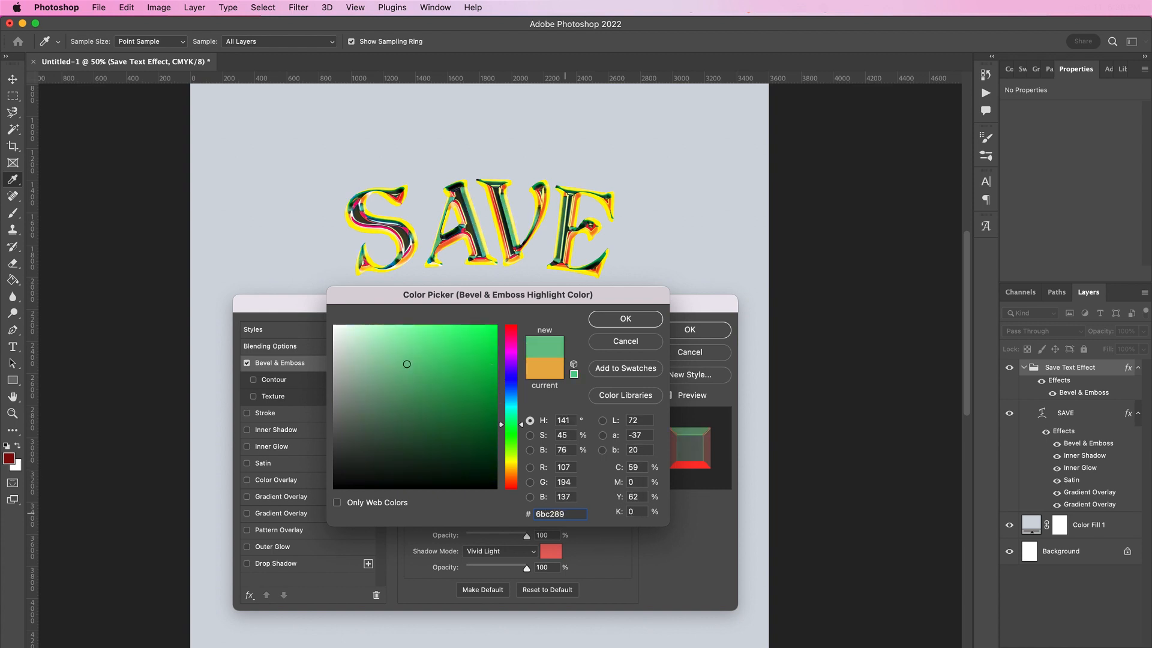
{"action": "left_click", "coordinate": [624, 318]}
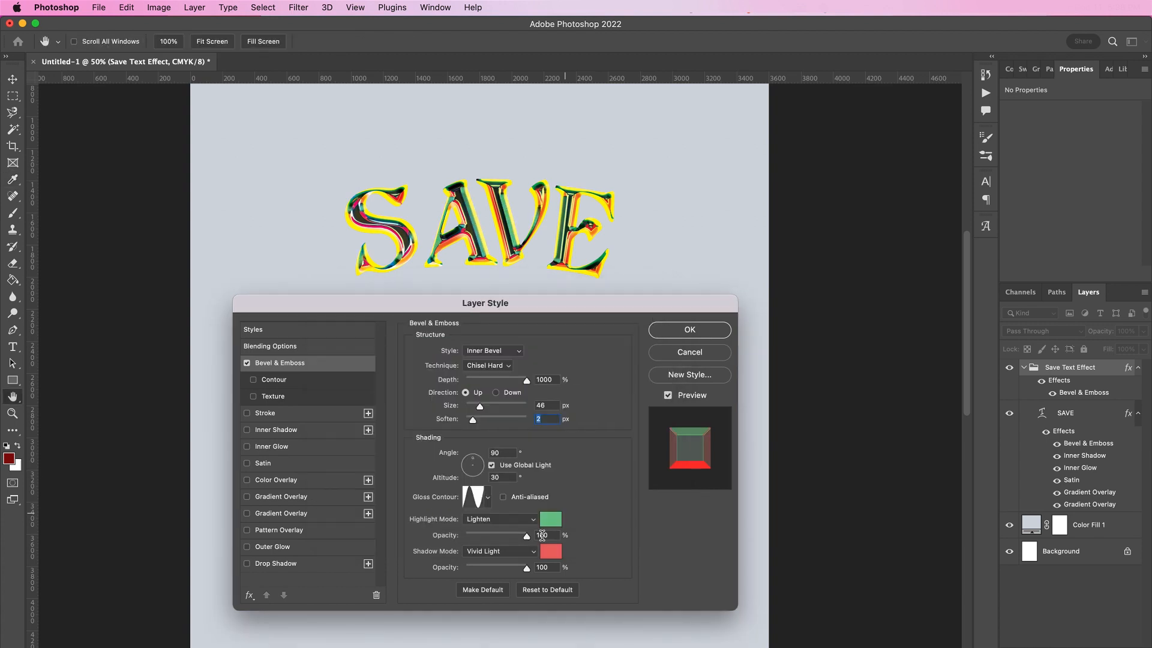
- Give the bevel a pink #de2991 Color Burn shadow at 75% opacity
{"action": "left_click", "coordinate": [499, 518]}
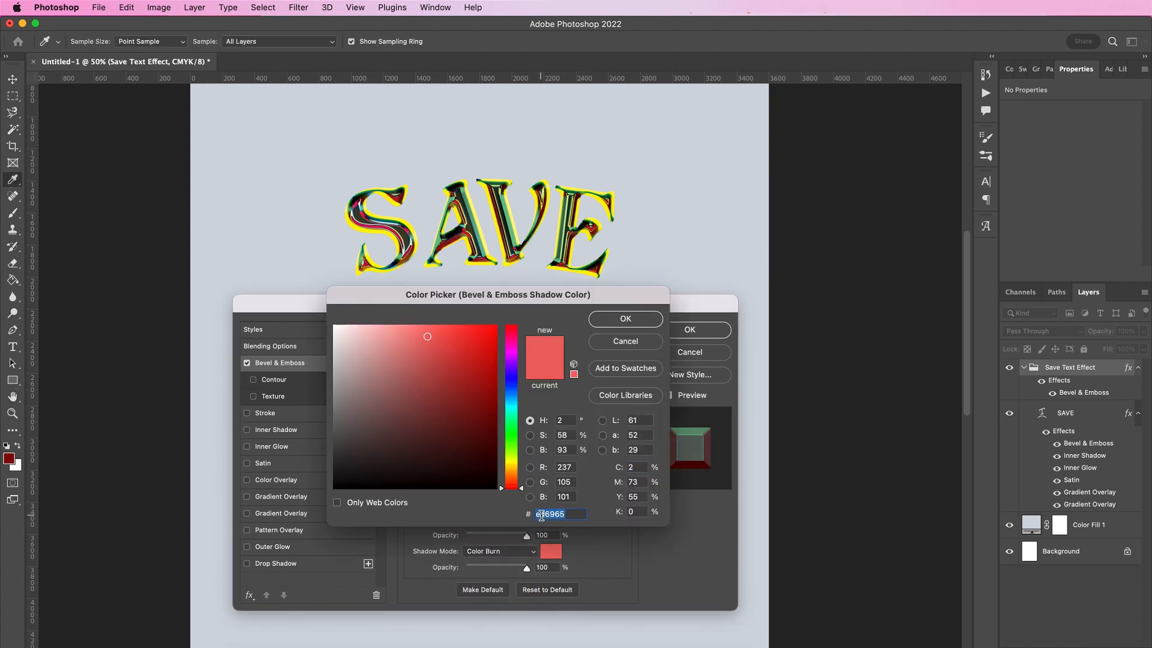
{"action": "type", "text": "de2991"}
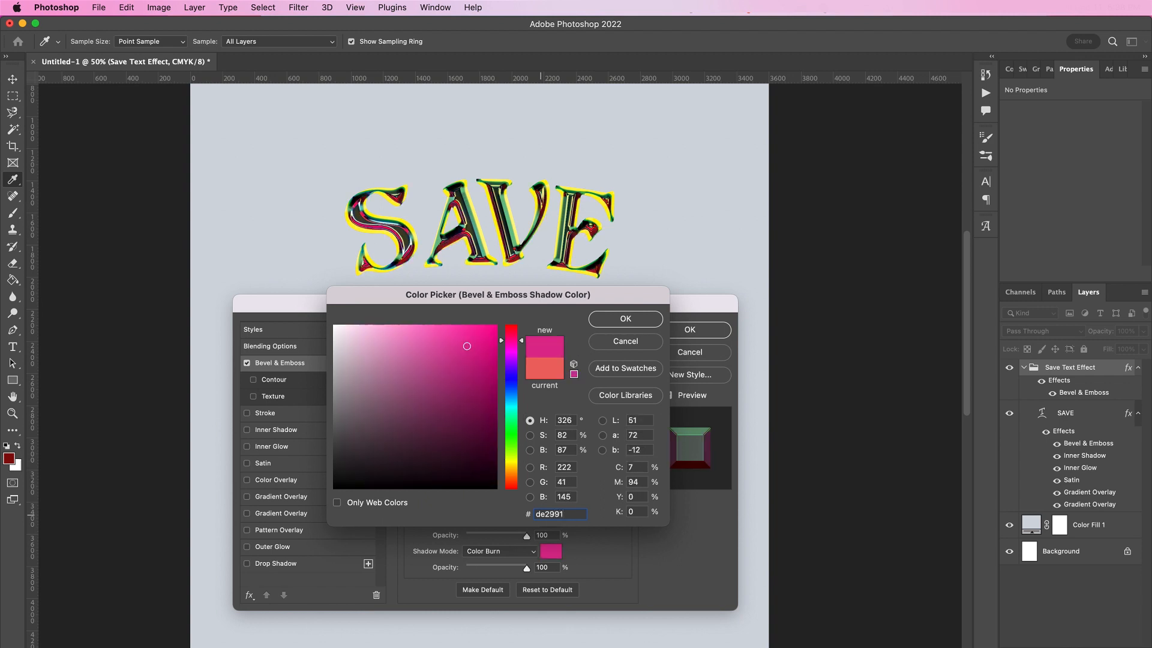
{"action": "left_click", "coordinate": [624, 318]}
{"action": "type", "text": "75"}
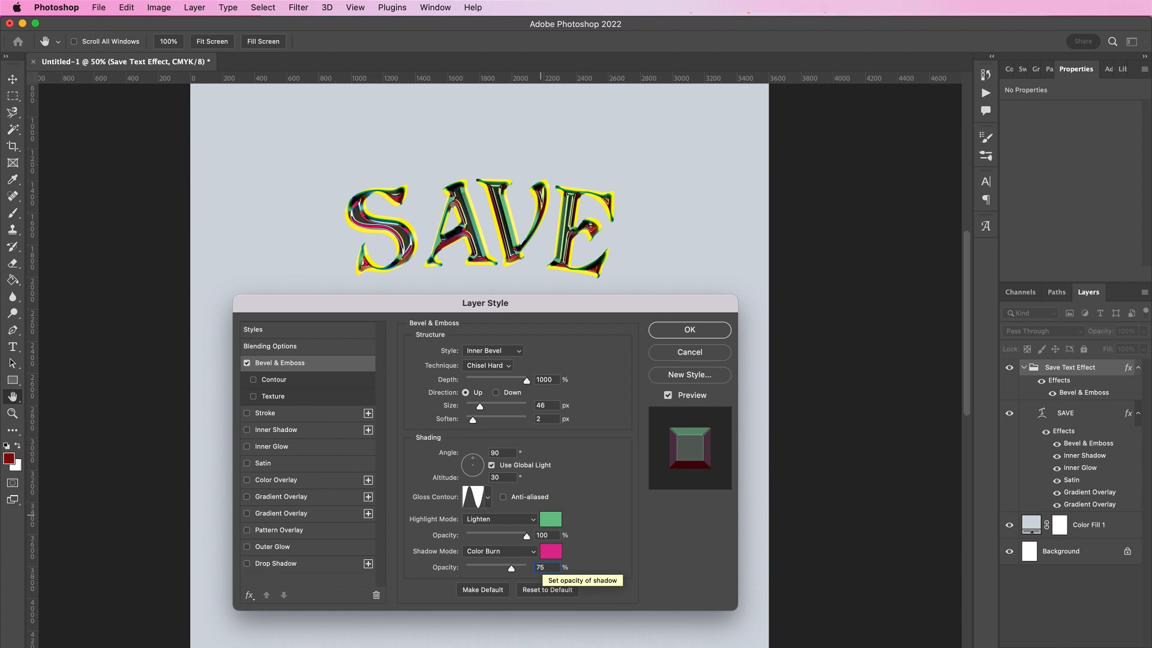
{"action": "mouse_move", "coordinate": [407, 564]}
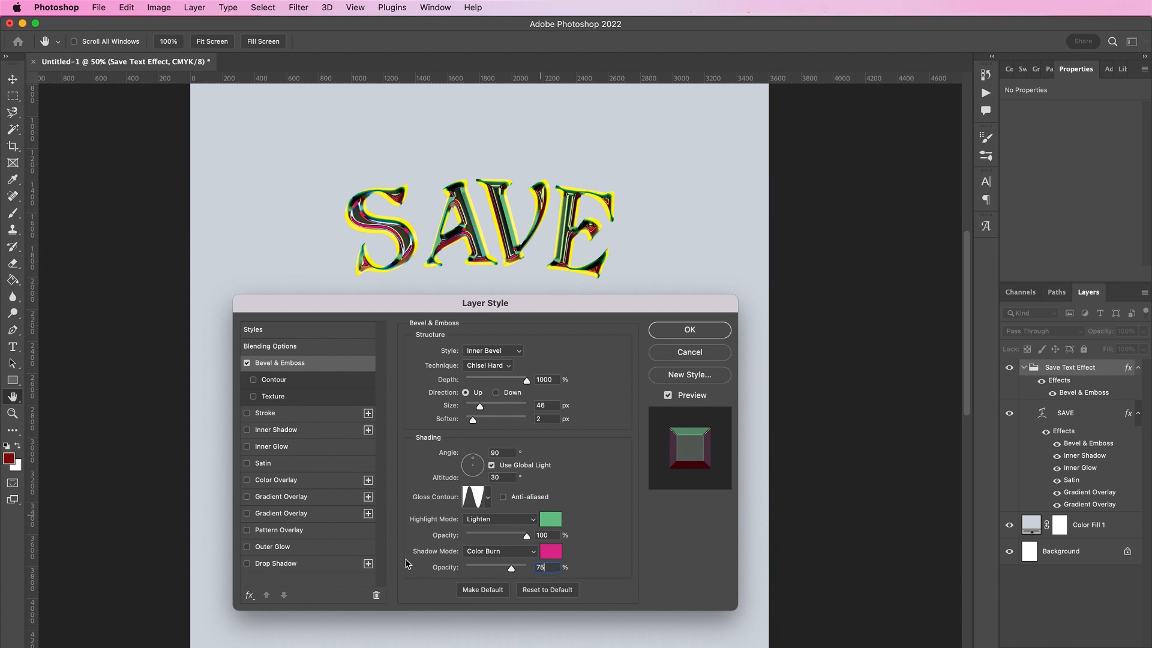
- Enable a sawtooth bevel contour at about 18% range
{"action": "left_click", "coordinate": [253, 379]}
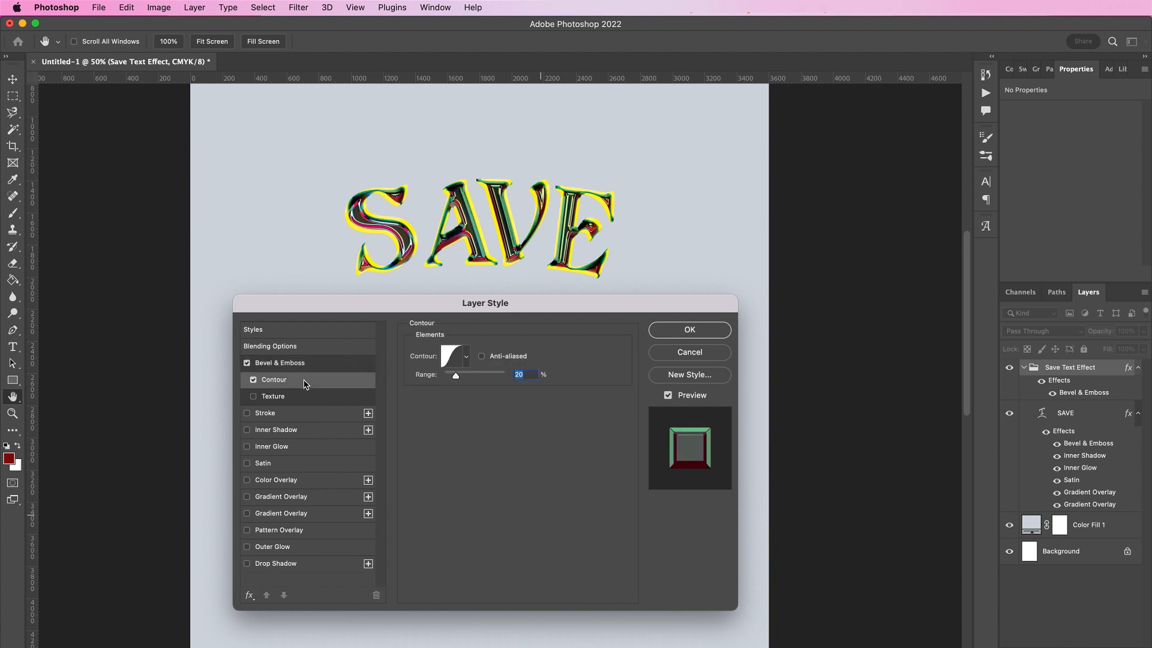
{"action": "left_click", "coordinate": [465, 355]}
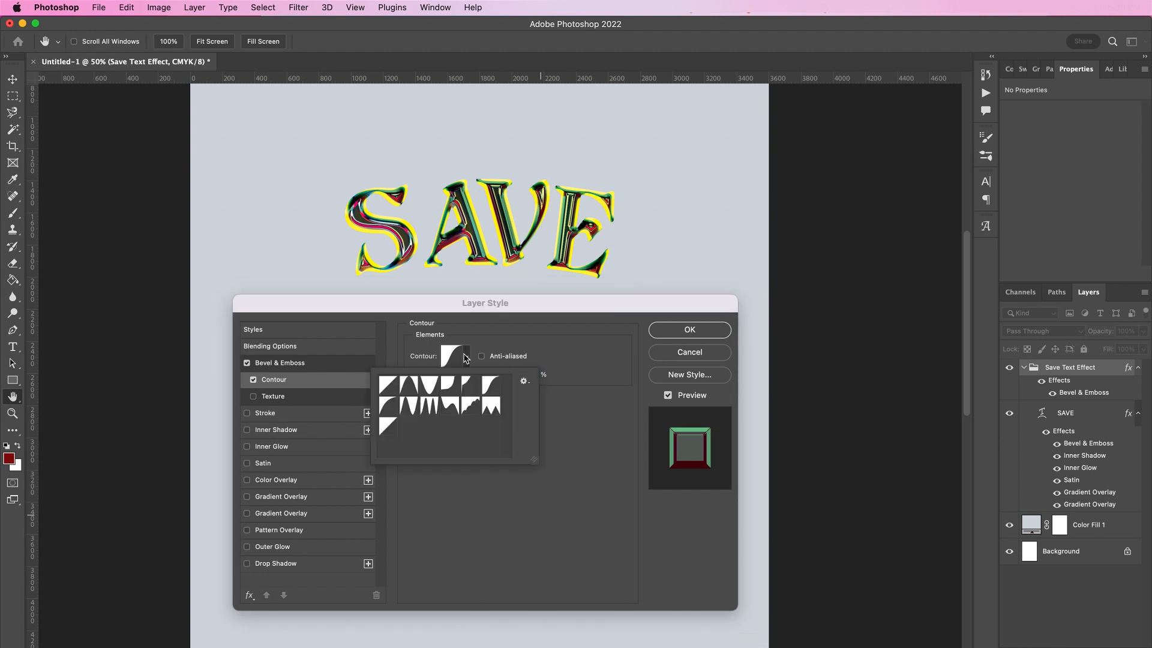
{"action": "mouse_move", "coordinate": [409, 410]}
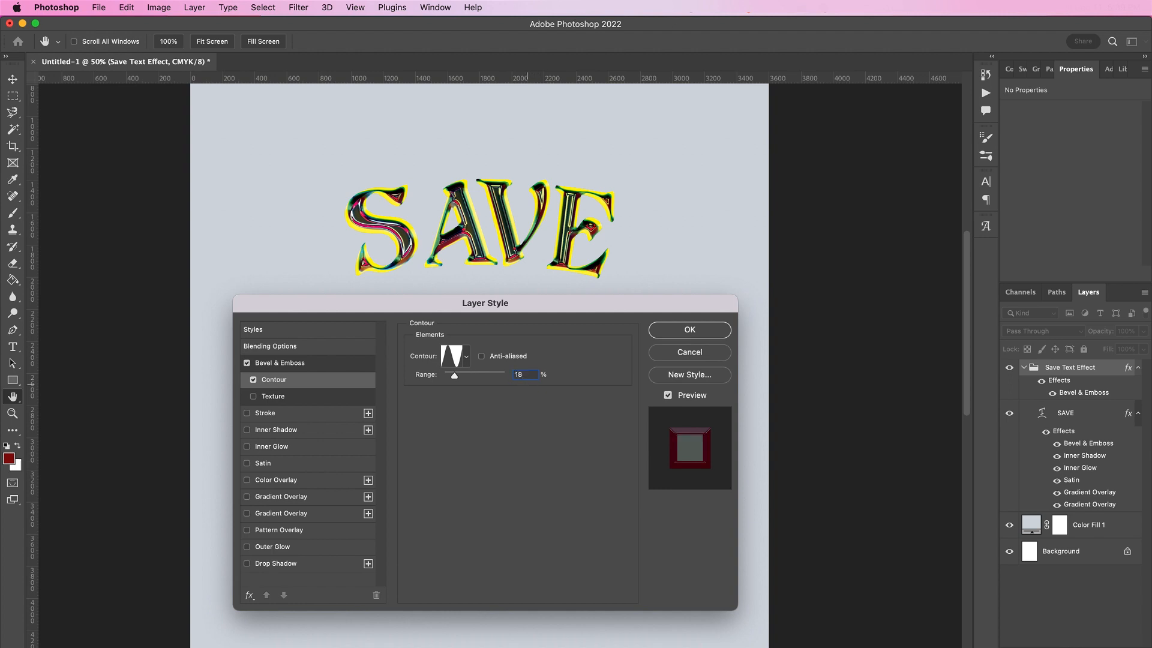
- Add a Multiply inner shadow coloured #040508 at 100% opacity, distance 4, size 29, with a contour shape
{"action": "left_click", "coordinate": [276, 430]}
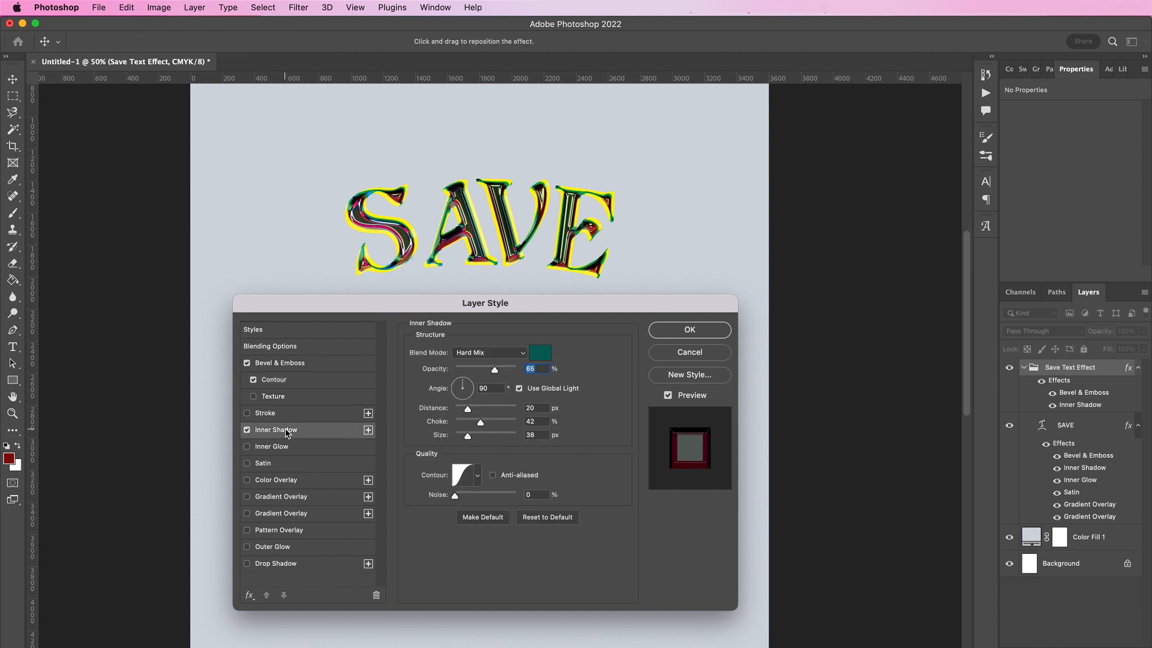
{"action": "mouse_move", "coordinate": [470, 352]}
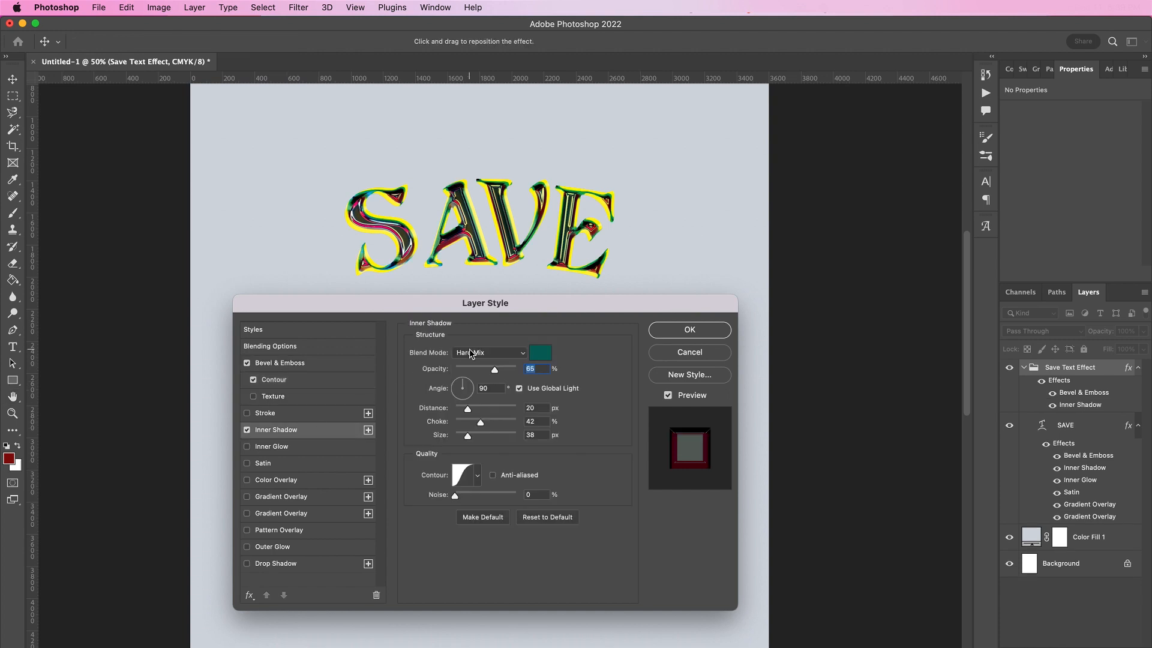
{"action": "left_click", "coordinate": [490, 352]}
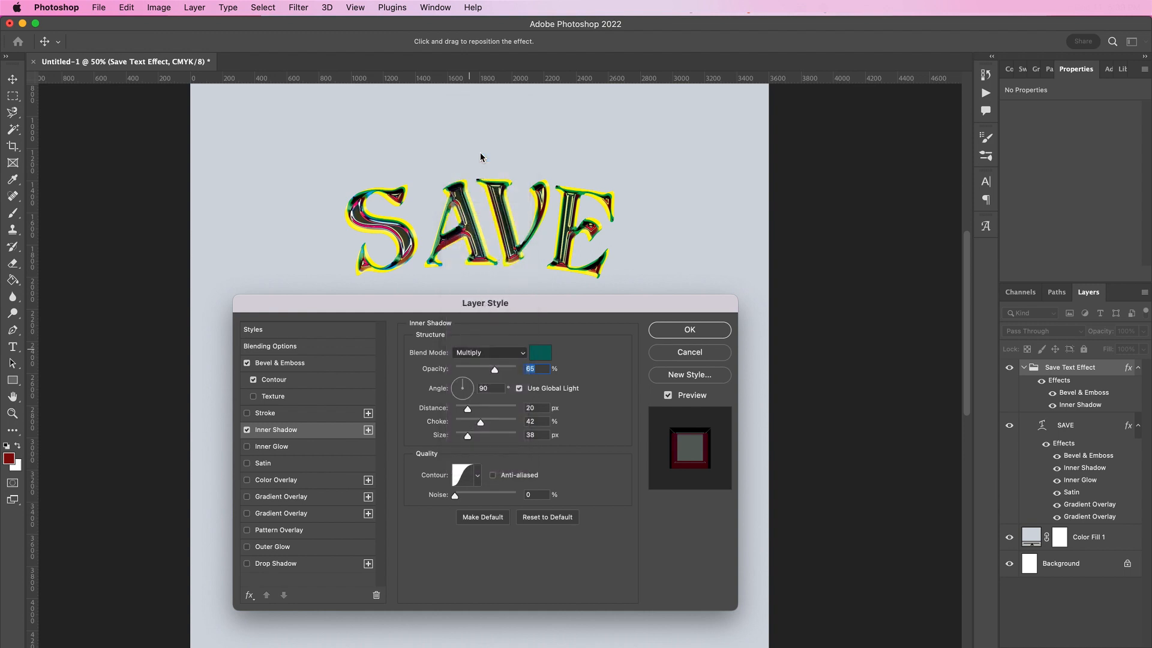
{"action": "left_click", "coordinate": [539, 353]}
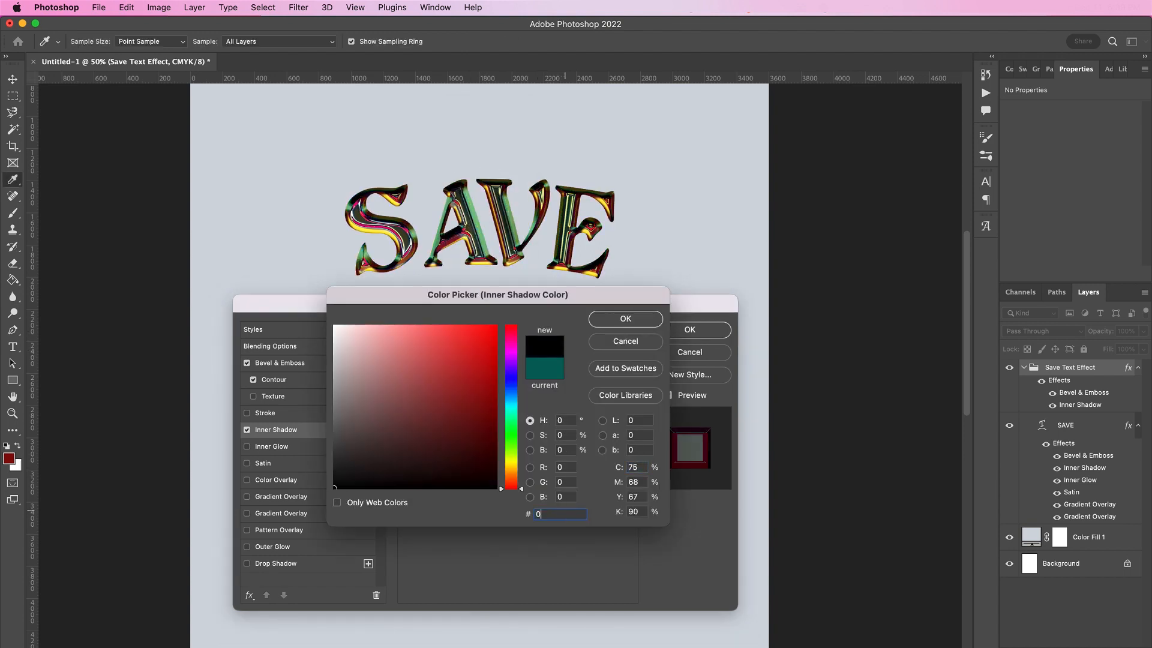
{"action": "type", "text": "0405"}
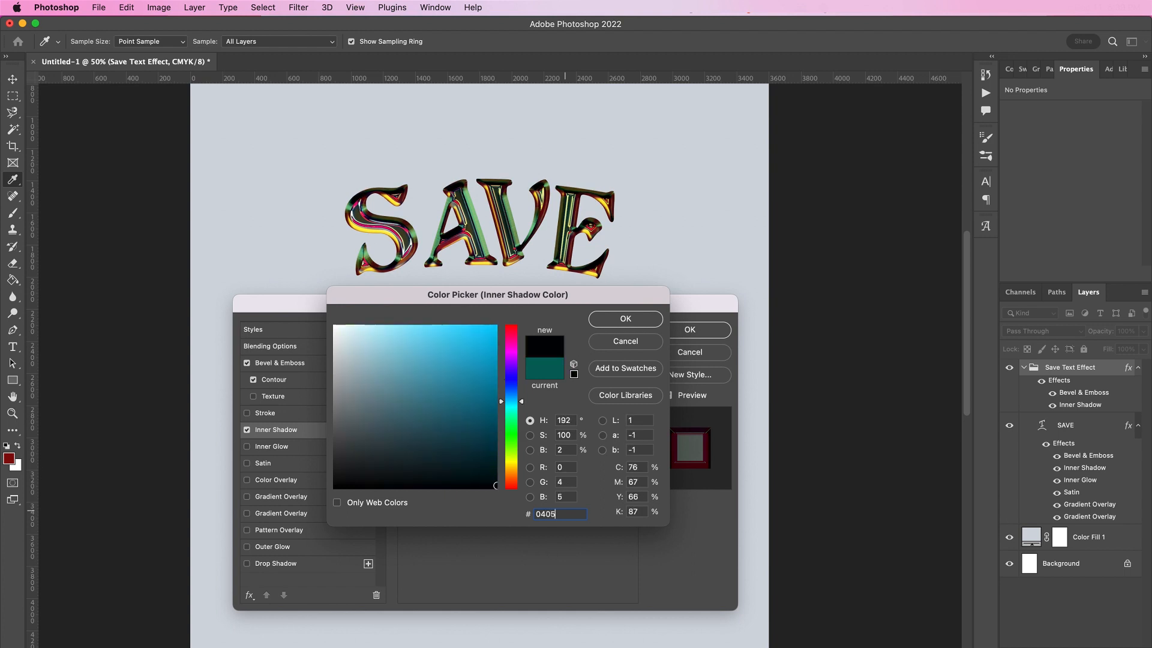
{"action": "left_click", "coordinate": [624, 318]}
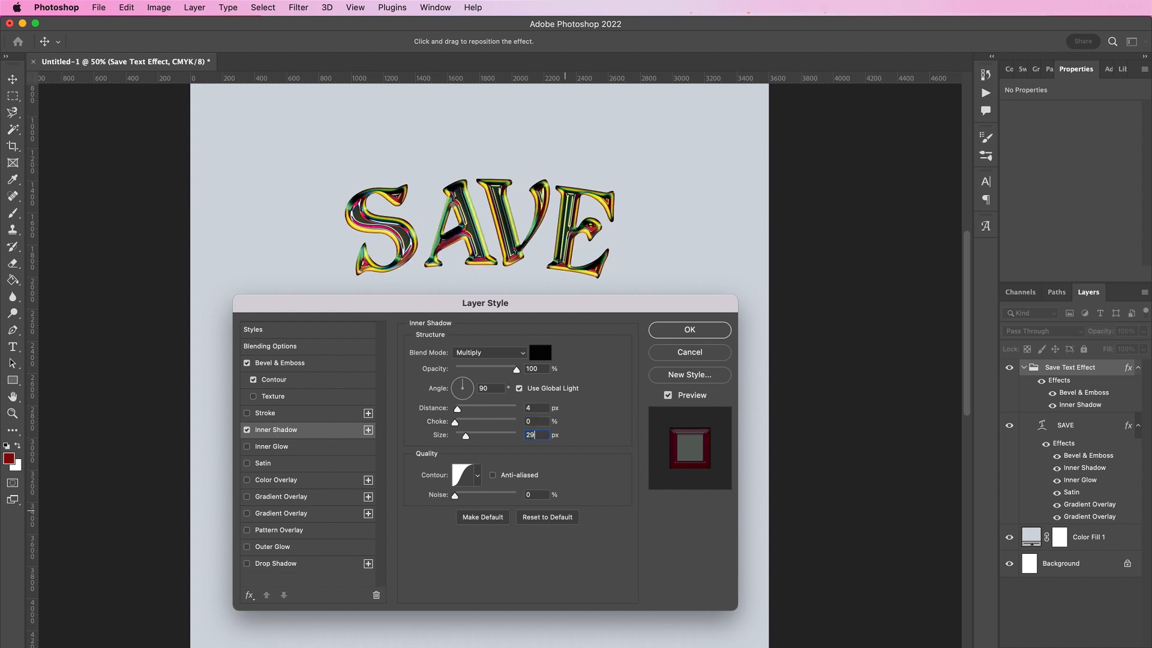
{"action": "left_click", "coordinate": [476, 475]}
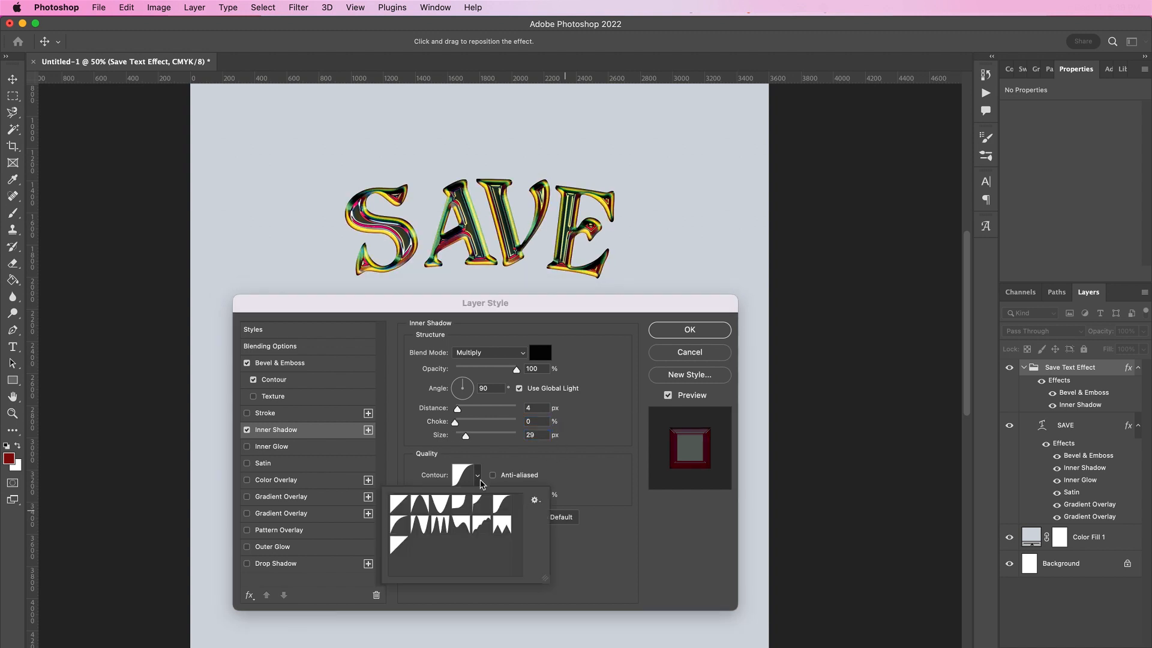
{"action": "left_click", "coordinate": [401, 505]}
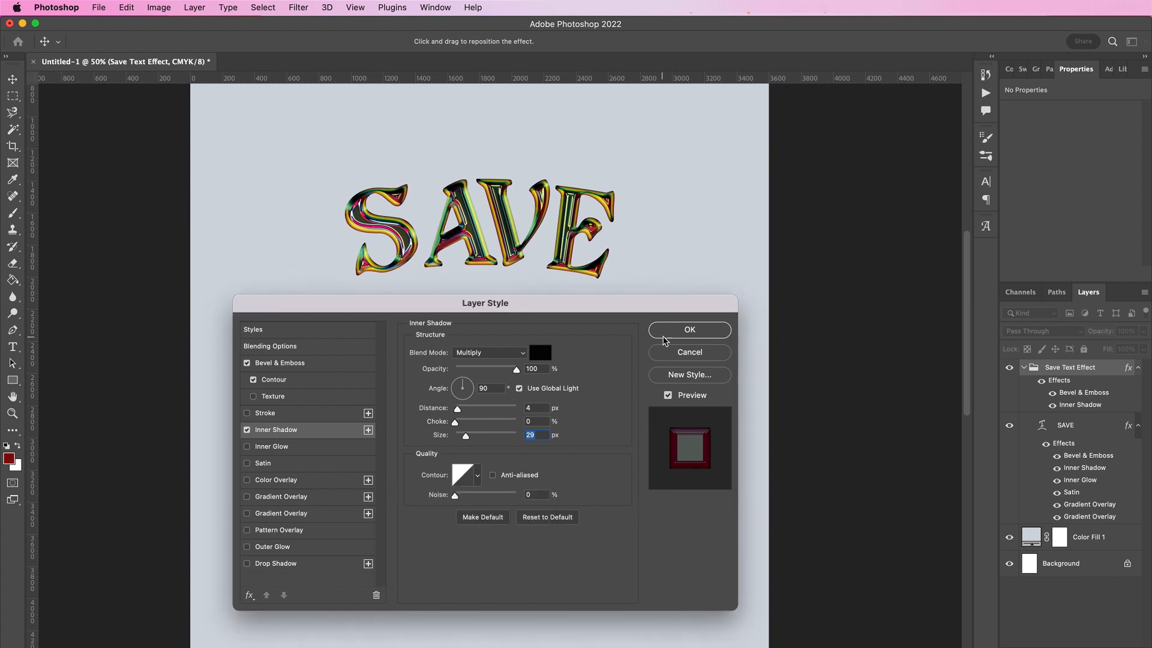
- Add the word YOURSELF in All Caps with an Arc warp of +50
{"action": "left_click", "coordinate": [689, 328]}
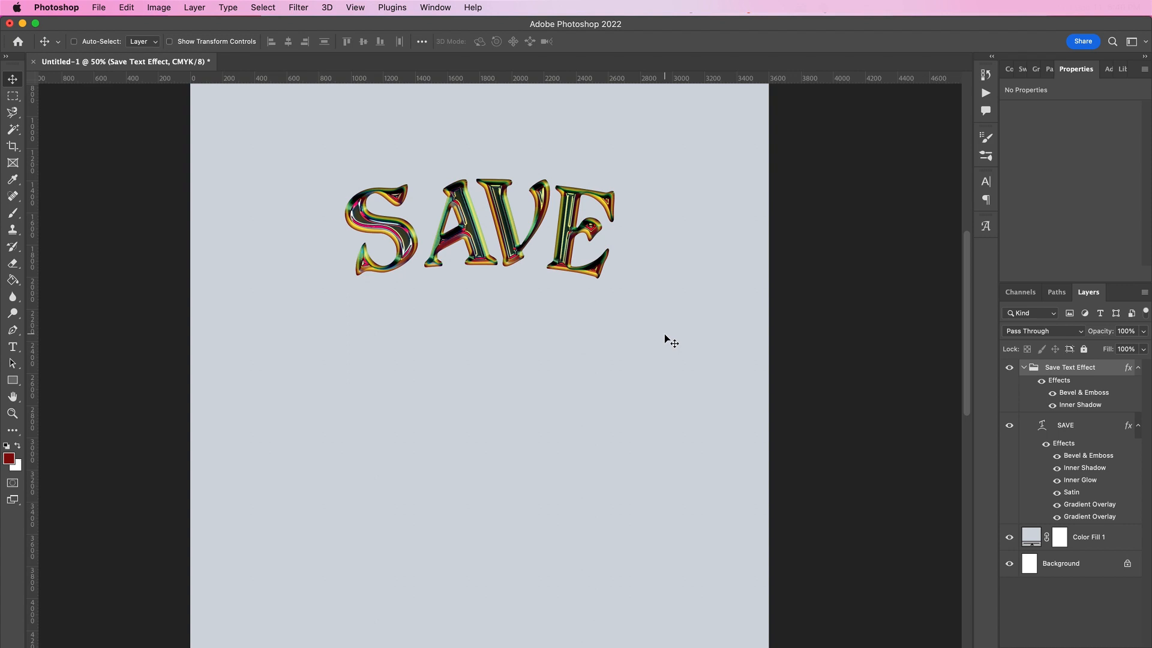
{"action": "mouse_move", "coordinate": [456, 413]}
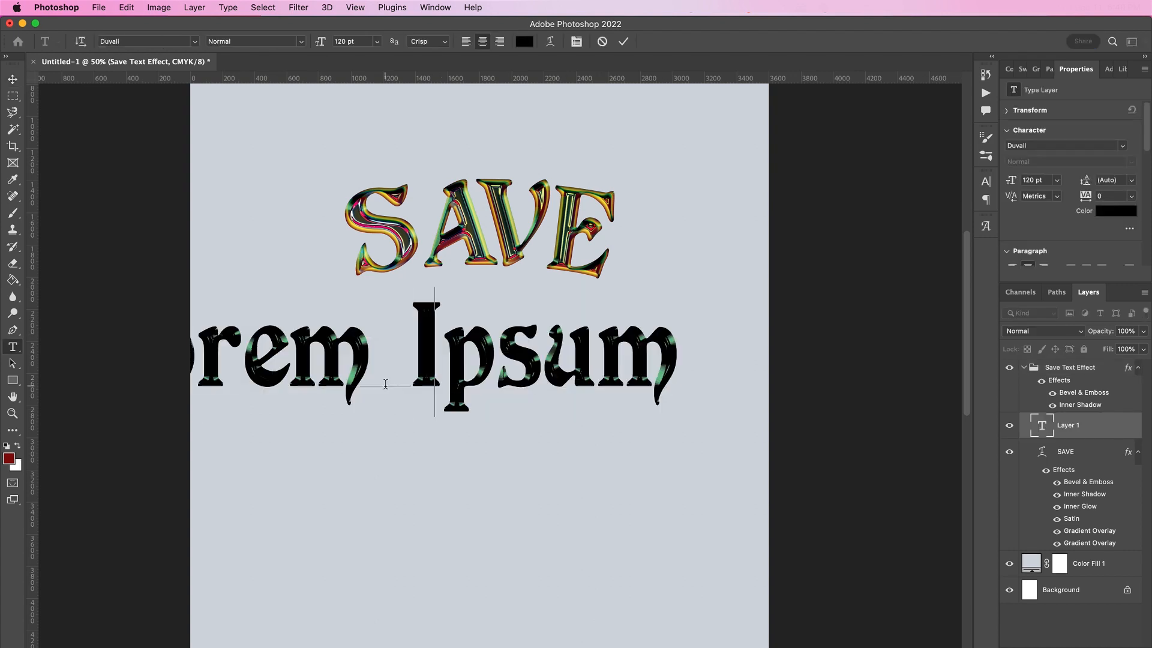
{"action": "type", "text": "yourself"}
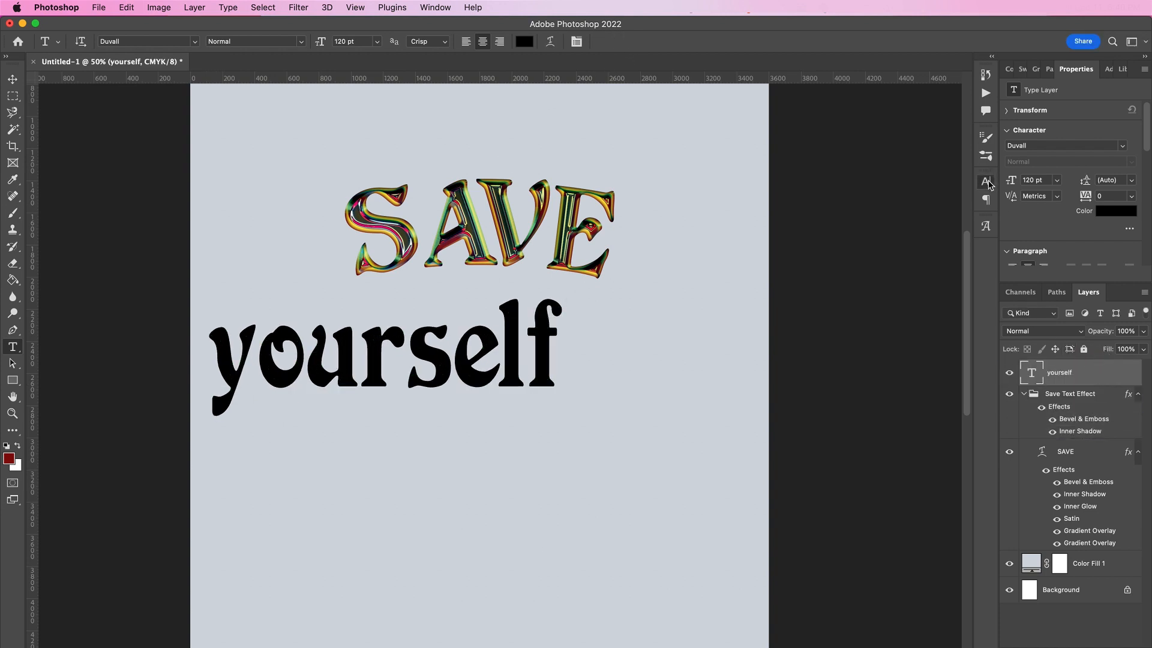
{"action": "left_click", "coordinate": [985, 182]}
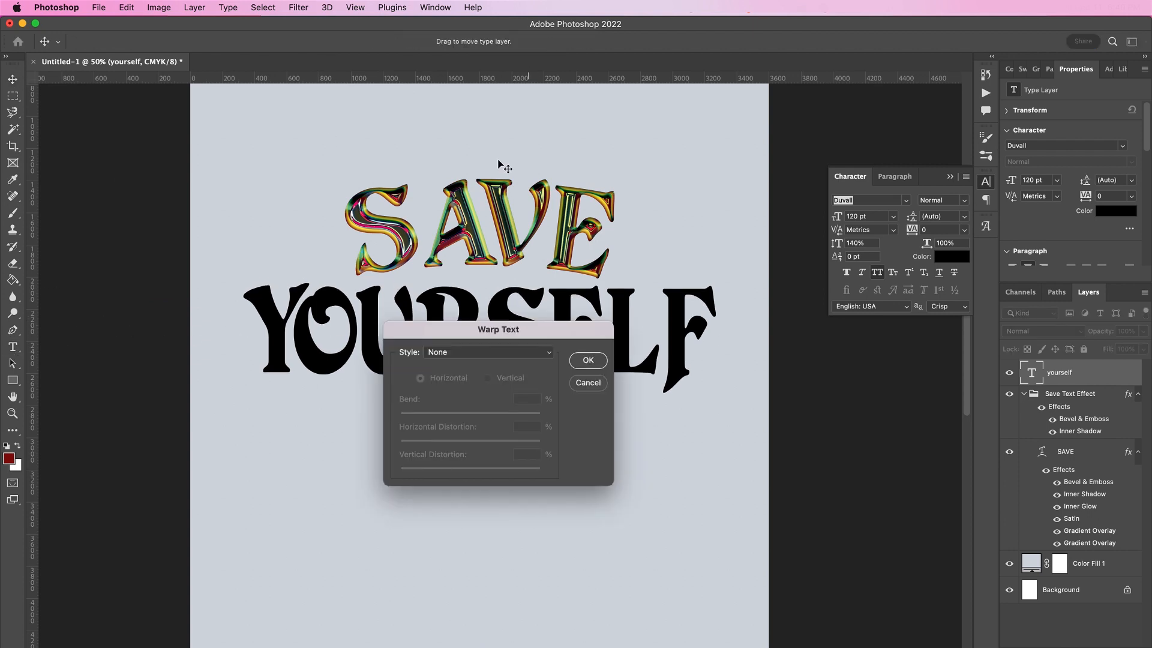
{"action": "left_click", "coordinate": [488, 351]}
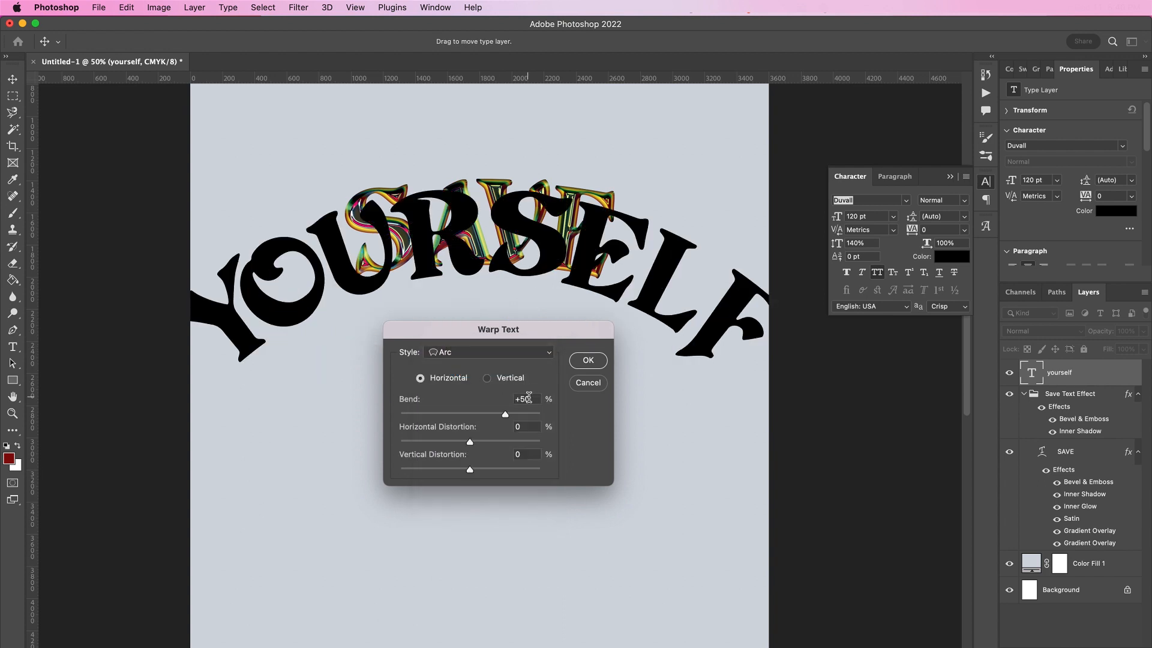
{"action": "left_click", "coordinate": [587, 360]}
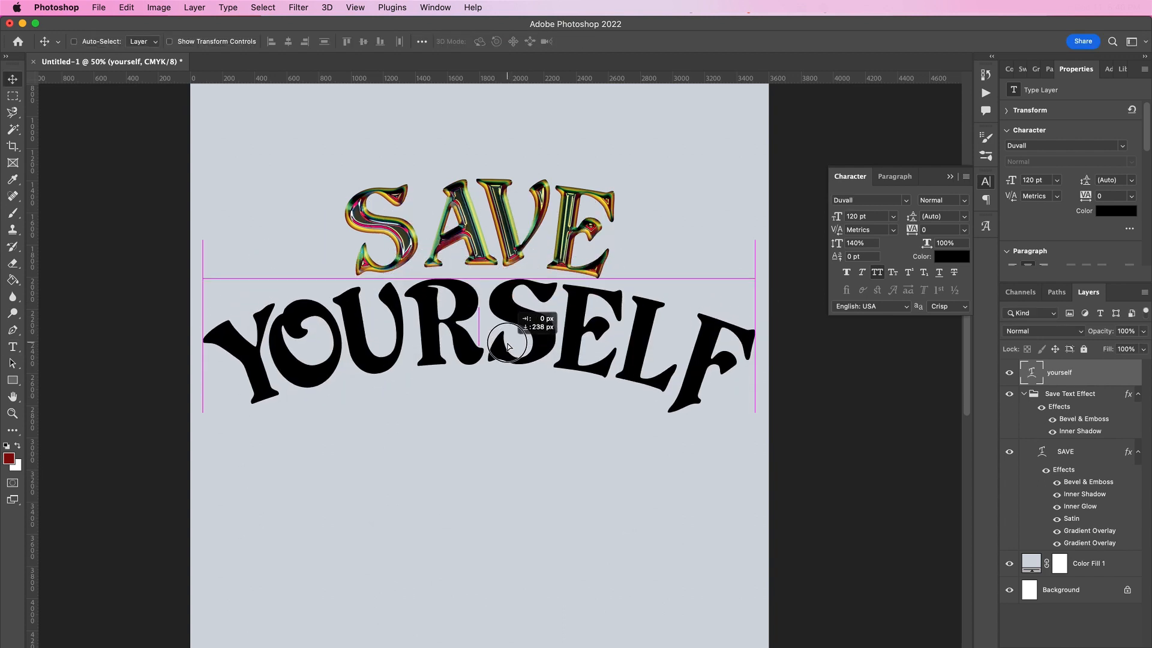
- Style YOURSELF like SAVE and group it as 'Yourself Text Effect' with matching group effects
{"action": "left_click", "coordinate": [1066, 451]}
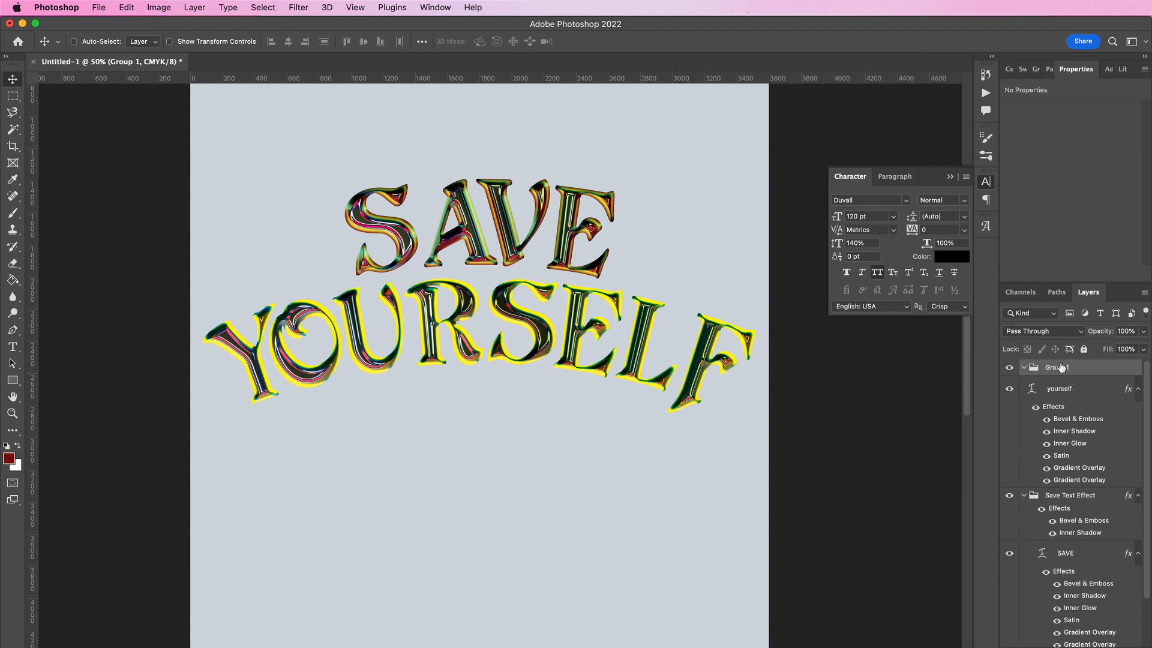
{"action": "double_click", "coordinate": [1056, 367]}
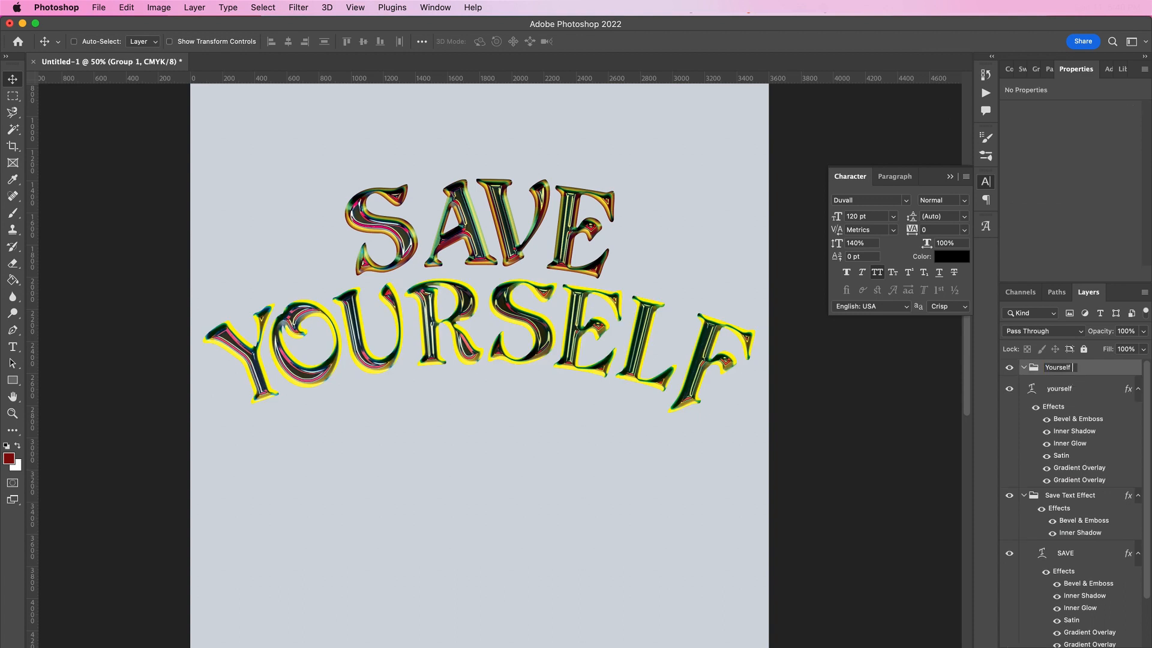
{"action": "type", "text": "Text Eff"}
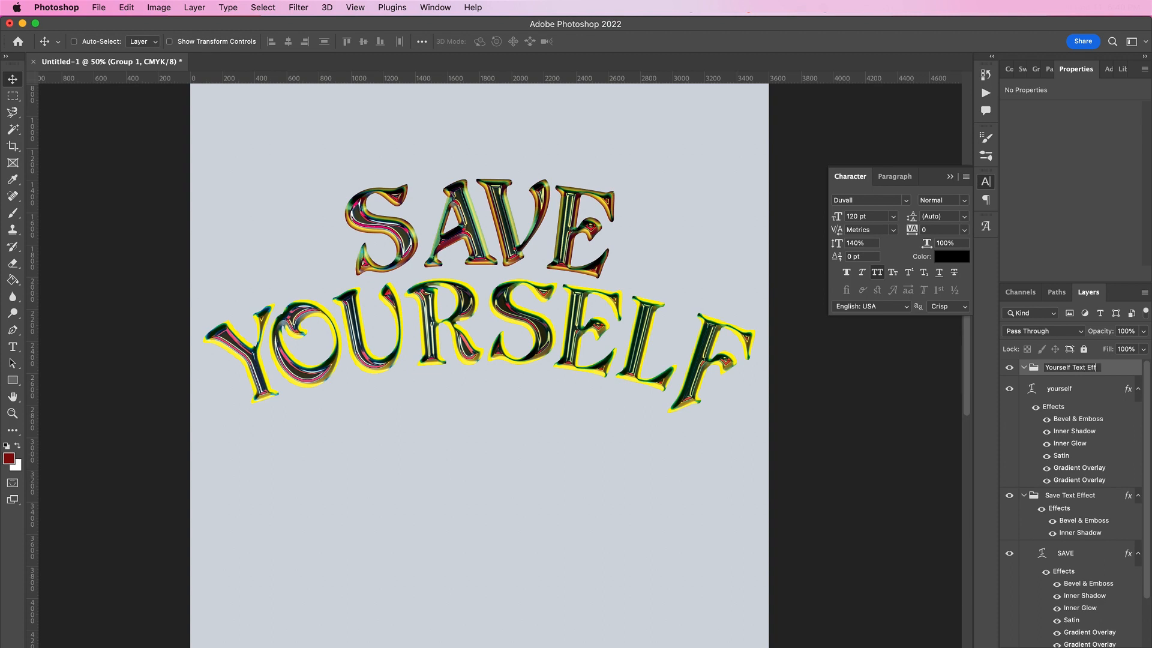
{"action": "left_click", "coordinate": [1058, 387]}
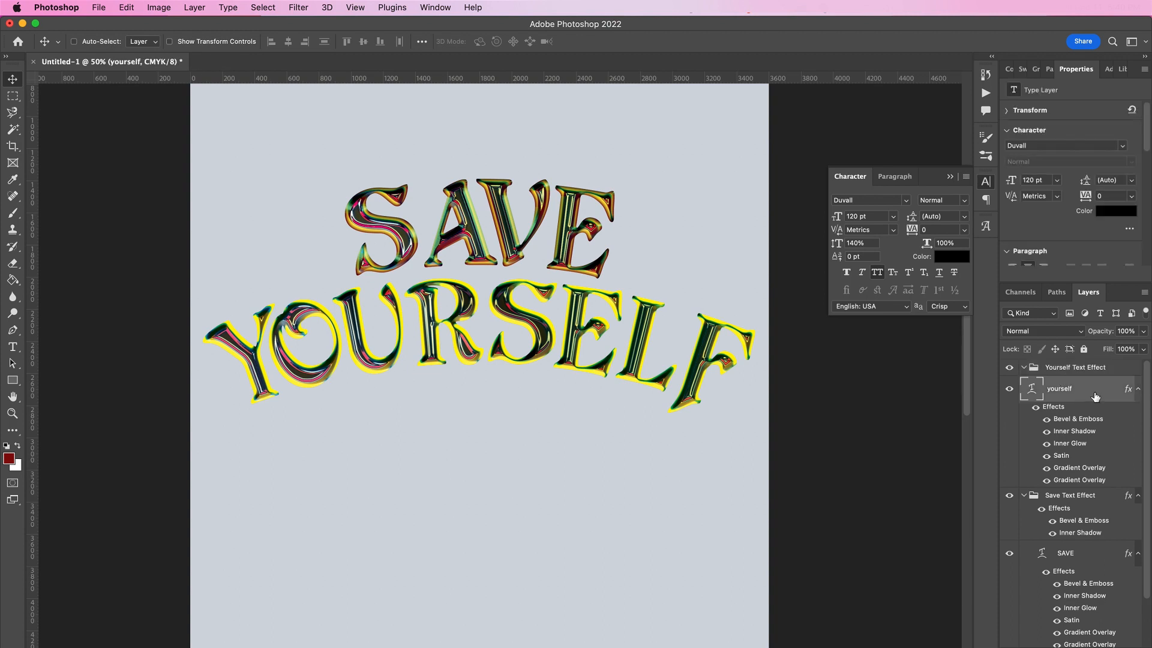
{"action": "left_click", "coordinate": [1071, 495]}
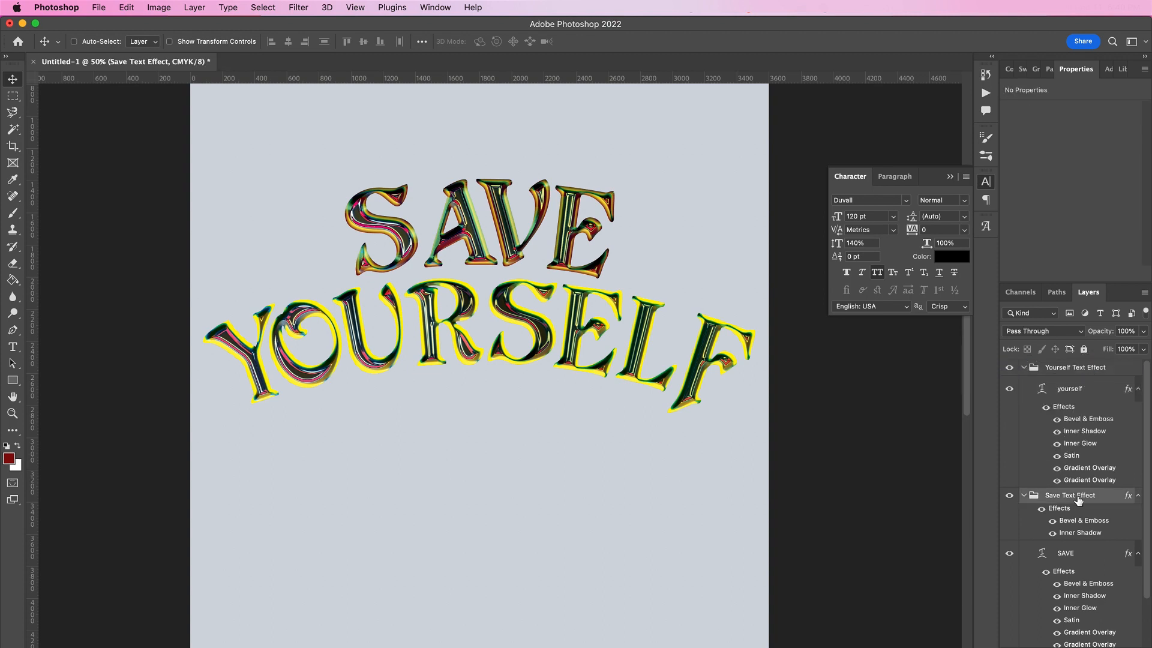
{"action": "left_click", "coordinate": [1075, 367]}
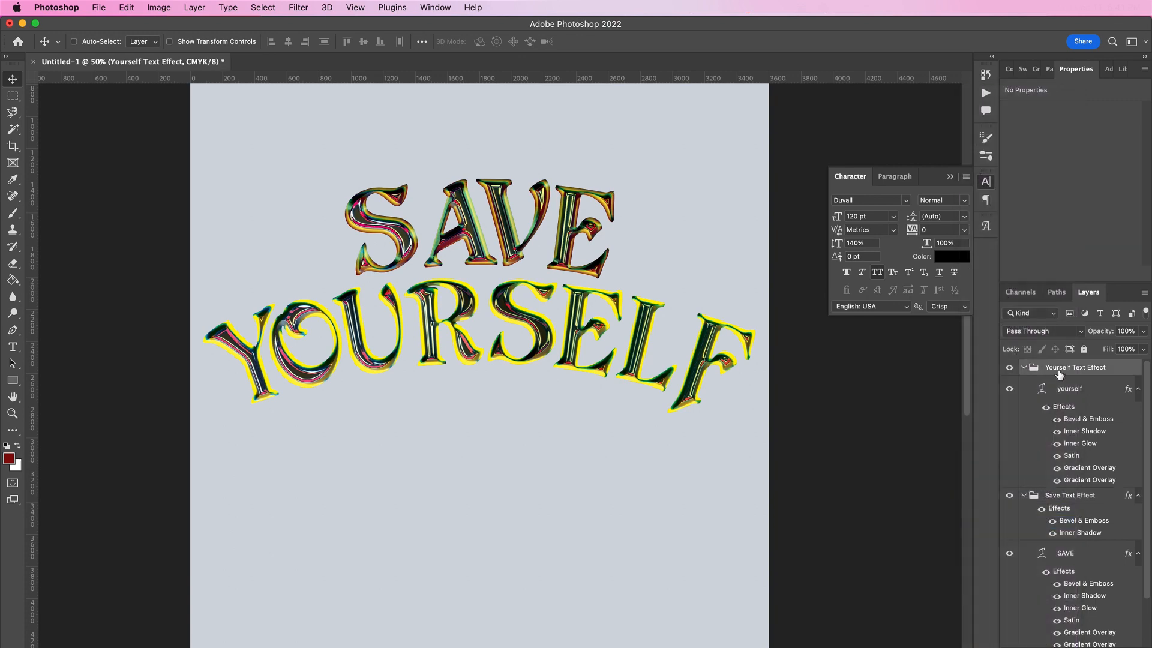
{"action": "left_click", "coordinate": [1023, 367]}
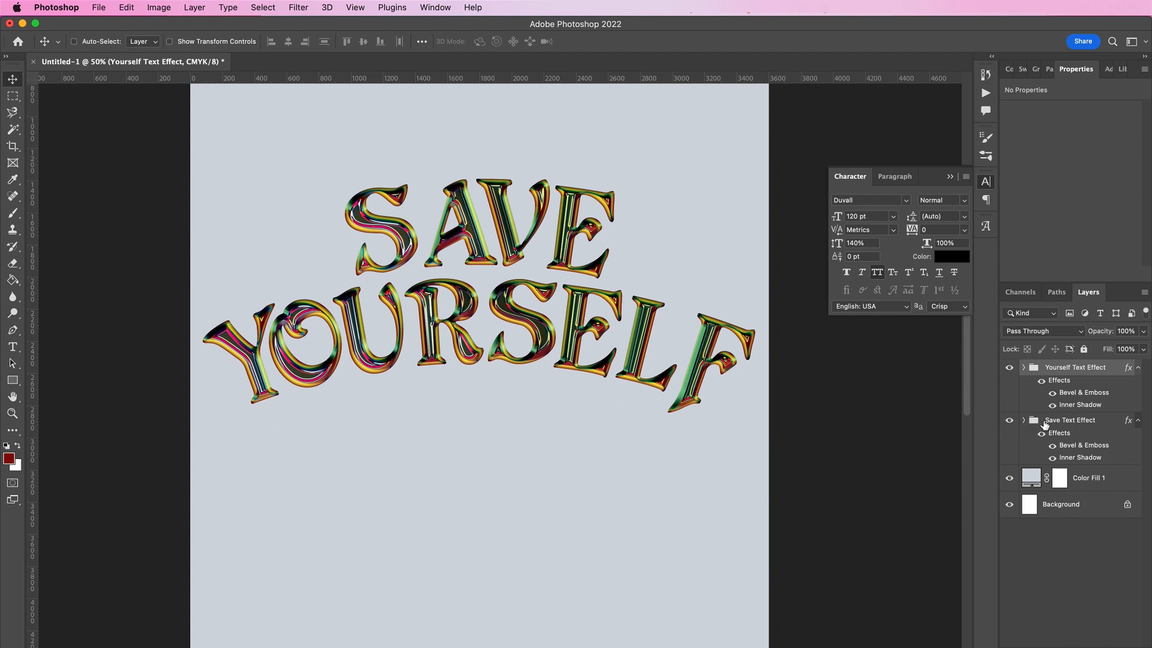
- Convert both the Save and Yourself Text Effect groups into smart objects
{"action": "right_click", "coordinate": [1070, 420]}
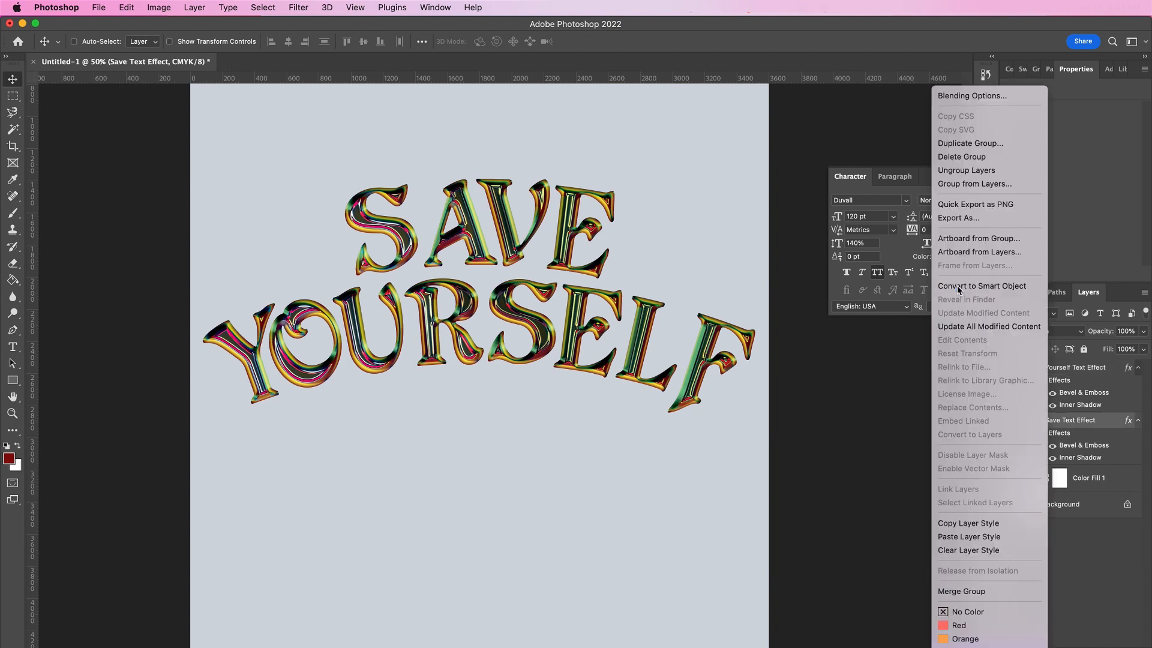
{"action": "left_click", "coordinate": [980, 286]}
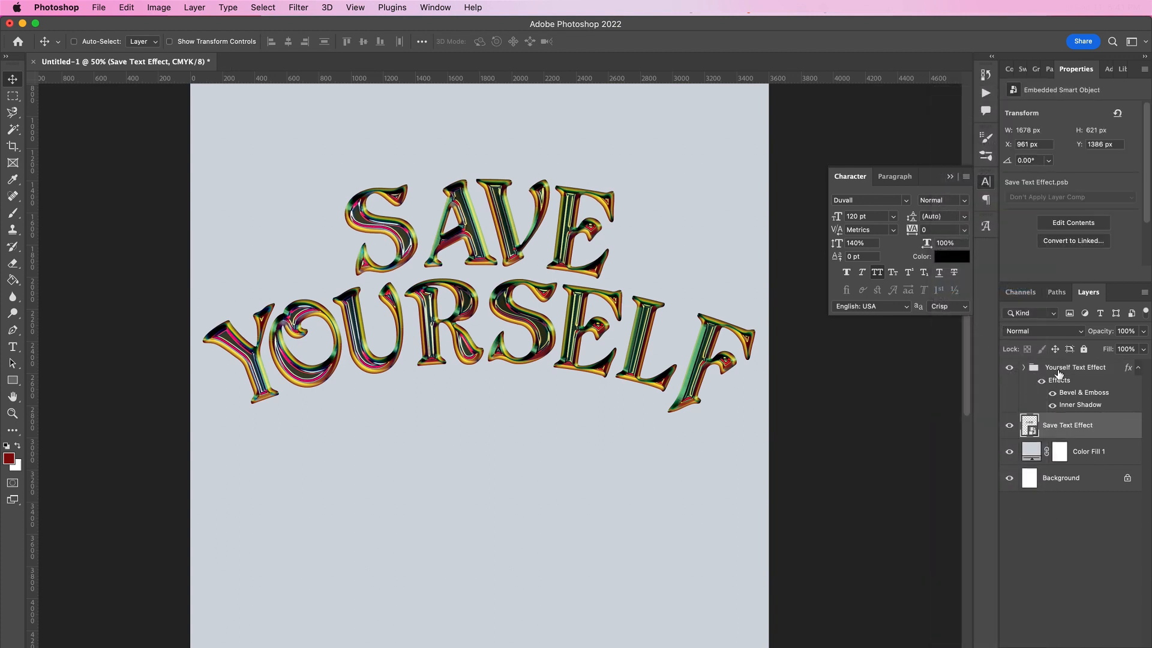
{"action": "left_click", "coordinate": [1075, 367]}
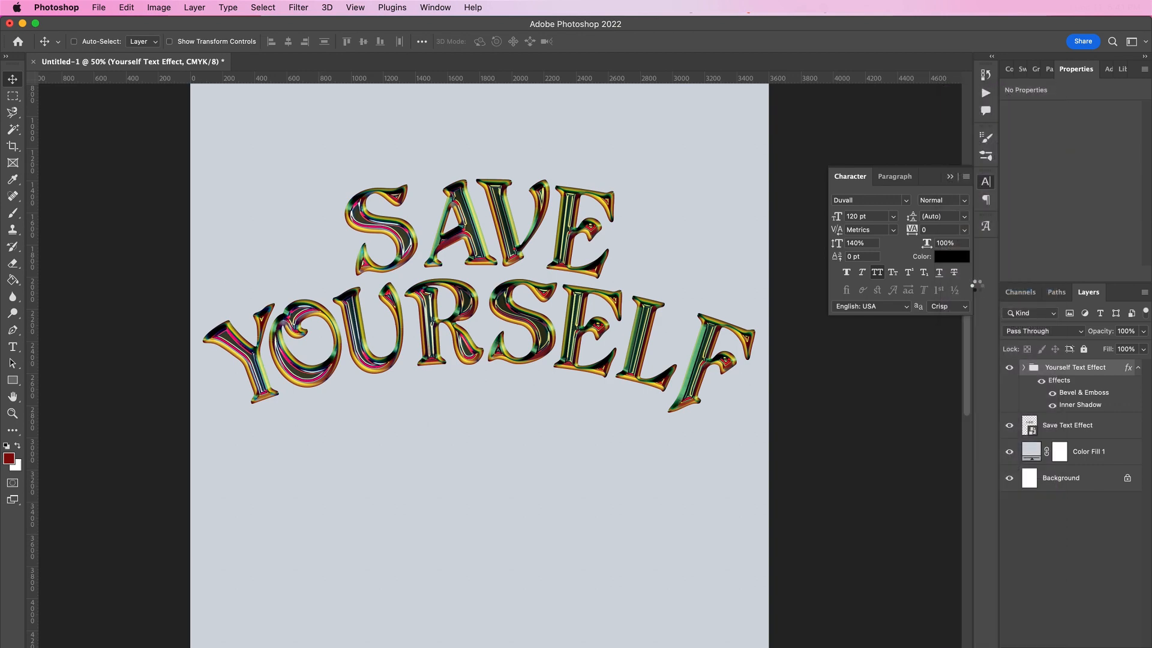
{"action": "left_click", "coordinate": [1075, 372]}
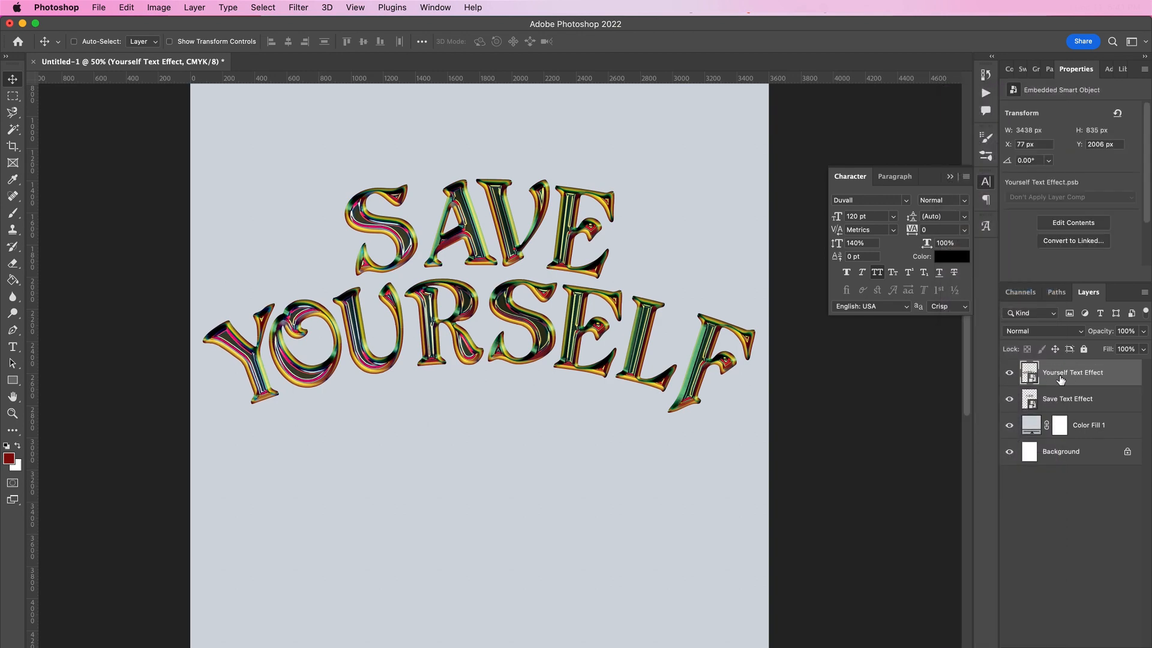
{"action": "mouse_move", "coordinate": [1072, 372]}
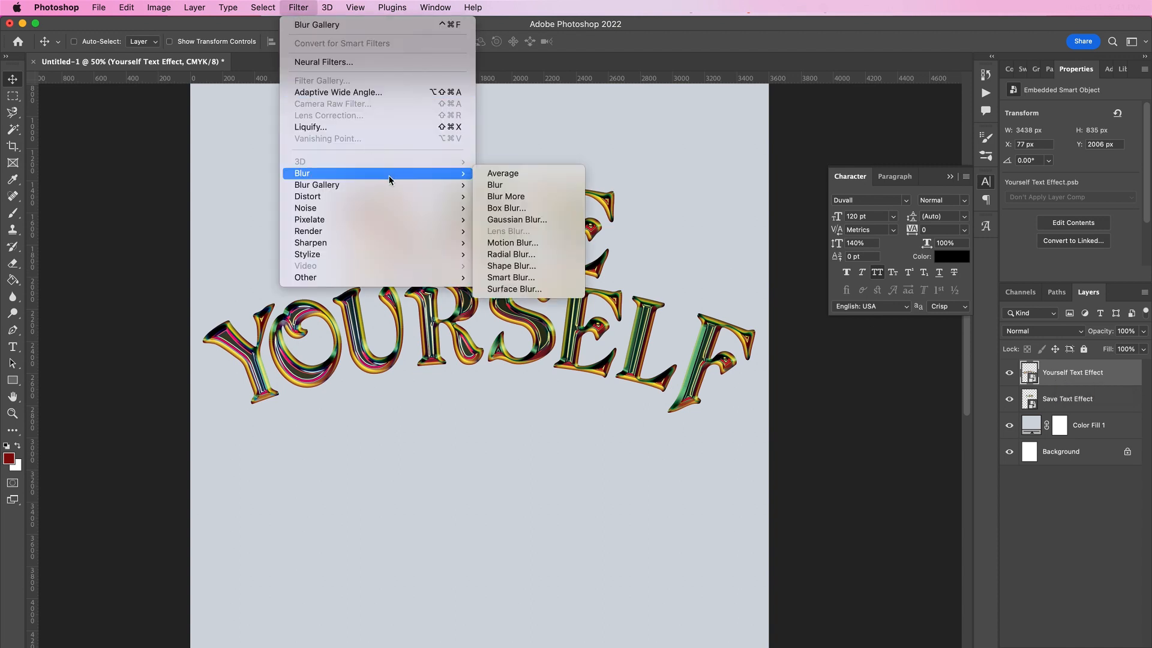
{"action": "mouse_move", "coordinate": [307, 195]}
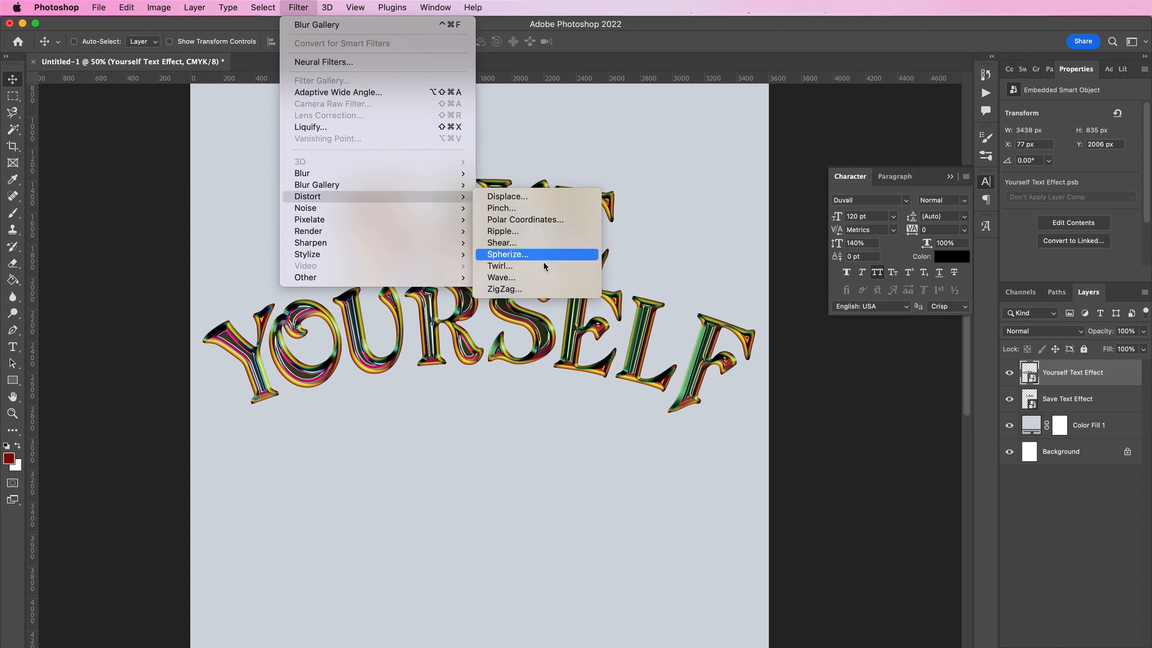
- Apply a Wave distortion to YOURSELF with the default settings as a smart filter
{"action": "left_click", "coordinate": [501, 278]}
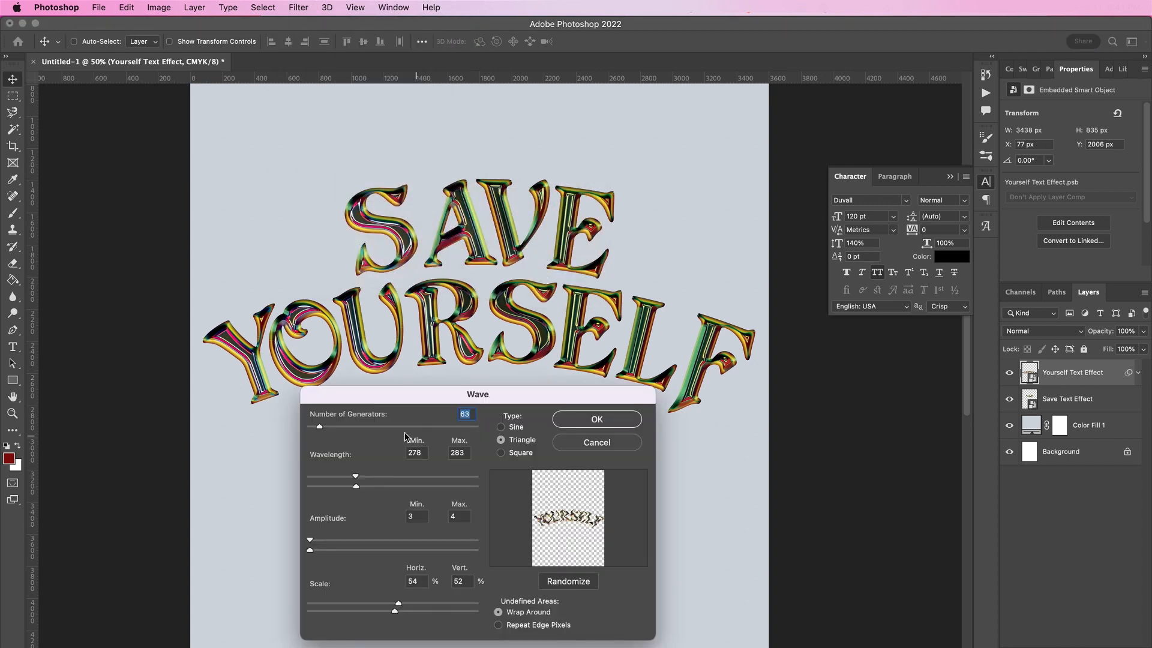
{"action": "mouse_move", "coordinate": [373, 464]}
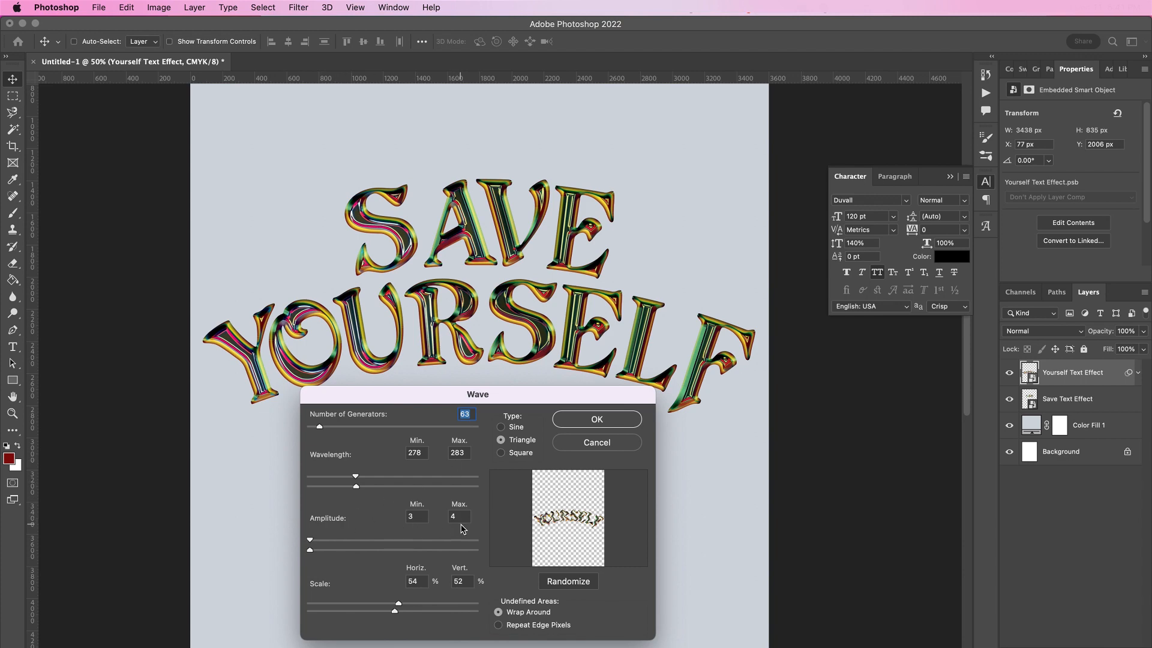
{"action": "mouse_move", "coordinate": [415, 592]}
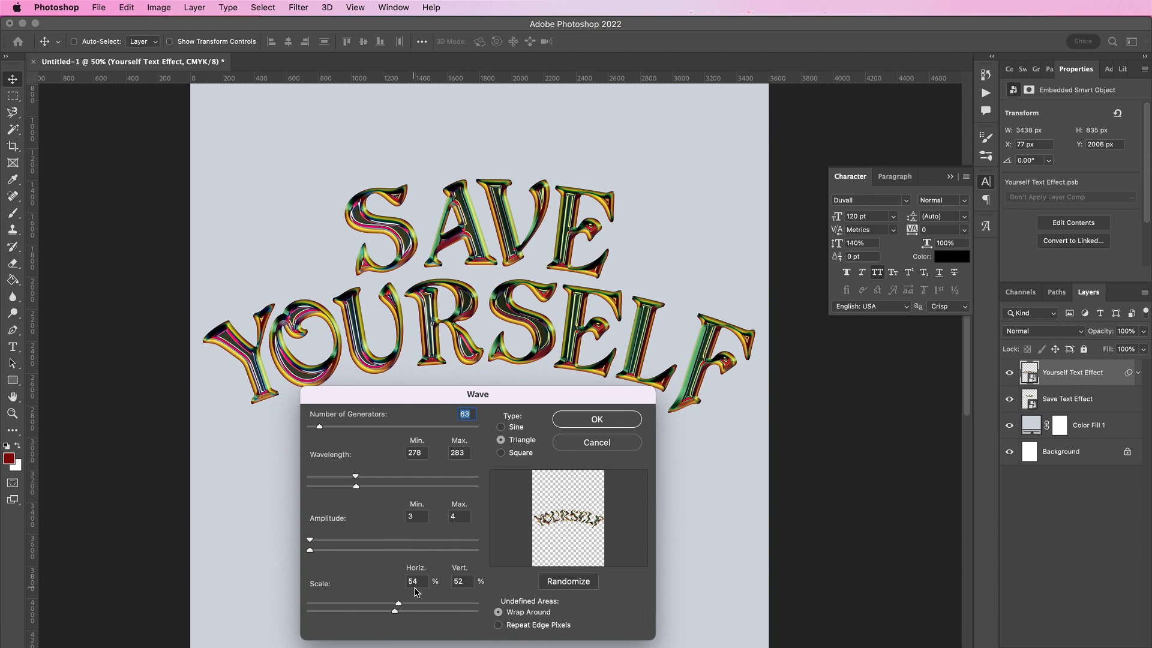
{"action": "mouse_move", "coordinate": [519, 423]}
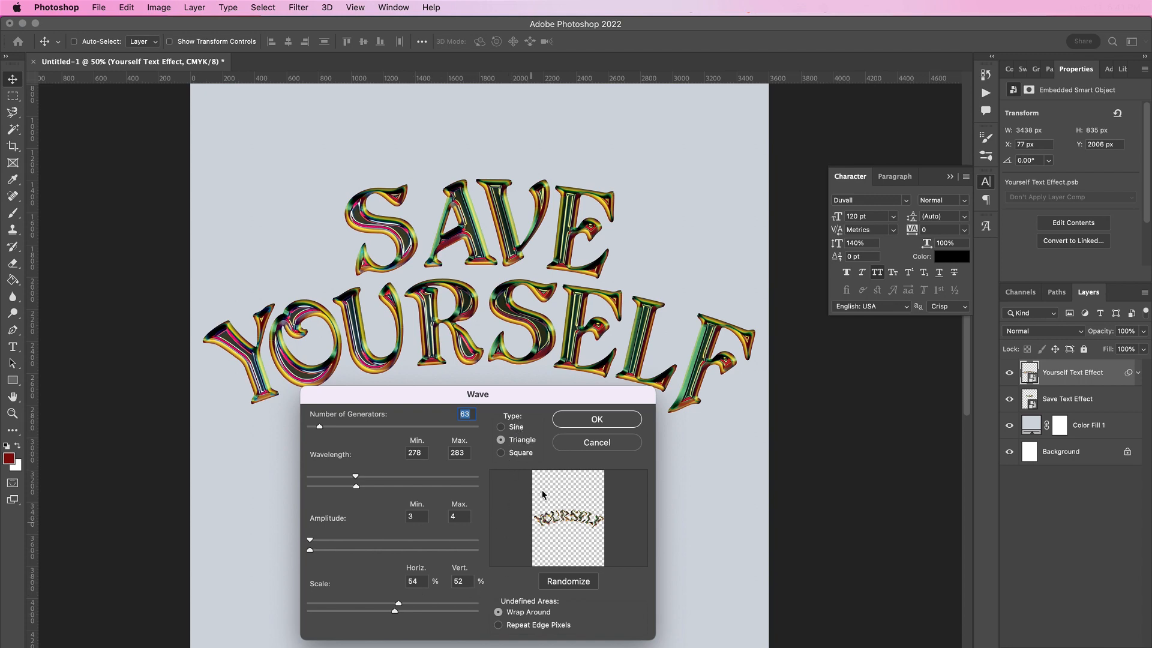
{"action": "left_click", "coordinate": [596, 418]}
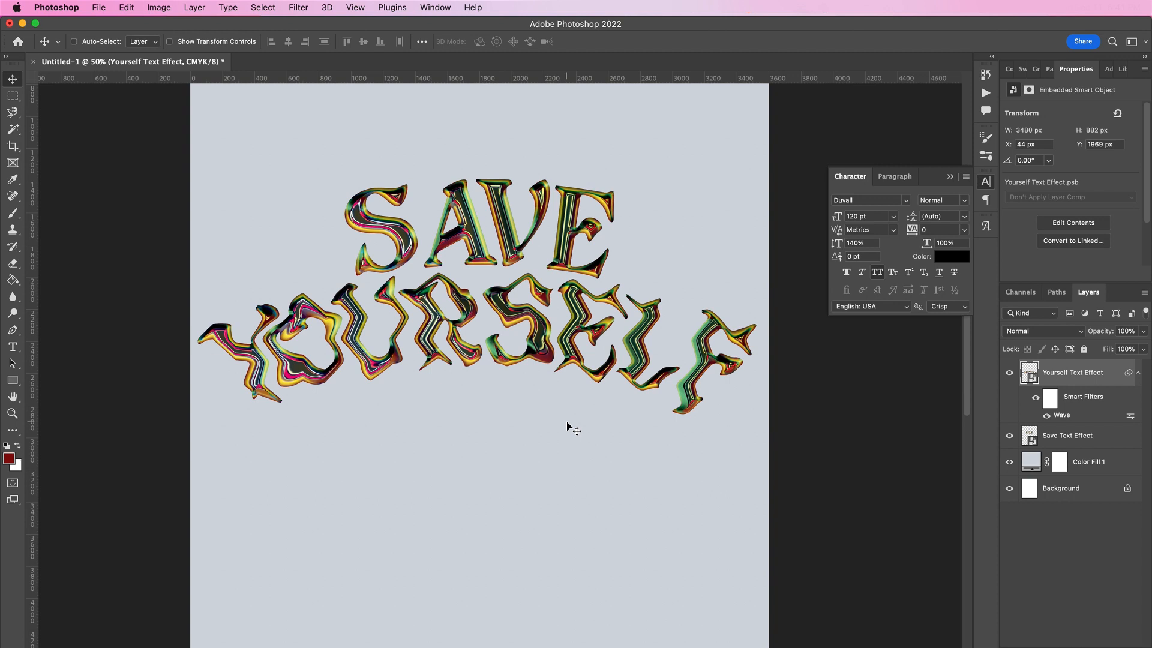
{"action": "mouse_move", "coordinate": [558, 404]}
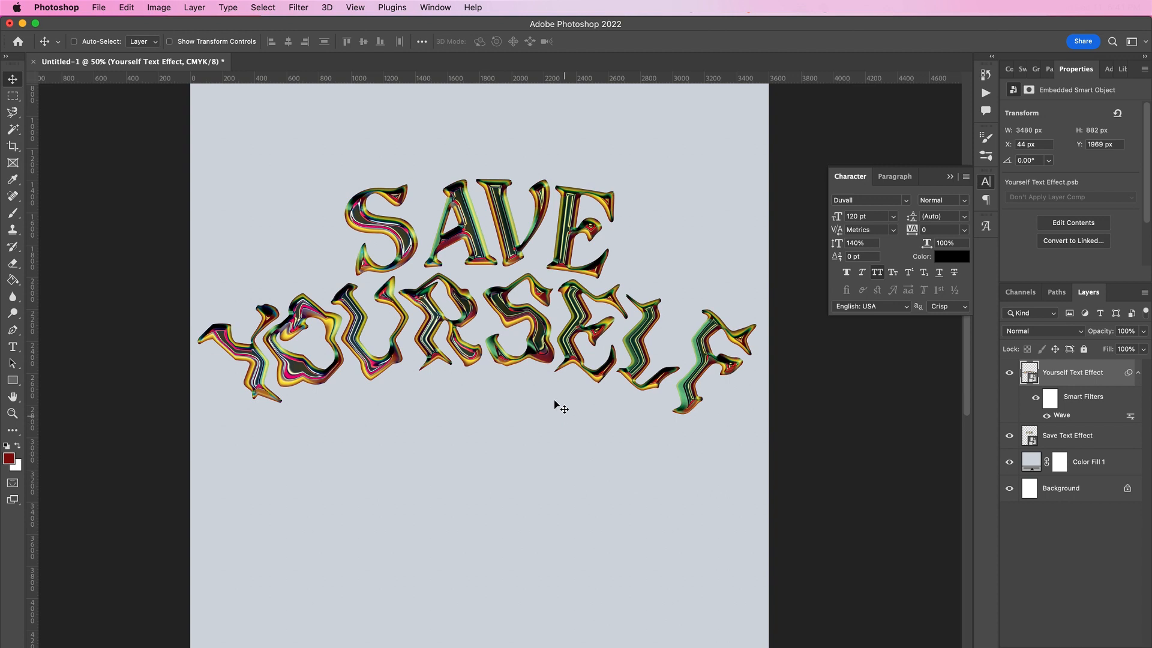
- Apply a downward Path Blur at 33% speed, 8% taper, Centered Blur off
{"action": "left_click", "coordinate": [297, 8]}
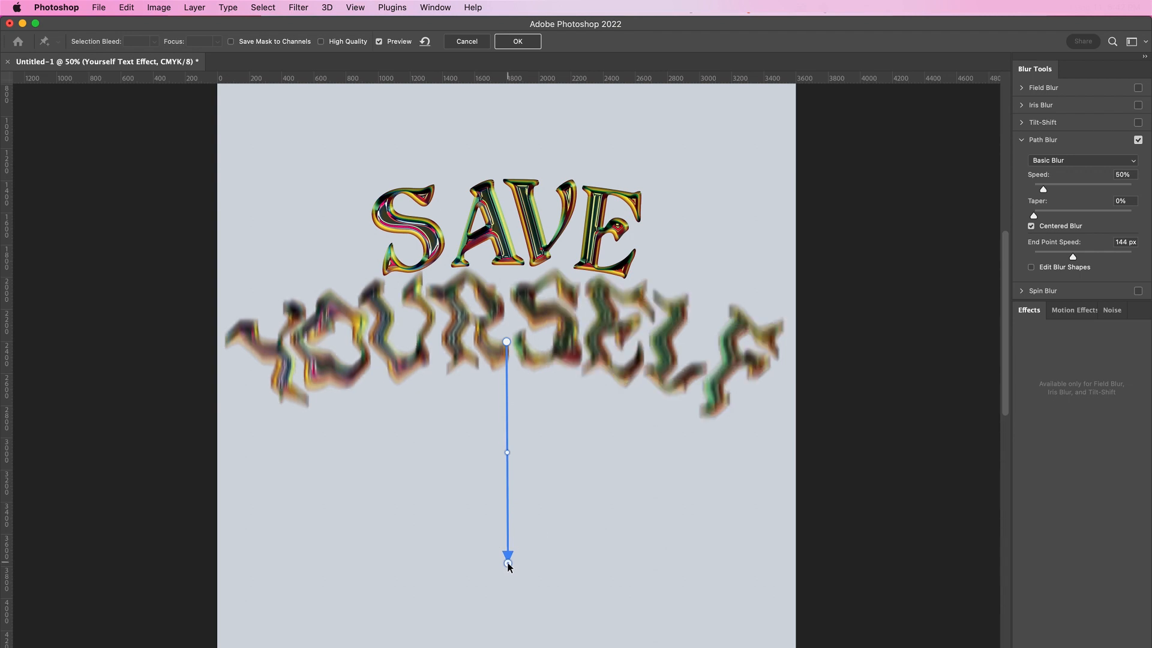
{"action": "triple_click", "coordinate": [1123, 174]}
{"action": "type", "text": "33"}
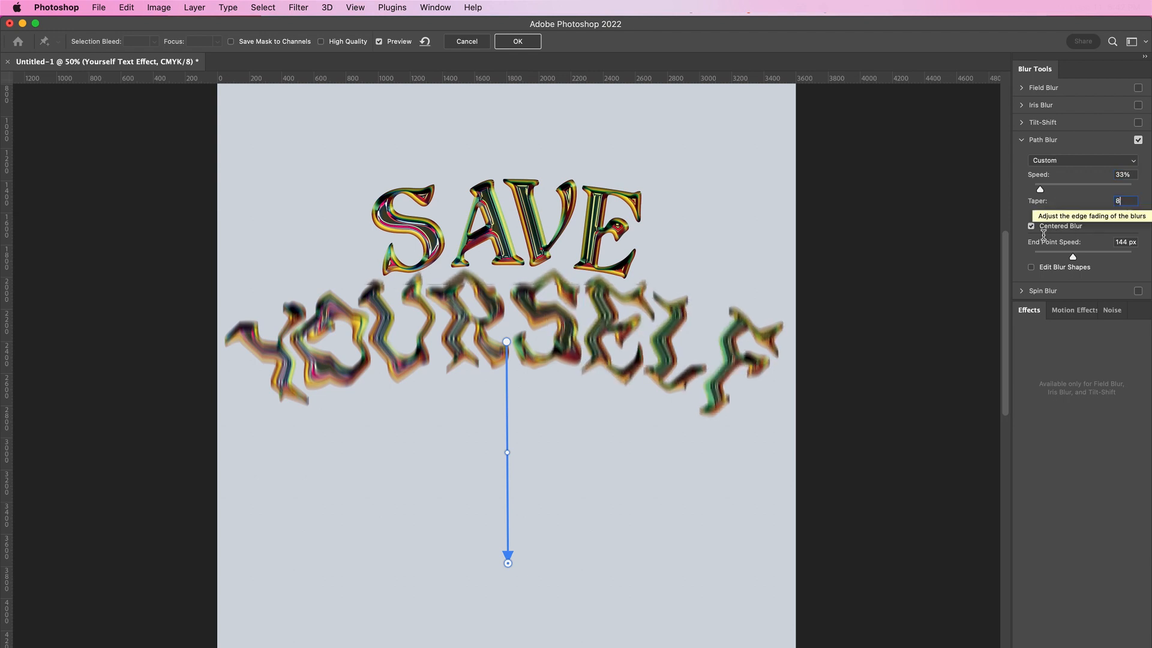
{"action": "left_click", "coordinate": [1032, 227]}
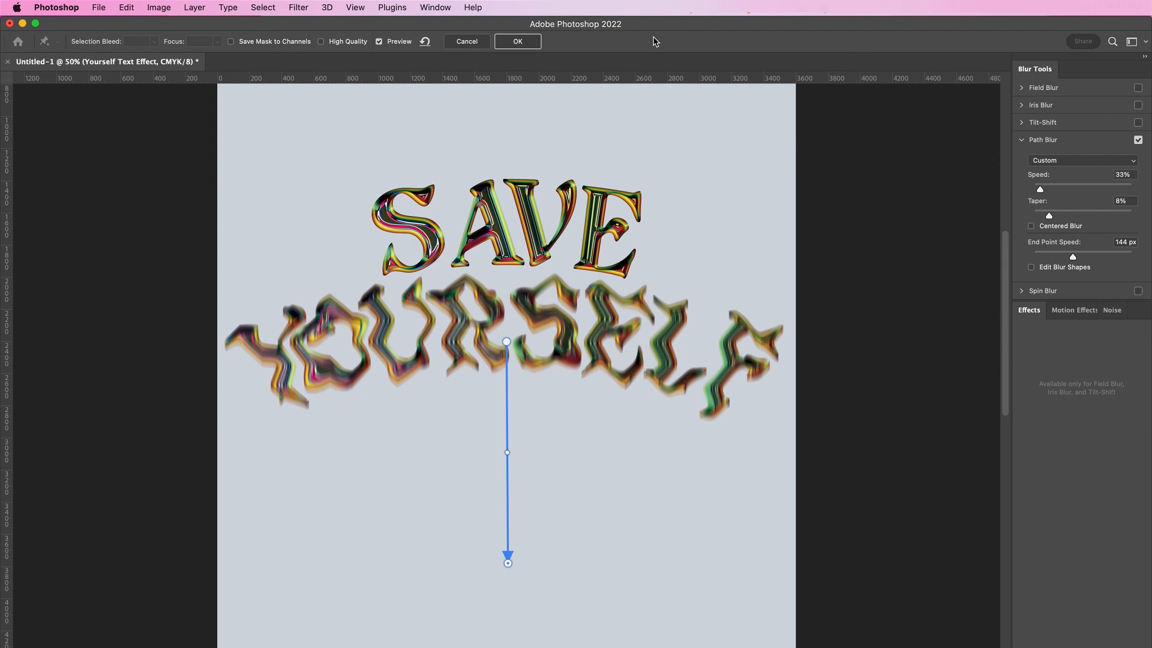
{"action": "left_click", "coordinate": [517, 41]}
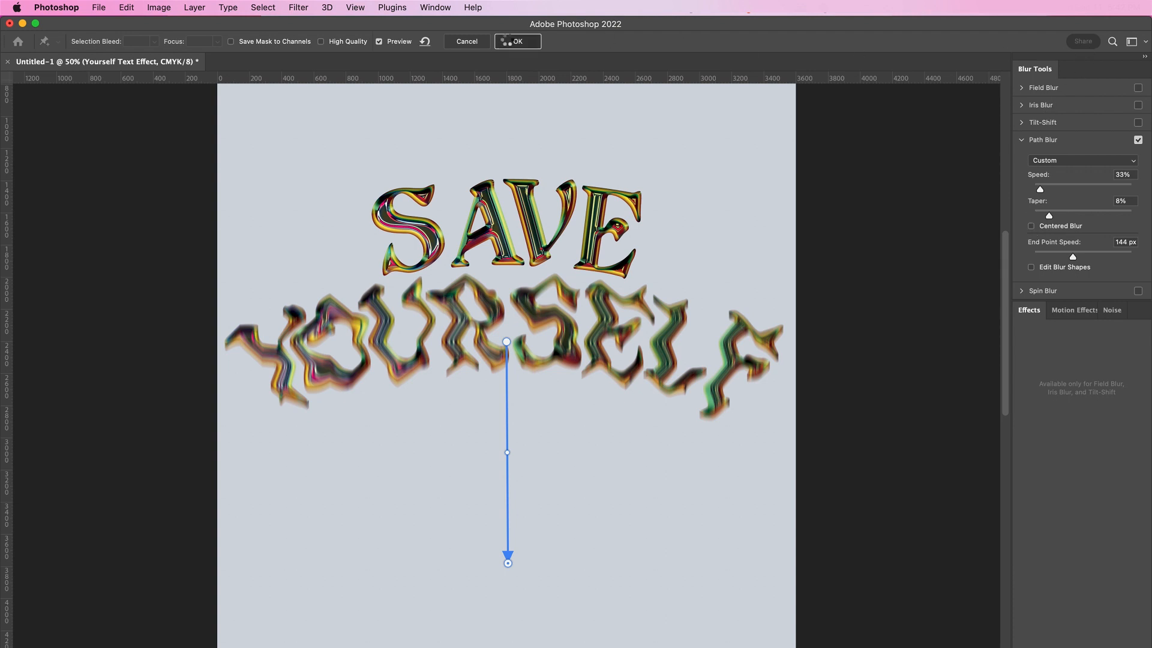
{"action": "left_click", "coordinate": [518, 41]}
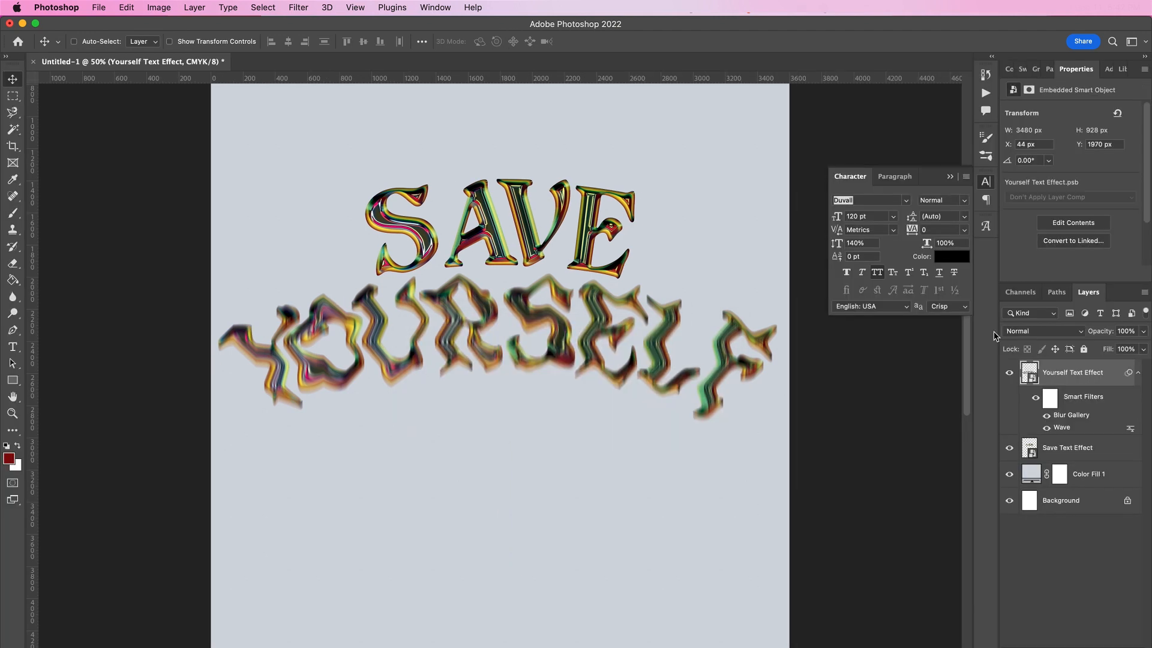
- Paint black on the smart filter mask so the tops of YOURSELF stay crisp
{"action": "left_click", "coordinate": [1050, 398]}
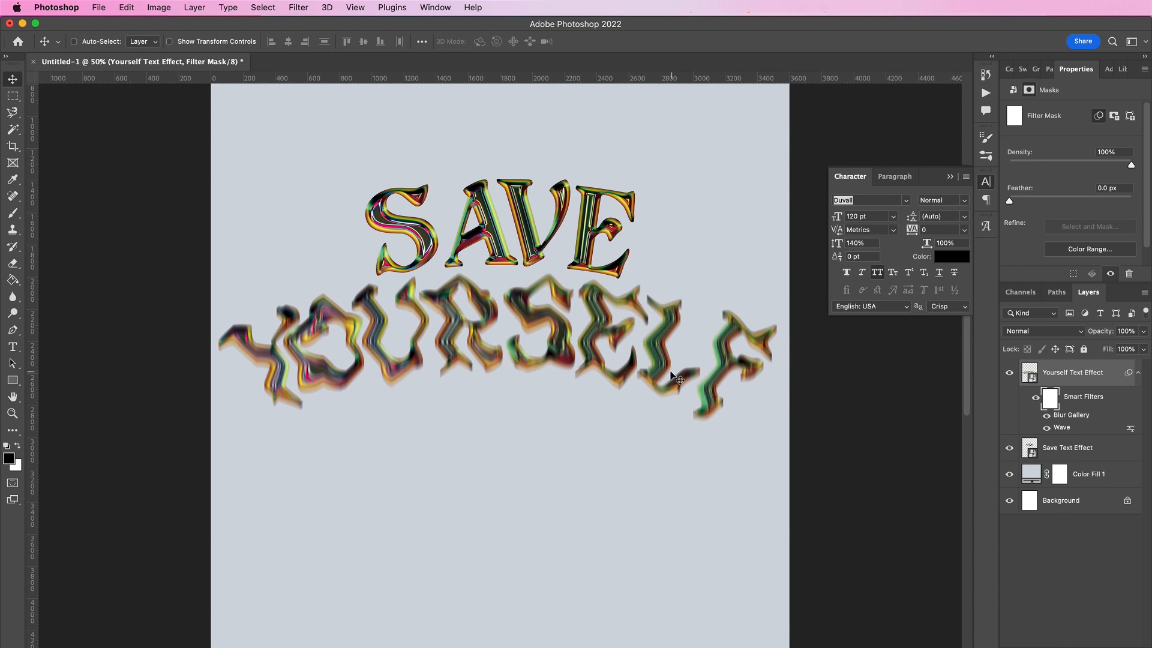
{"action": "left_click", "coordinate": [12, 212]}
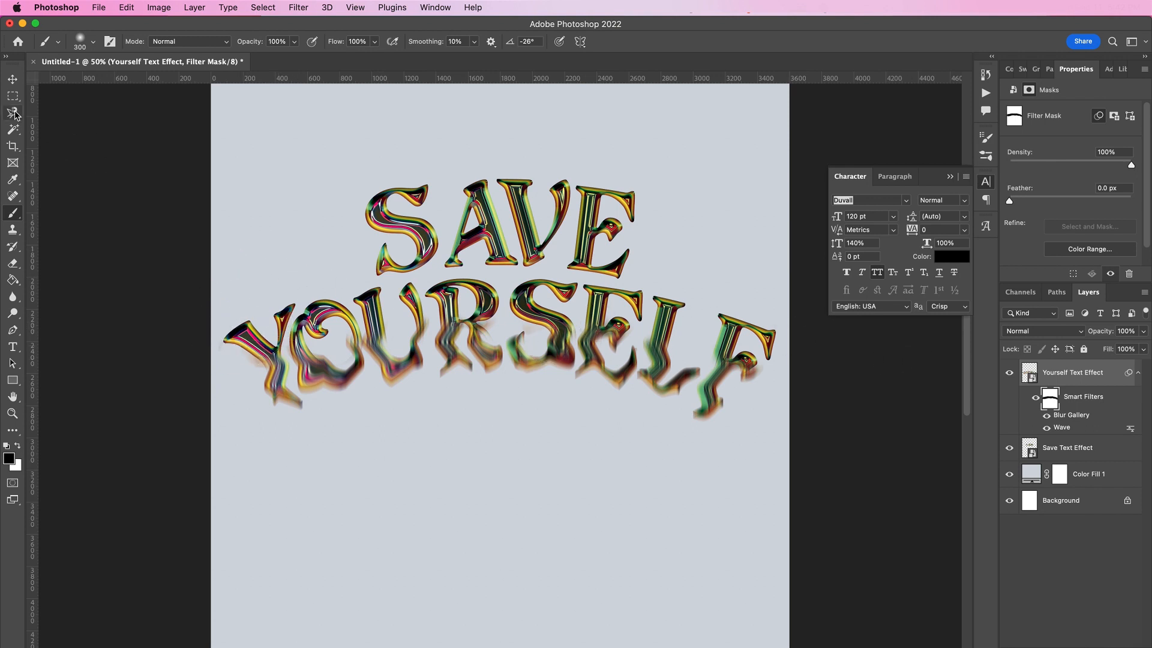
{"action": "left_click", "coordinate": [12, 79]}
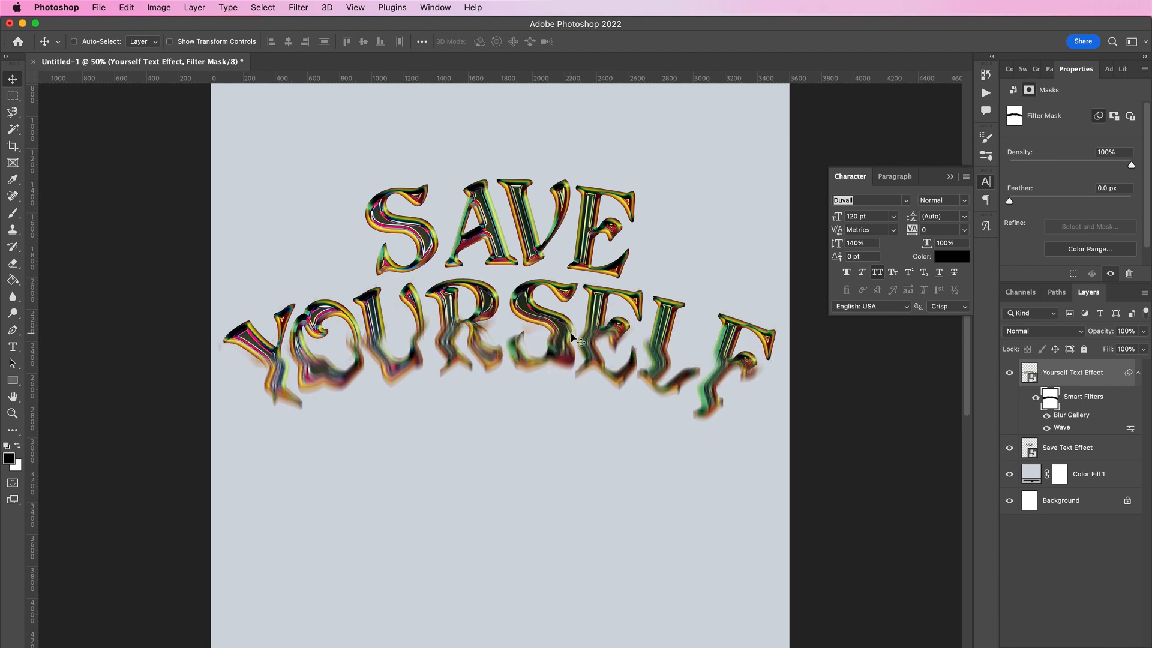
{"action": "mouse_move", "coordinate": [581, 487]}
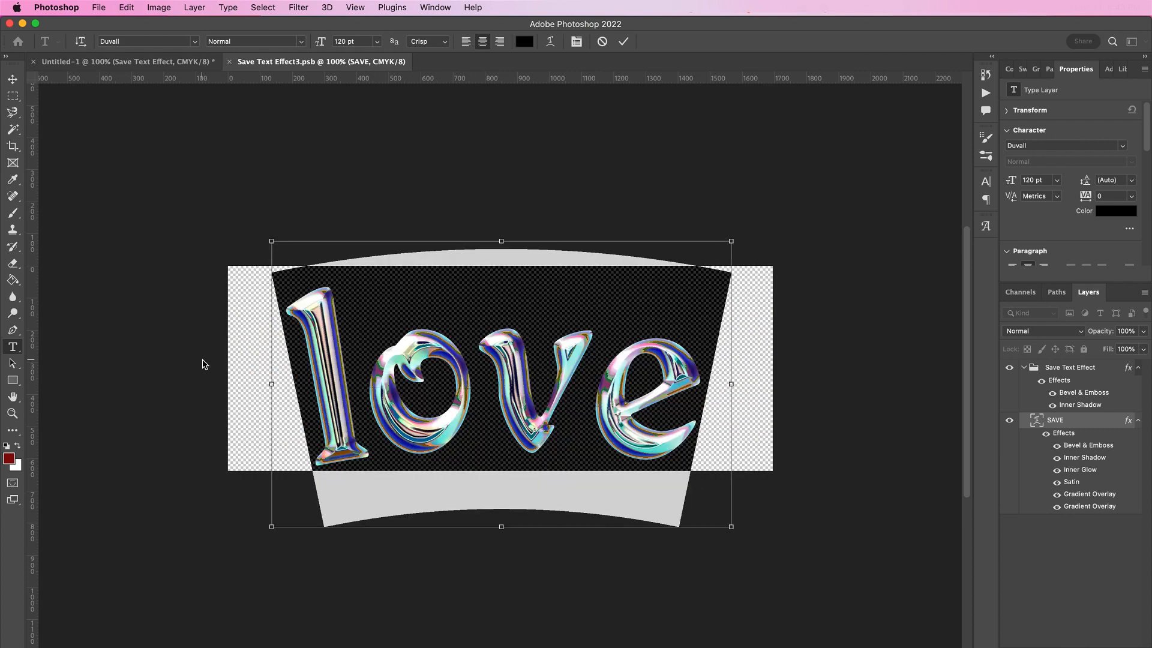
- Retype the Save smart object's text as LOVE, save it and check the main document
{"action": "left_click", "coordinate": [984, 181]}
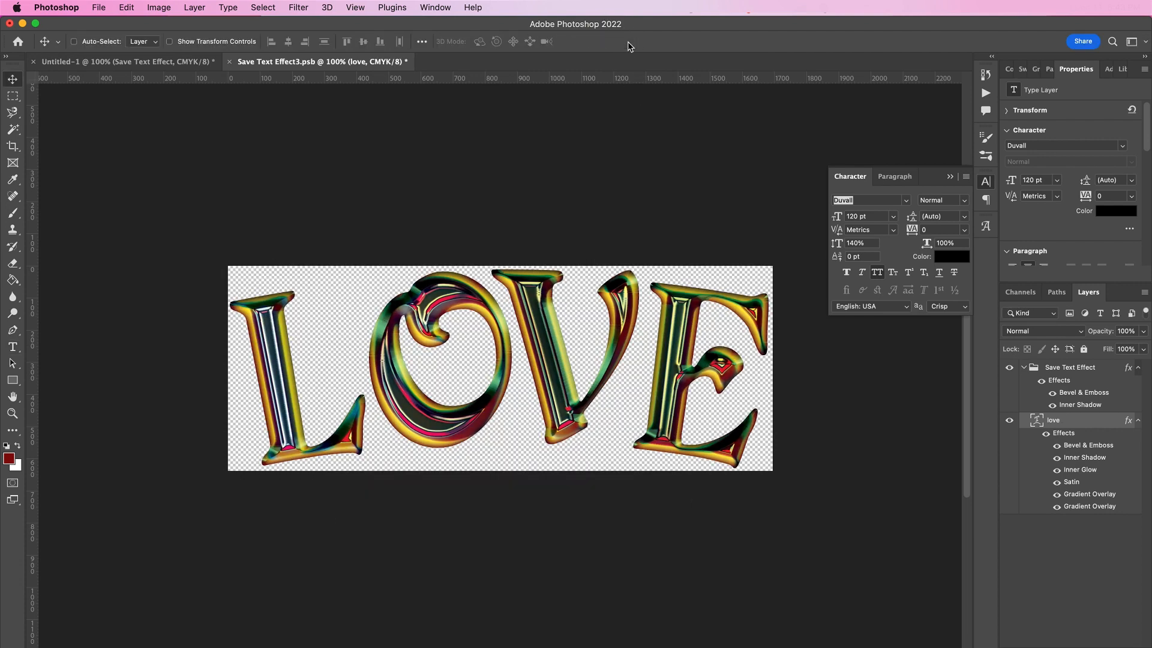
{"action": "left_click", "coordinate": [97, 8]}
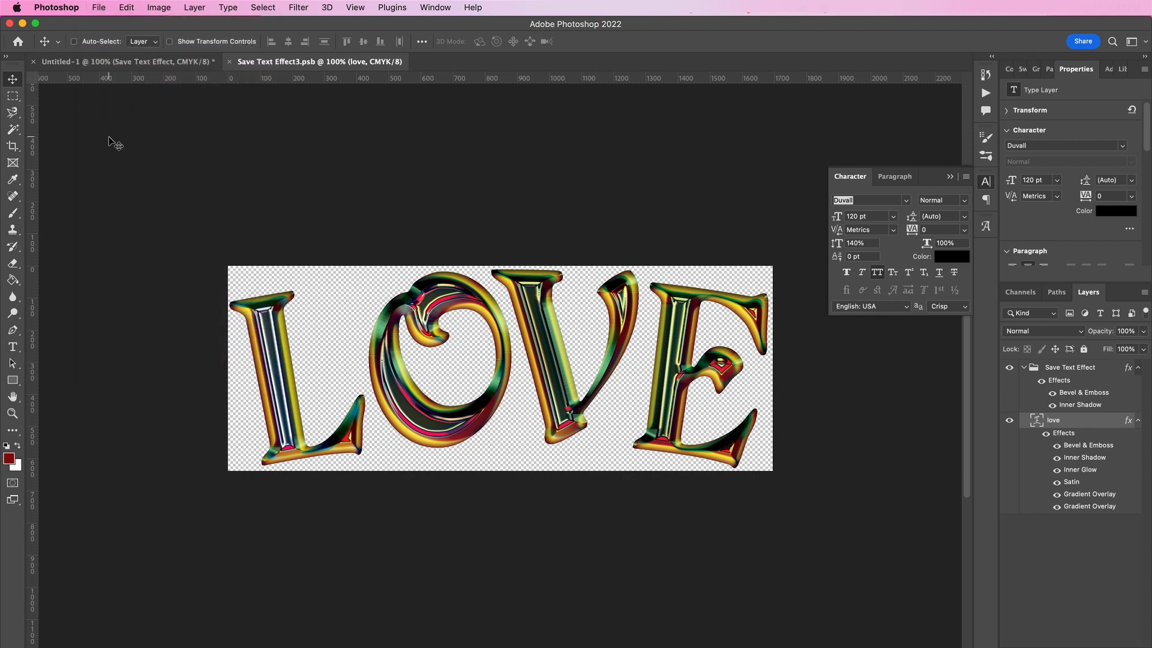
{"action": "left_click", "coordinate": [125, 61]}
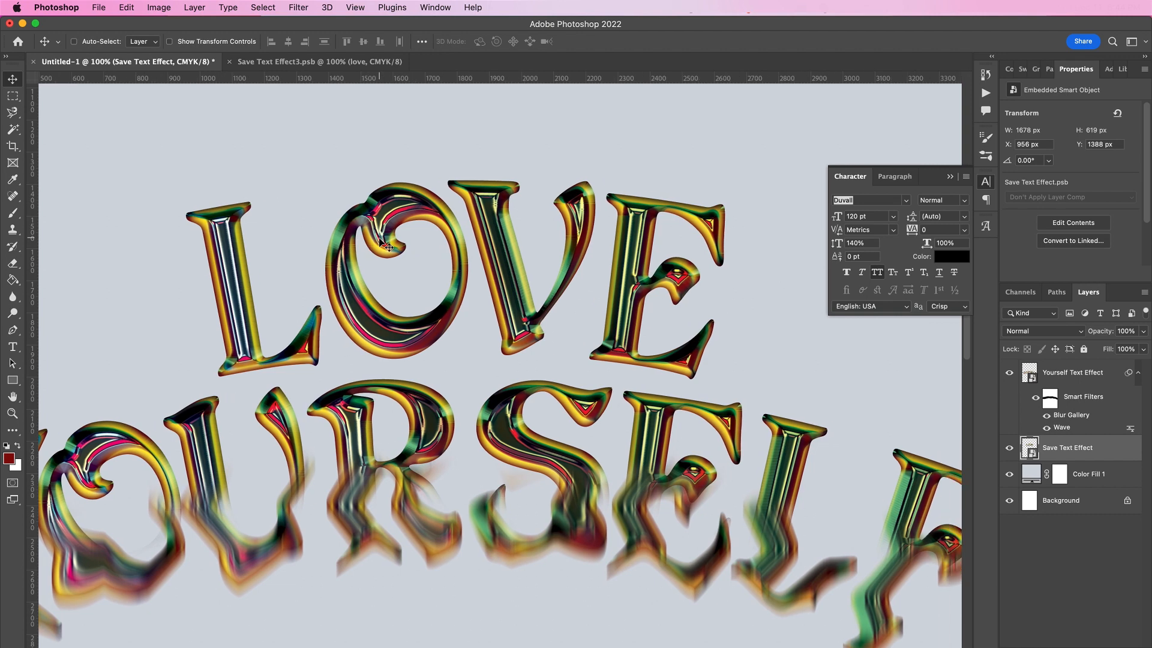
{"action": "left_click", "coordinate": [319, 62]}
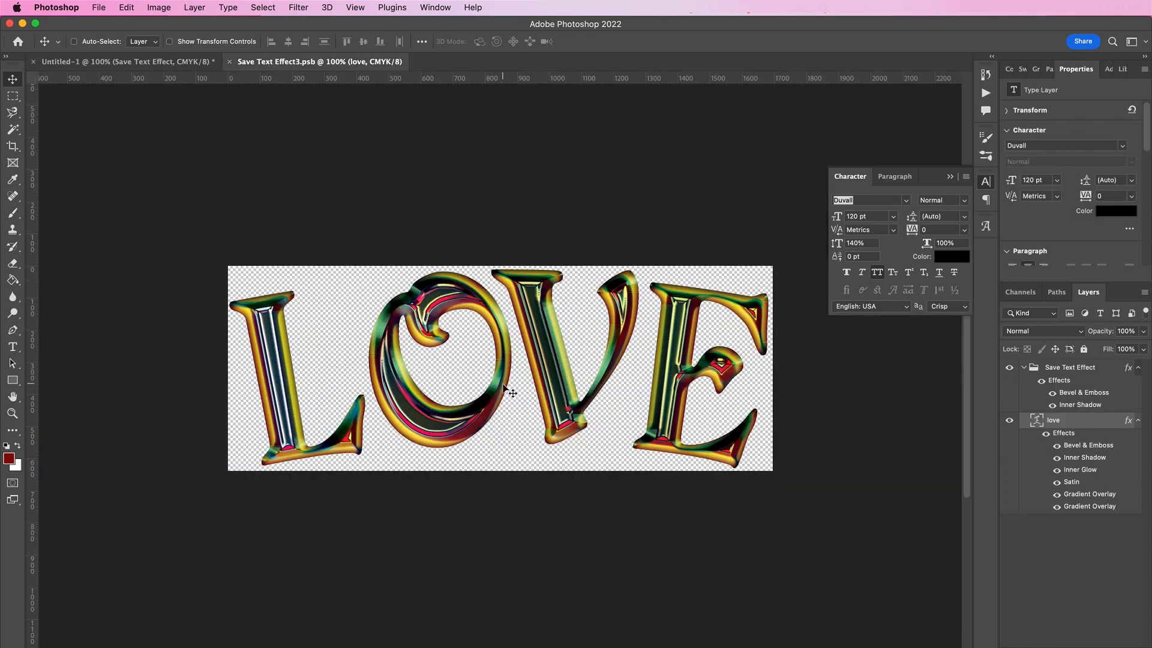
- Try cropping the LOVE smart object's canvas, then discard the crop preview
{"action": "left_click", "coordinate": [12, 431]}
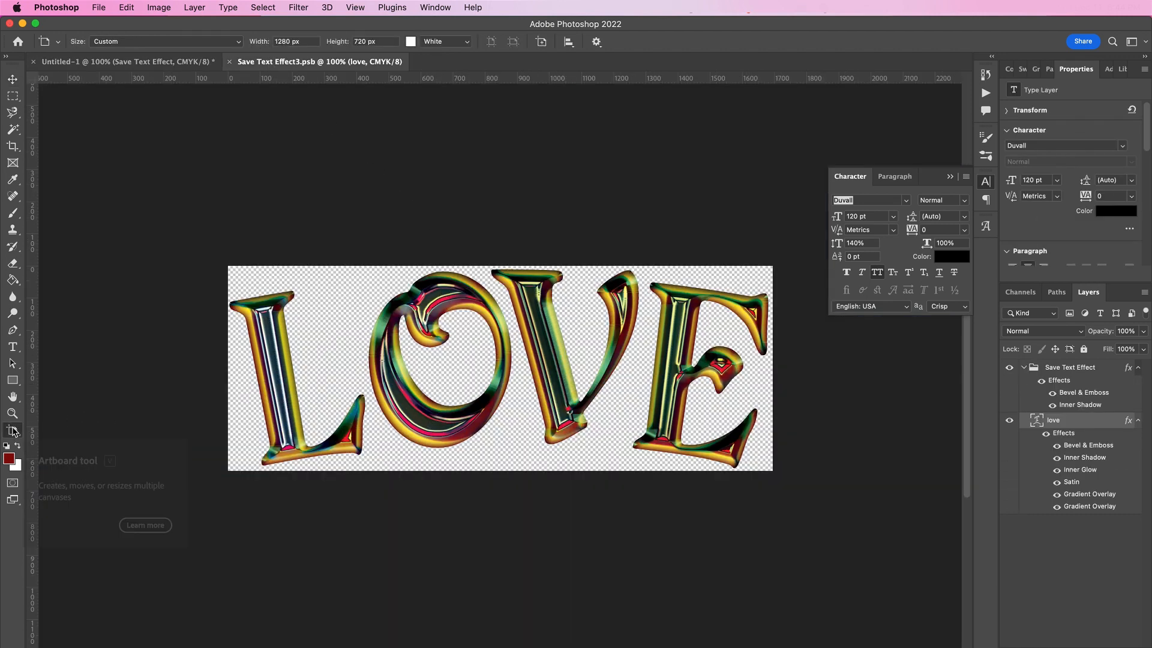
{"action": "mouse_move", "coordinate": [27, 156]}
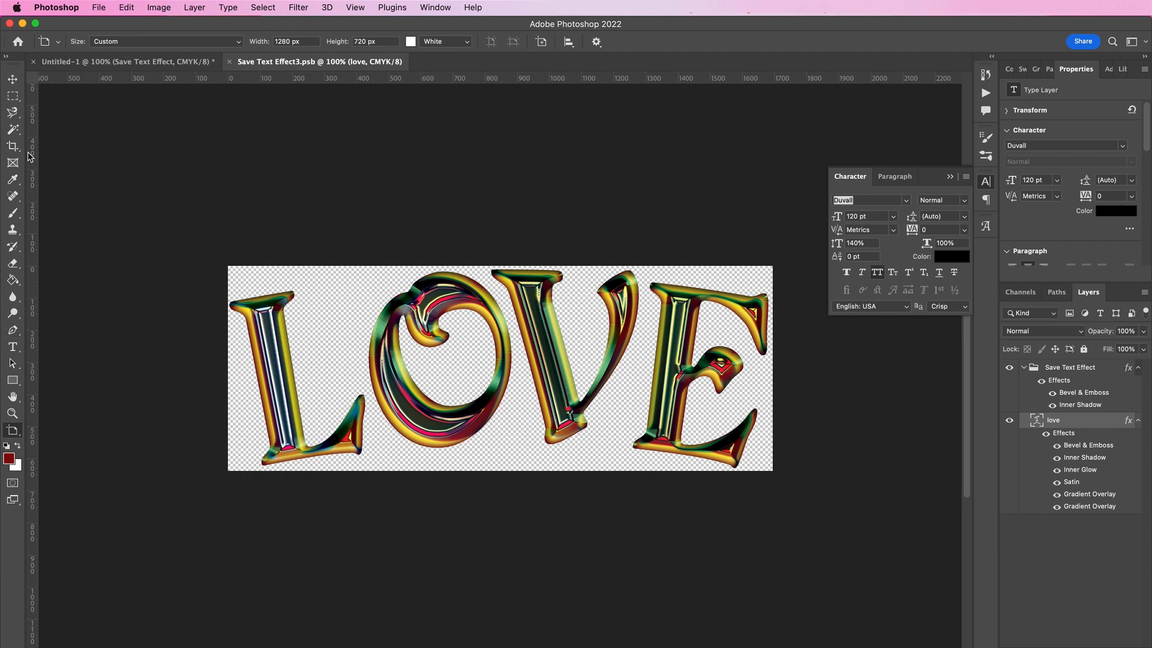
{"action": "left_click", "coordinate": [13, 145]}
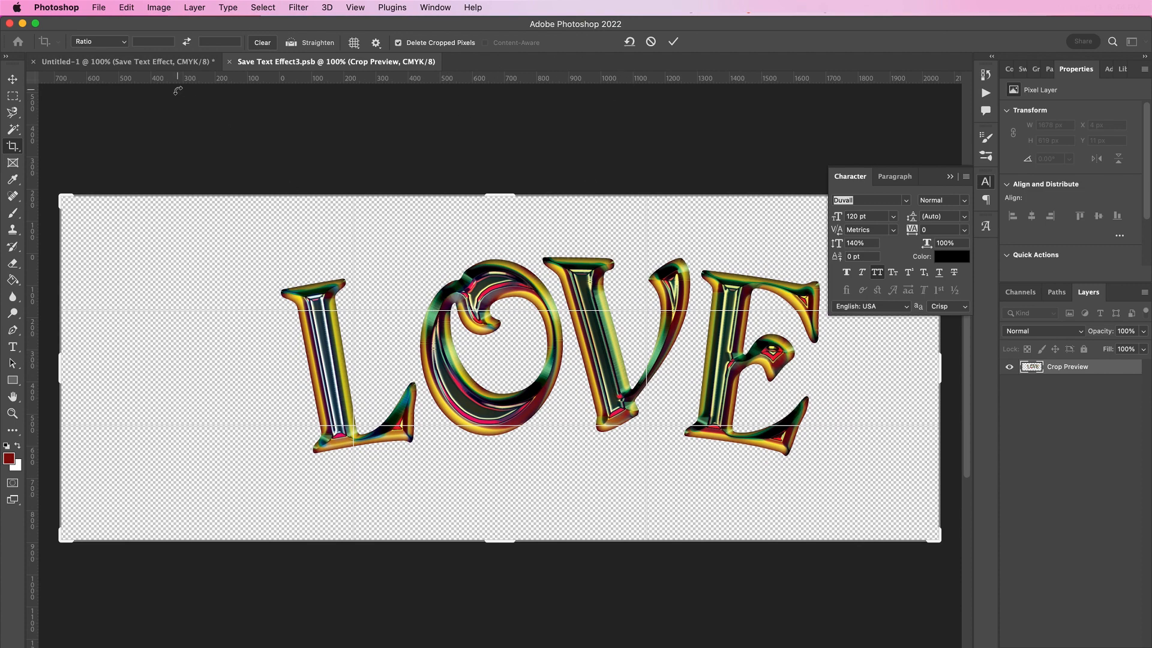
{"action": "left_click", "coordinate": [672, 42]}
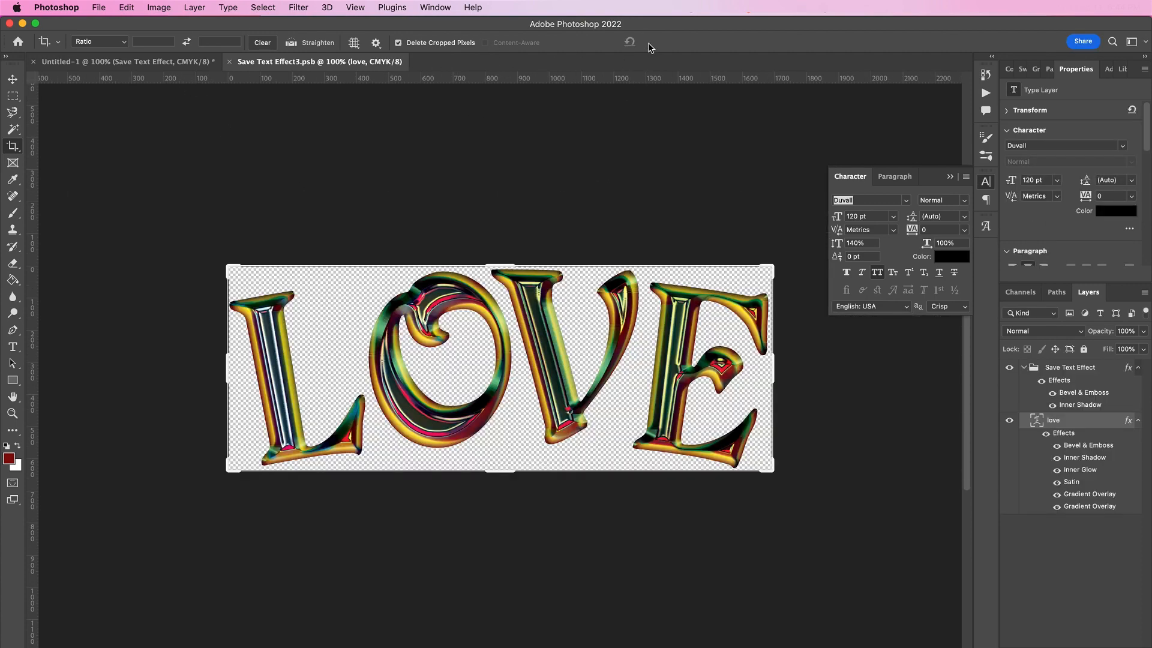